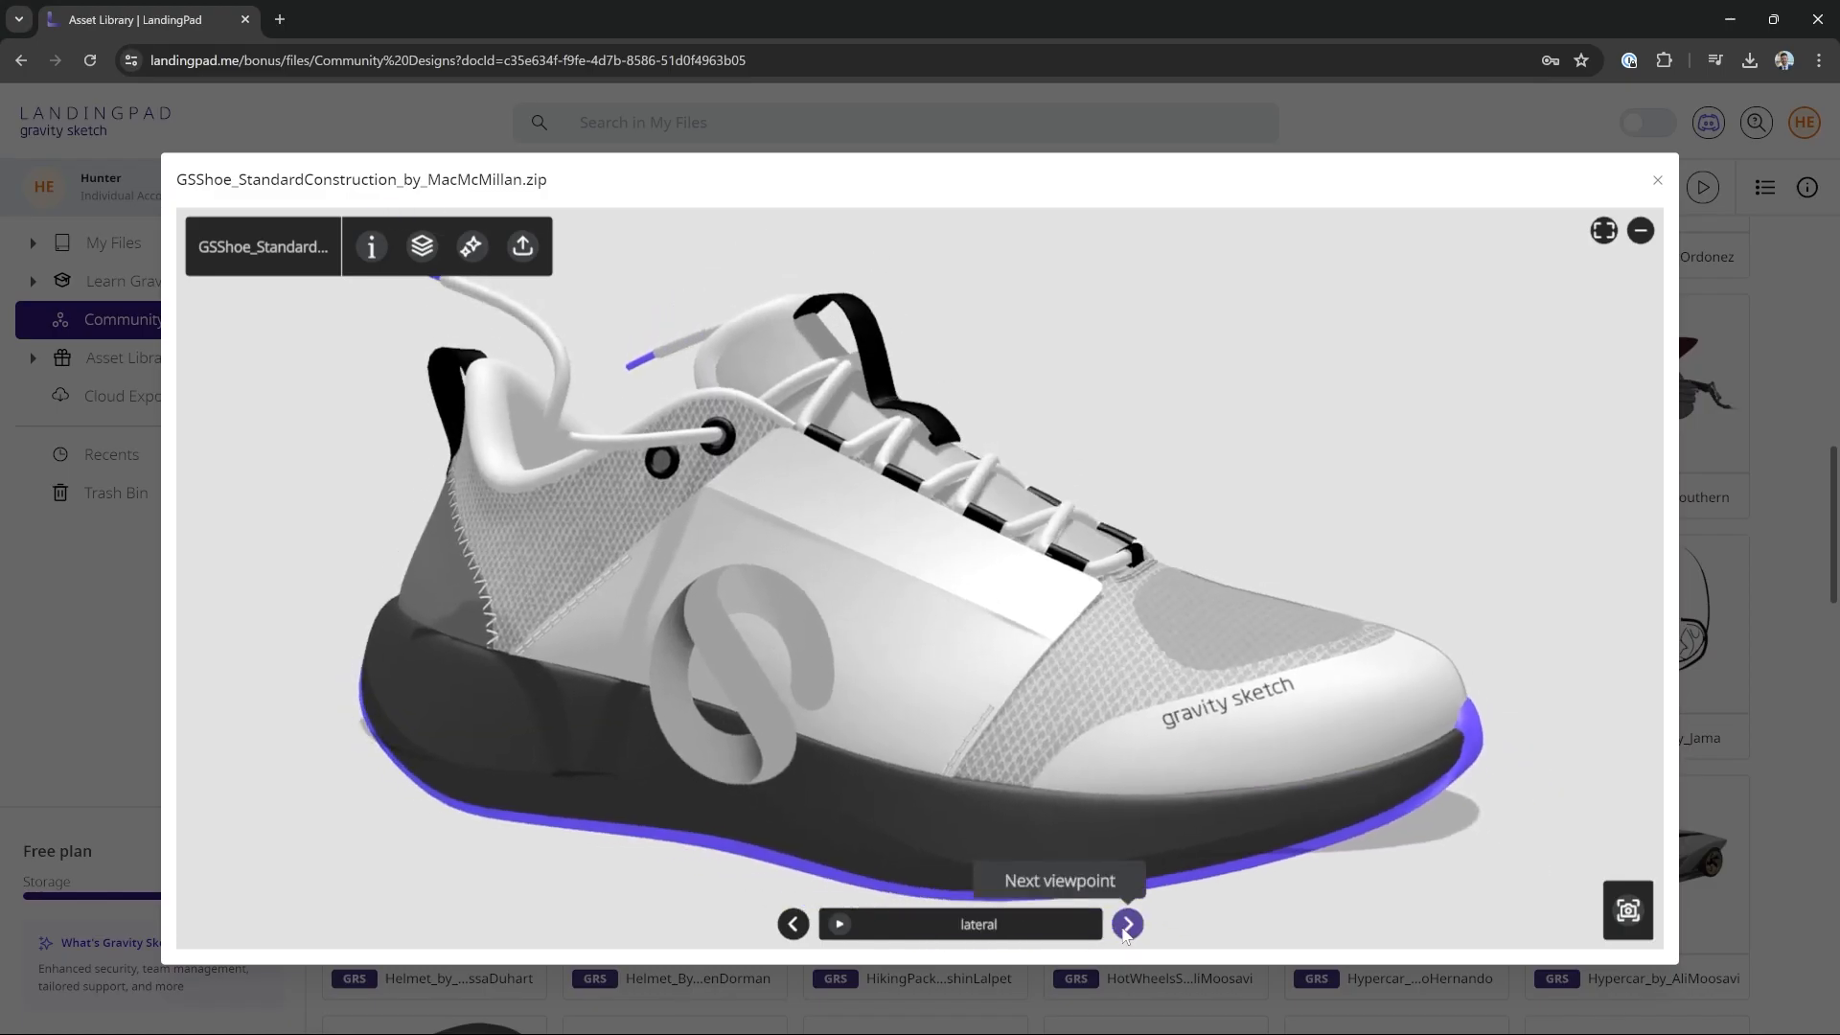
Step: Show the shoe's next preset viewpoint, then close the headphones preview back to the gallery
click(1125, 924)
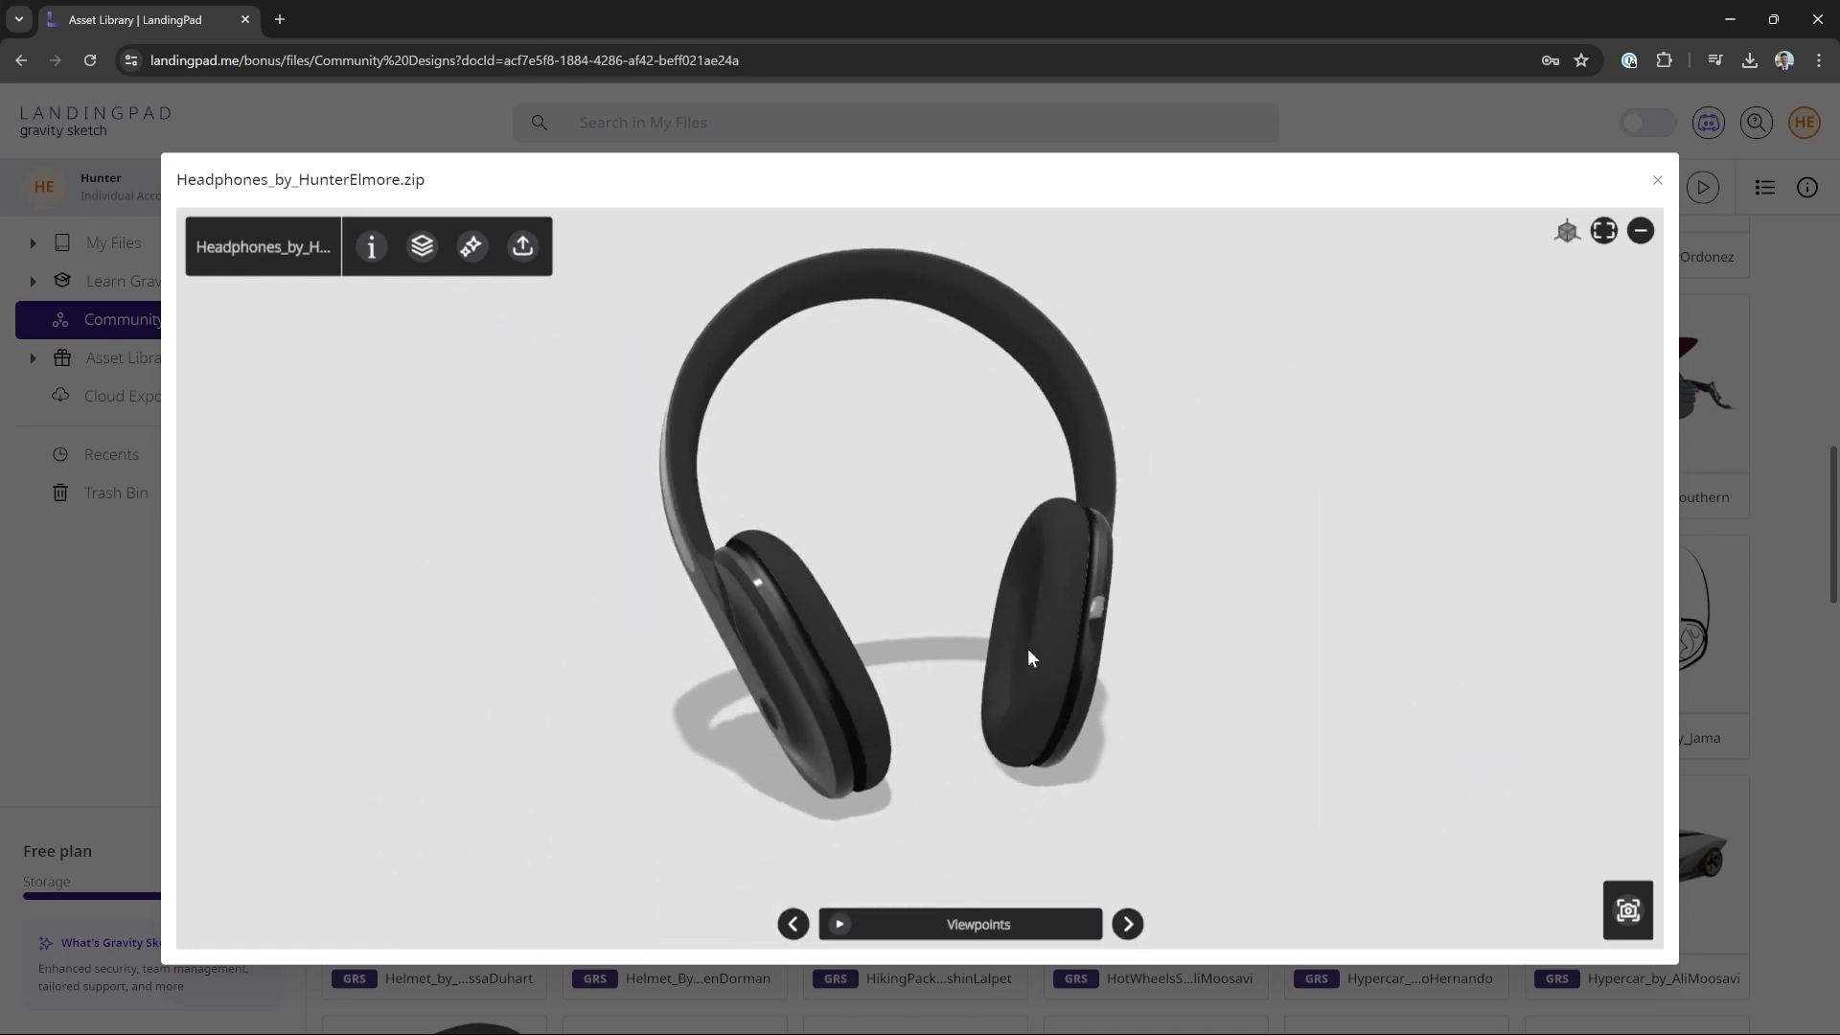
click(1657, 179)
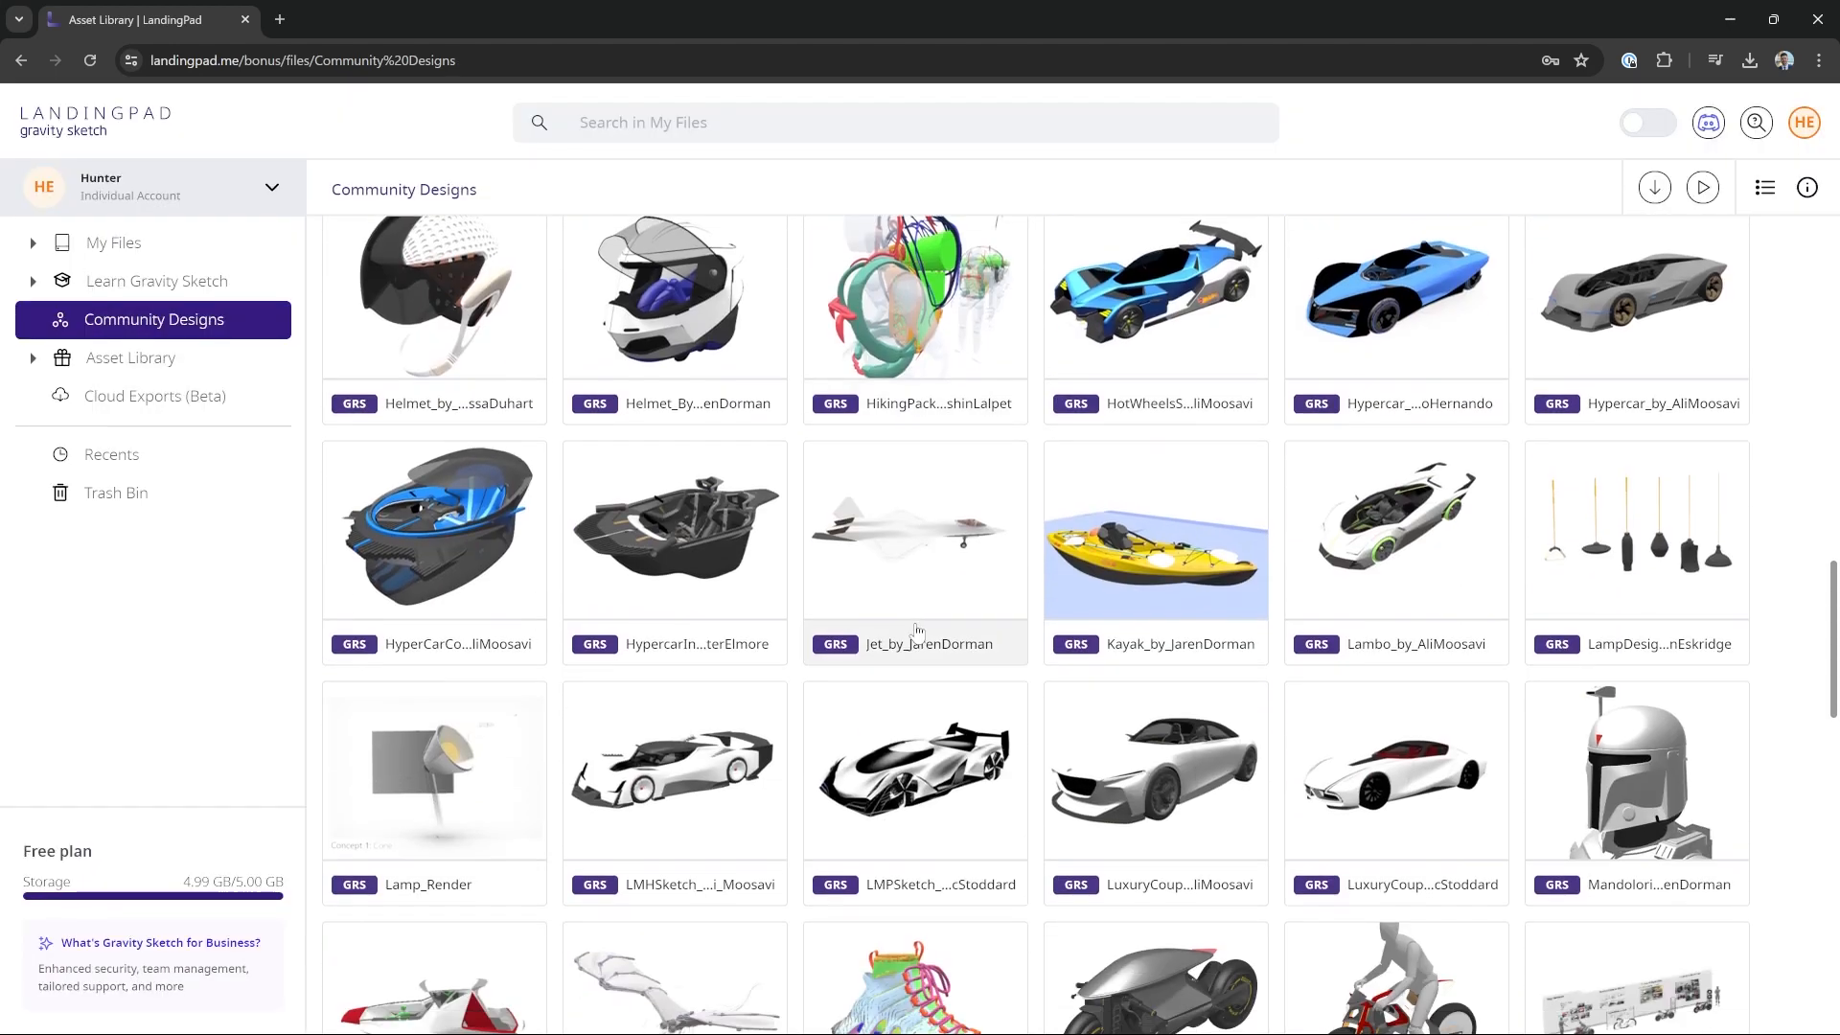
scroll(down, 3)
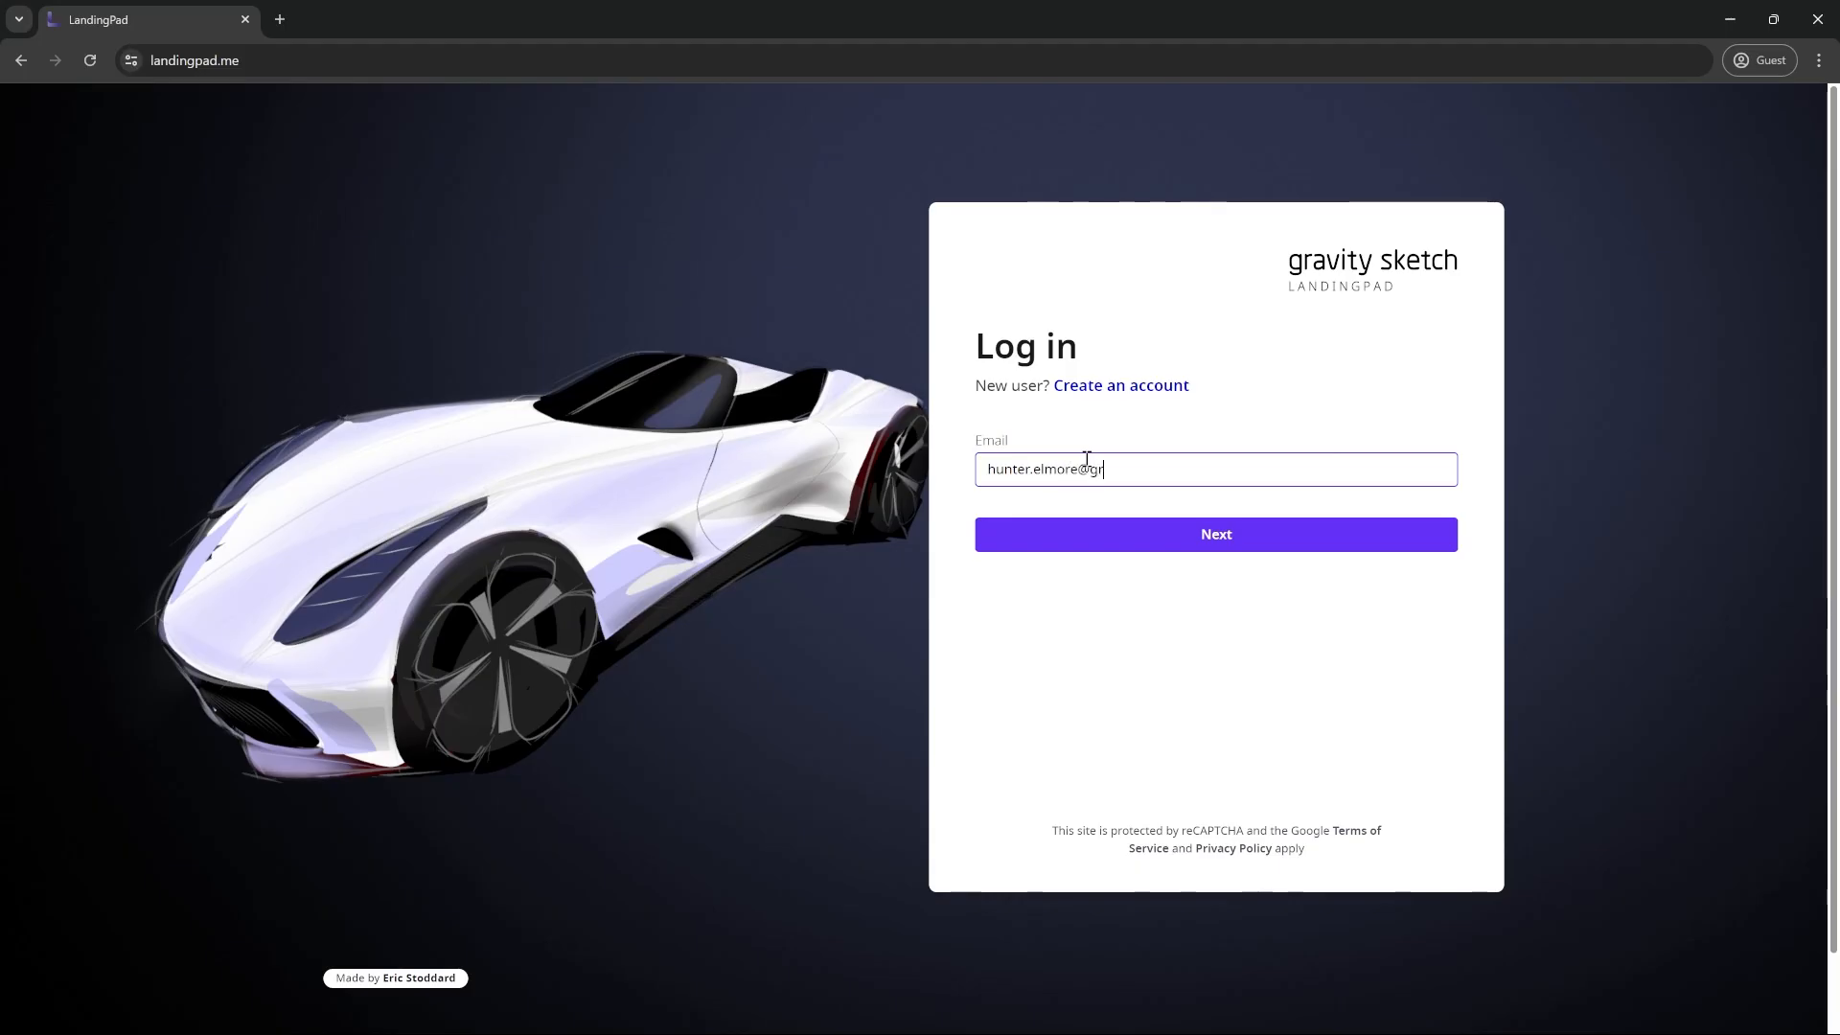
Step: Enter the account email ending 'avitysketch.com' and continue logging in
text(avitysketch.com)
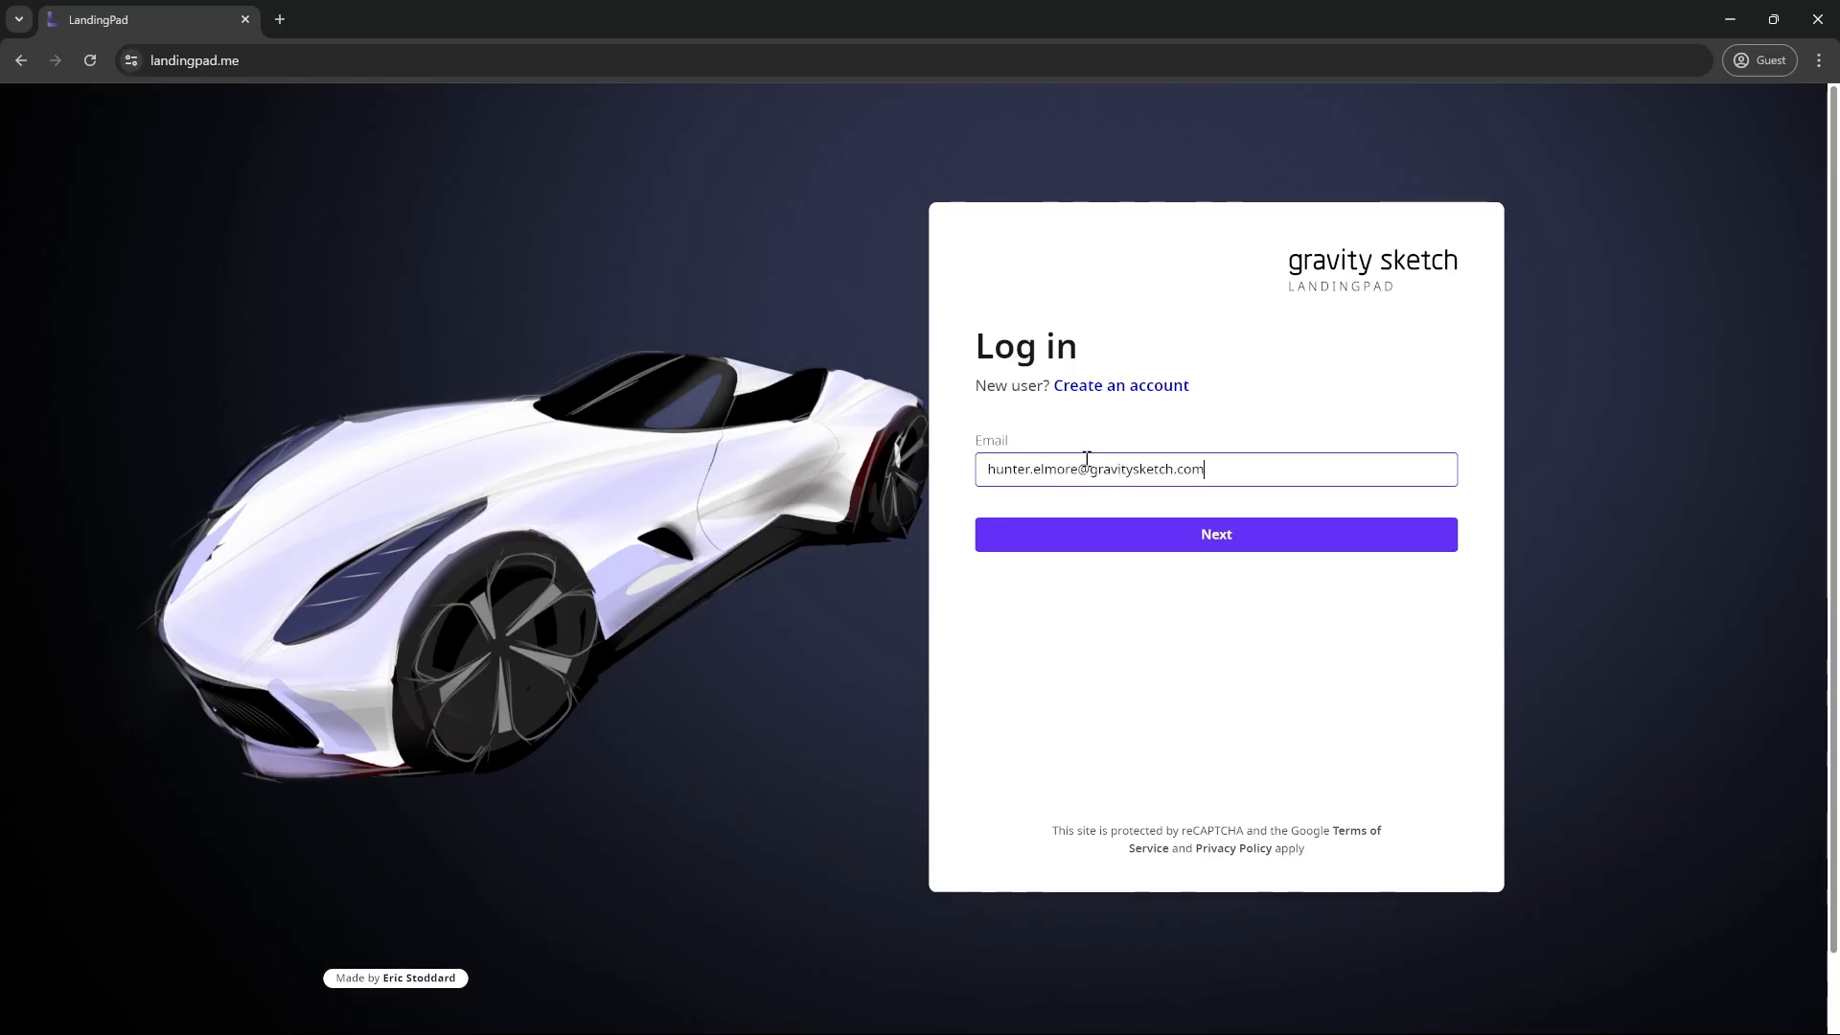
click(1214, 533)
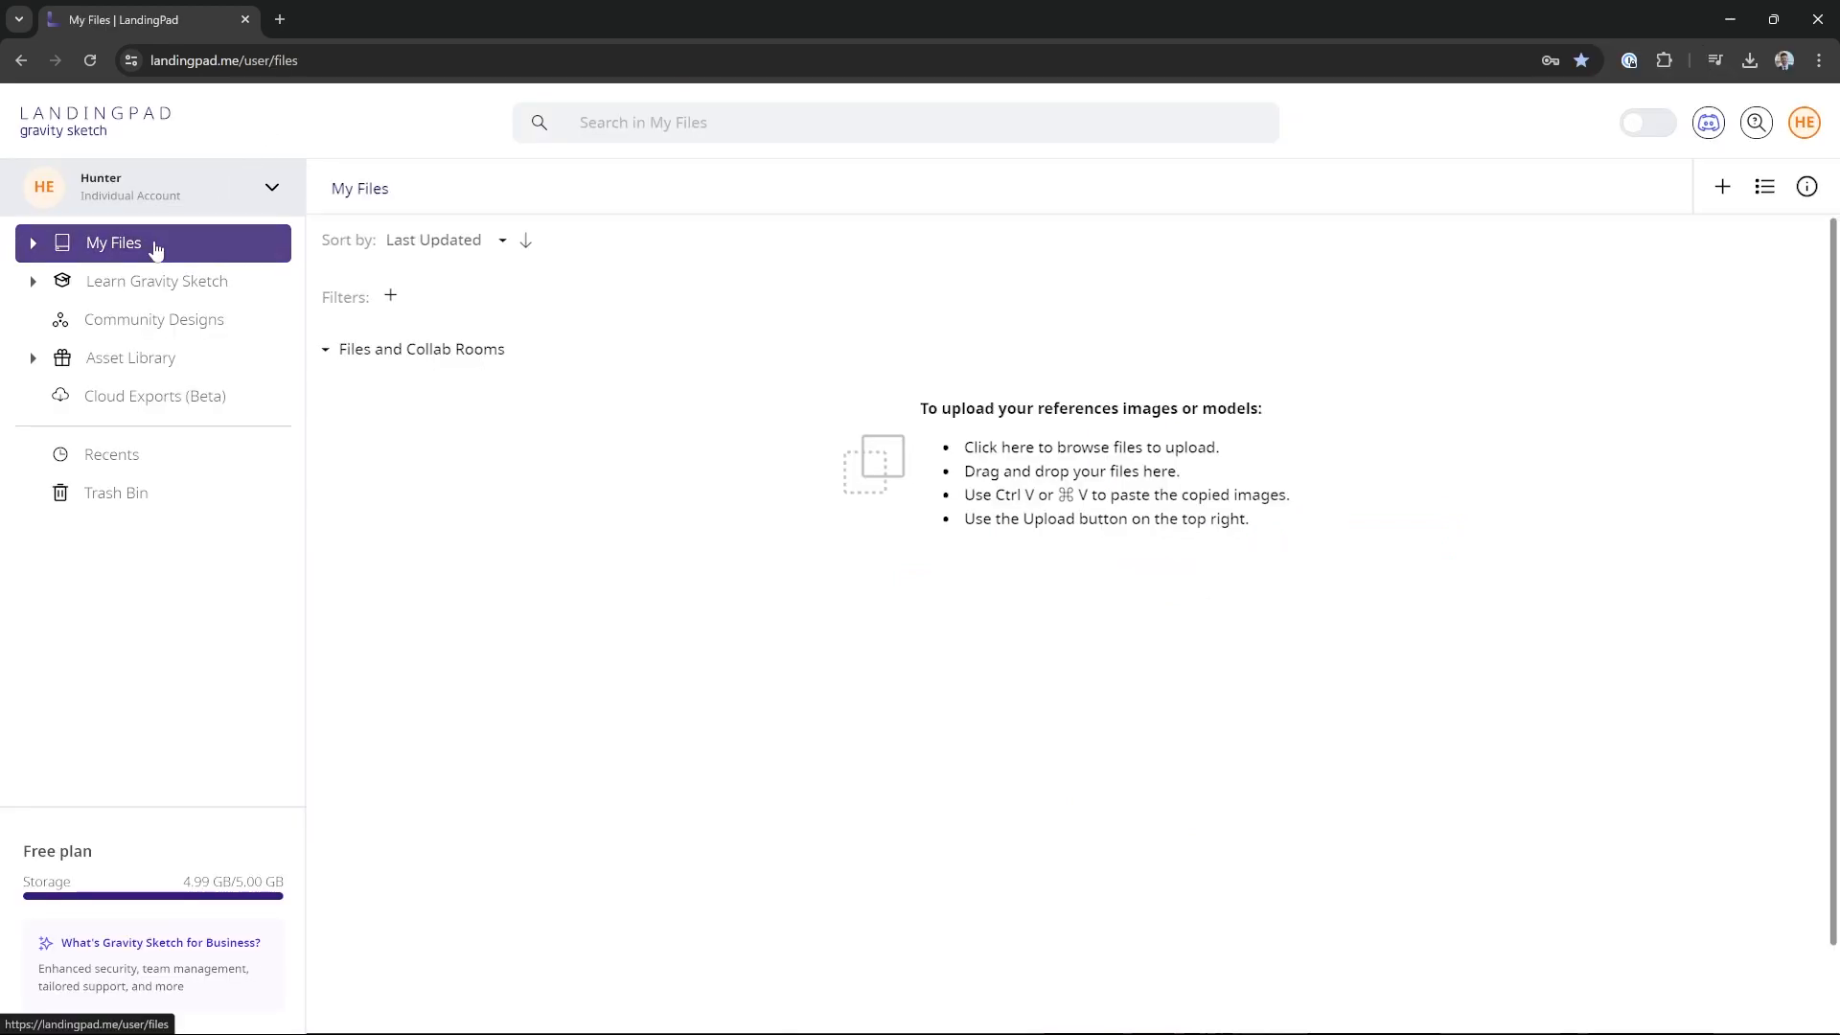
mouse_move(150, 289)
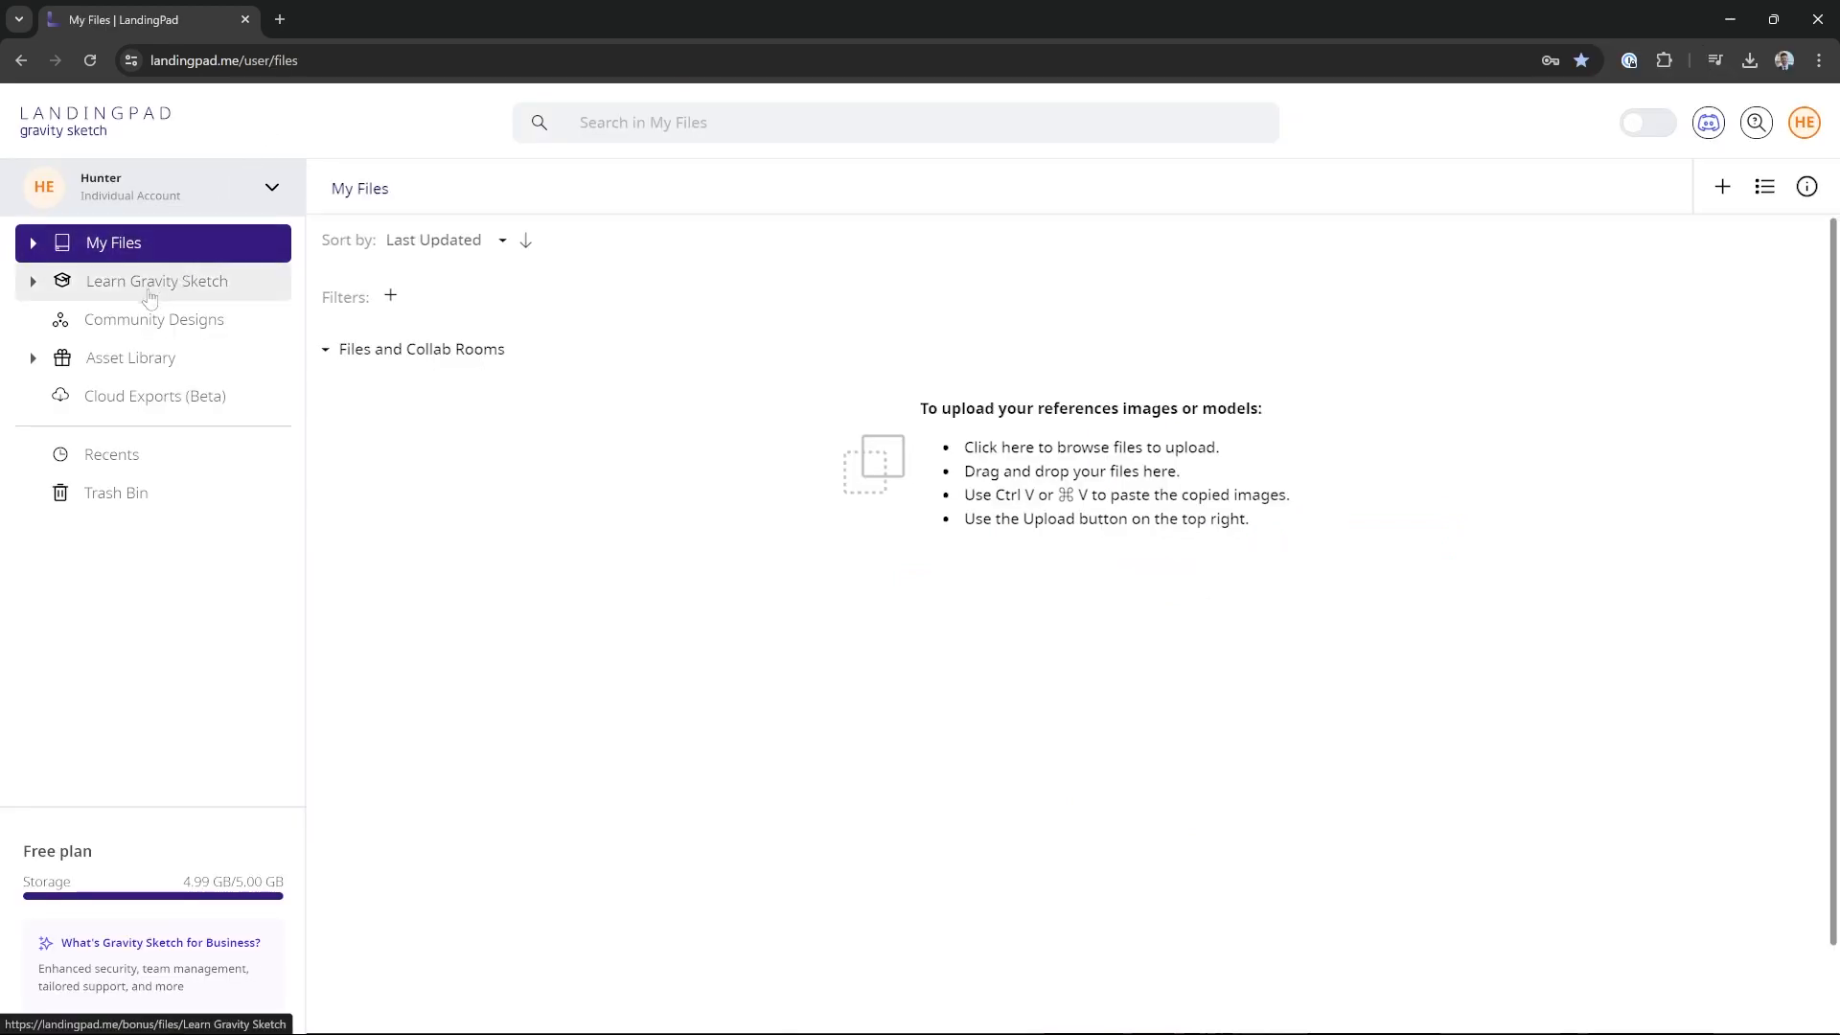
mouse_move(154, 319)
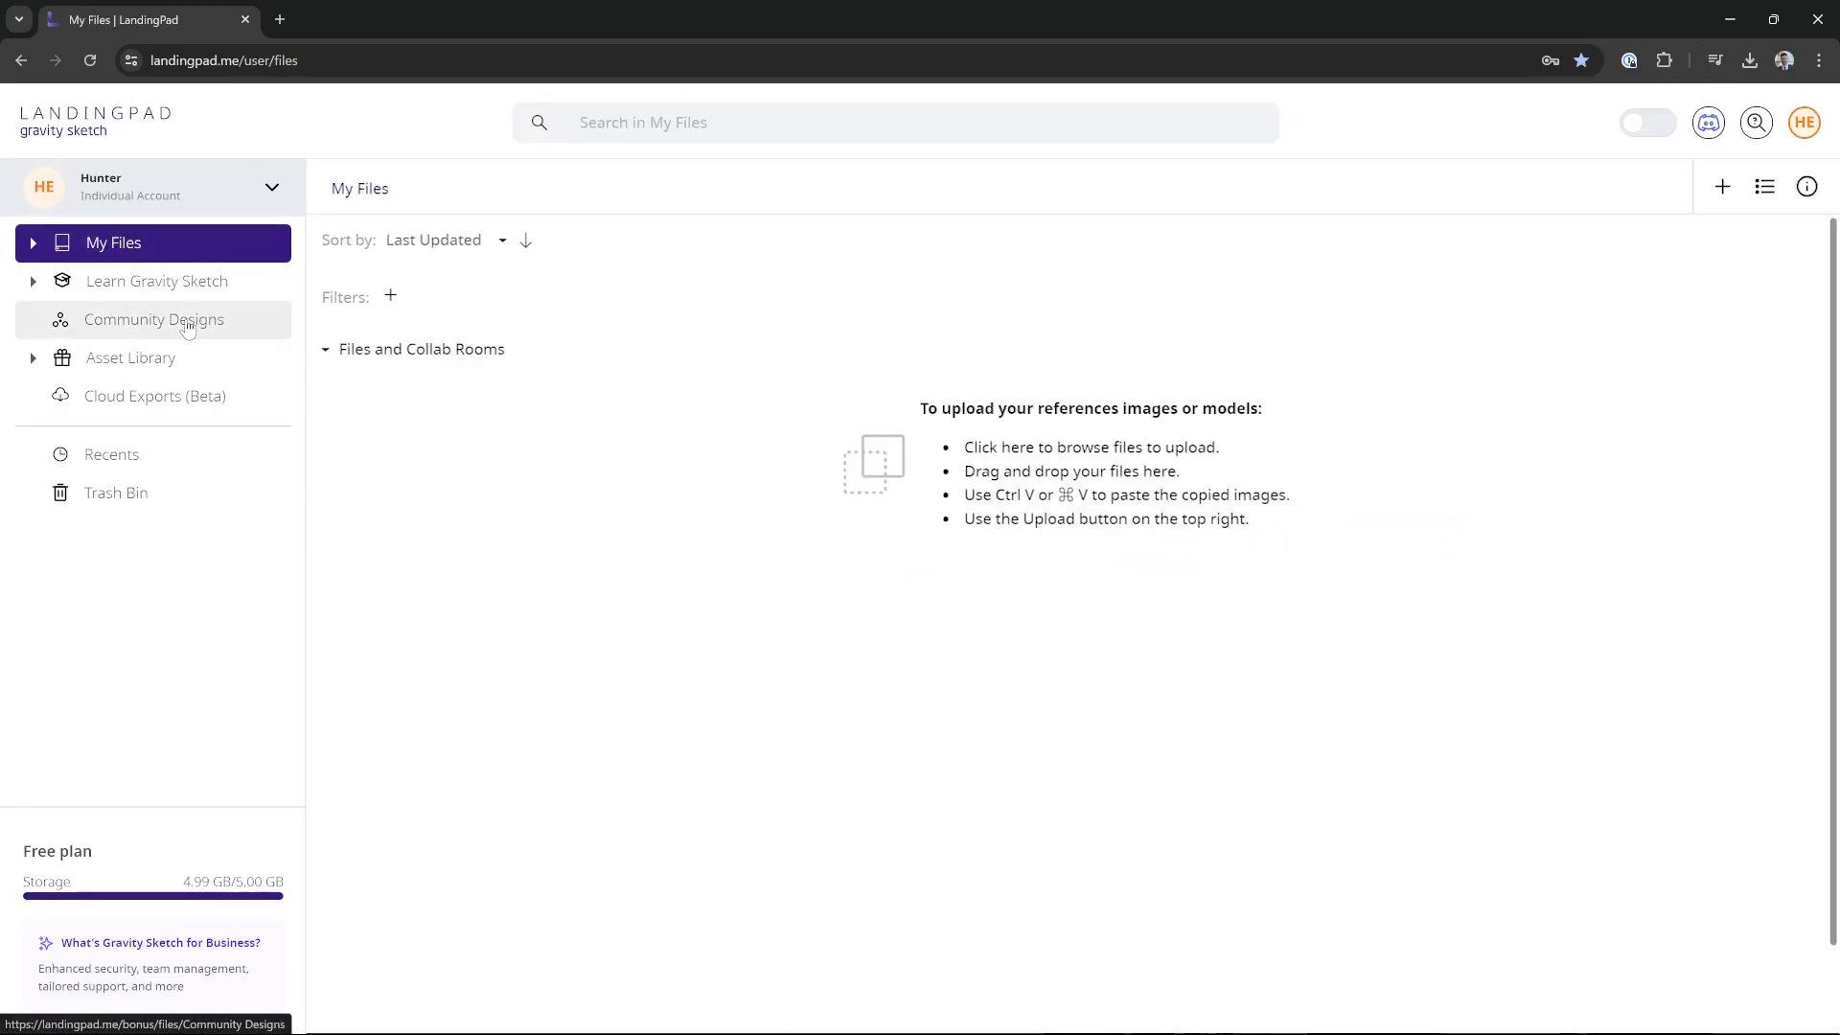
mouse_move(207, 365)
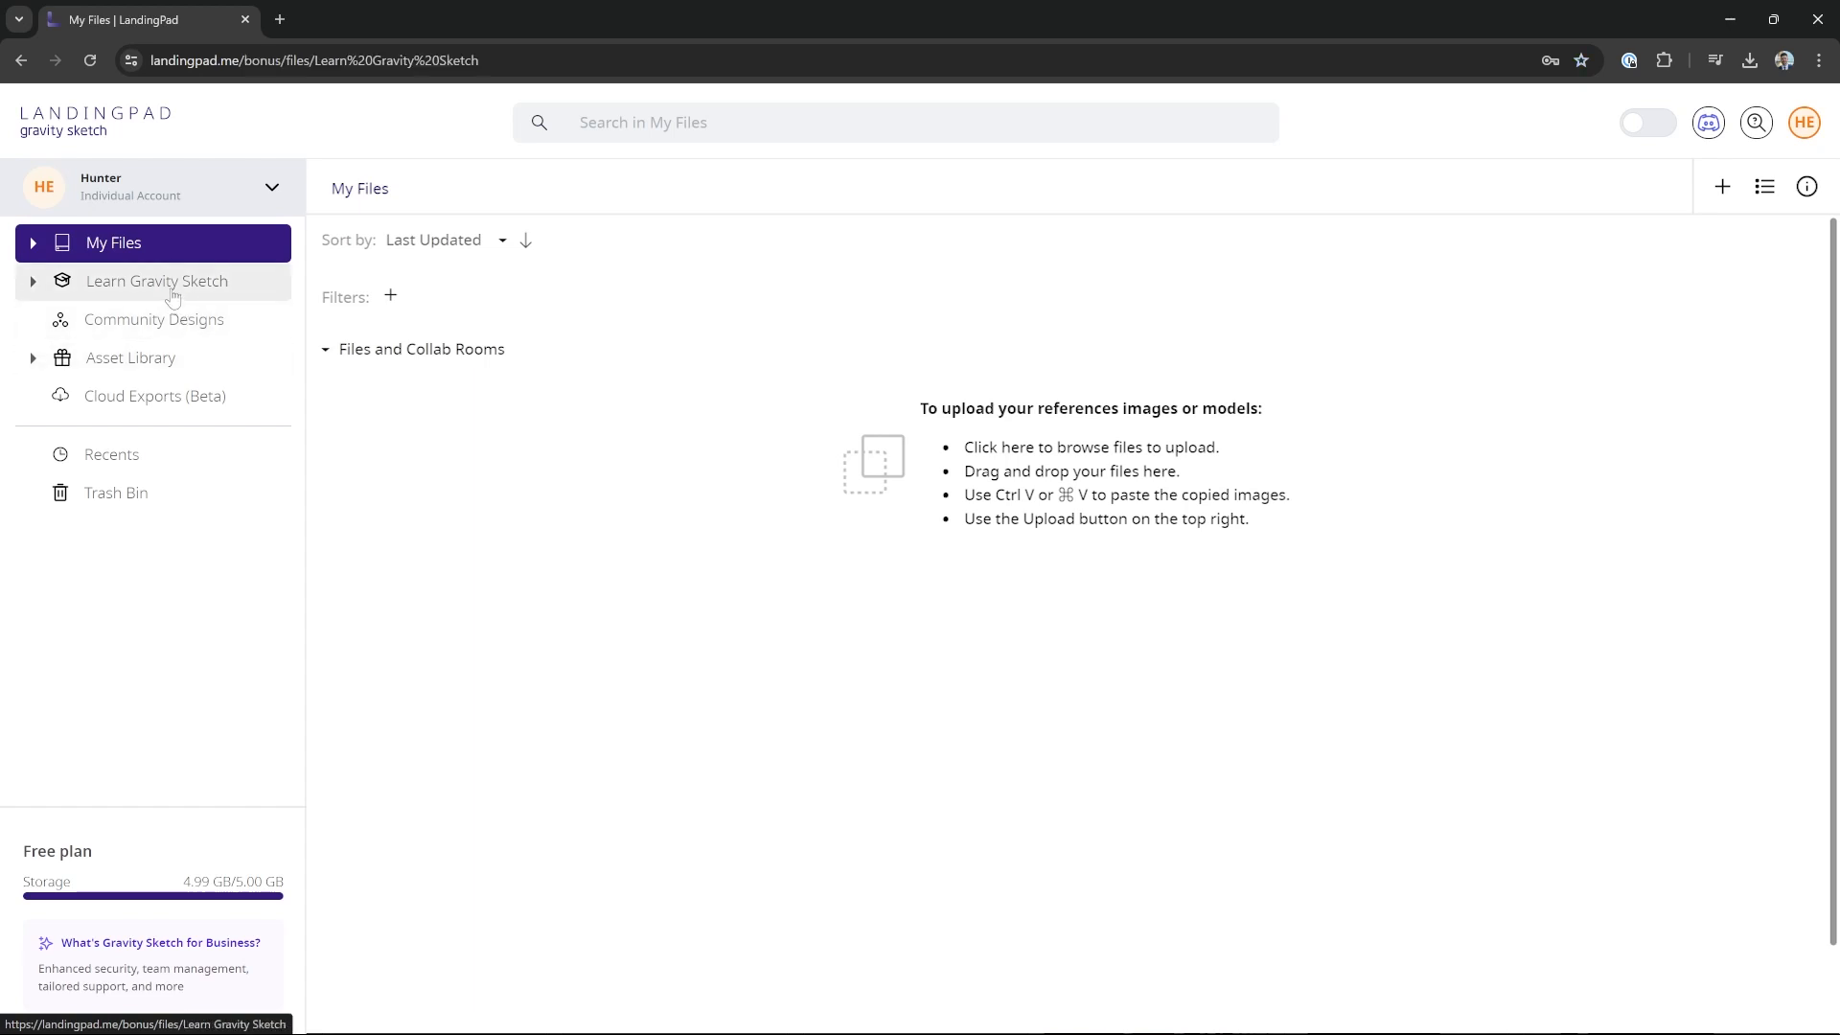
Step: Open Community Designs, scroll down through all shared models, then back toward the top
click(152, 319)
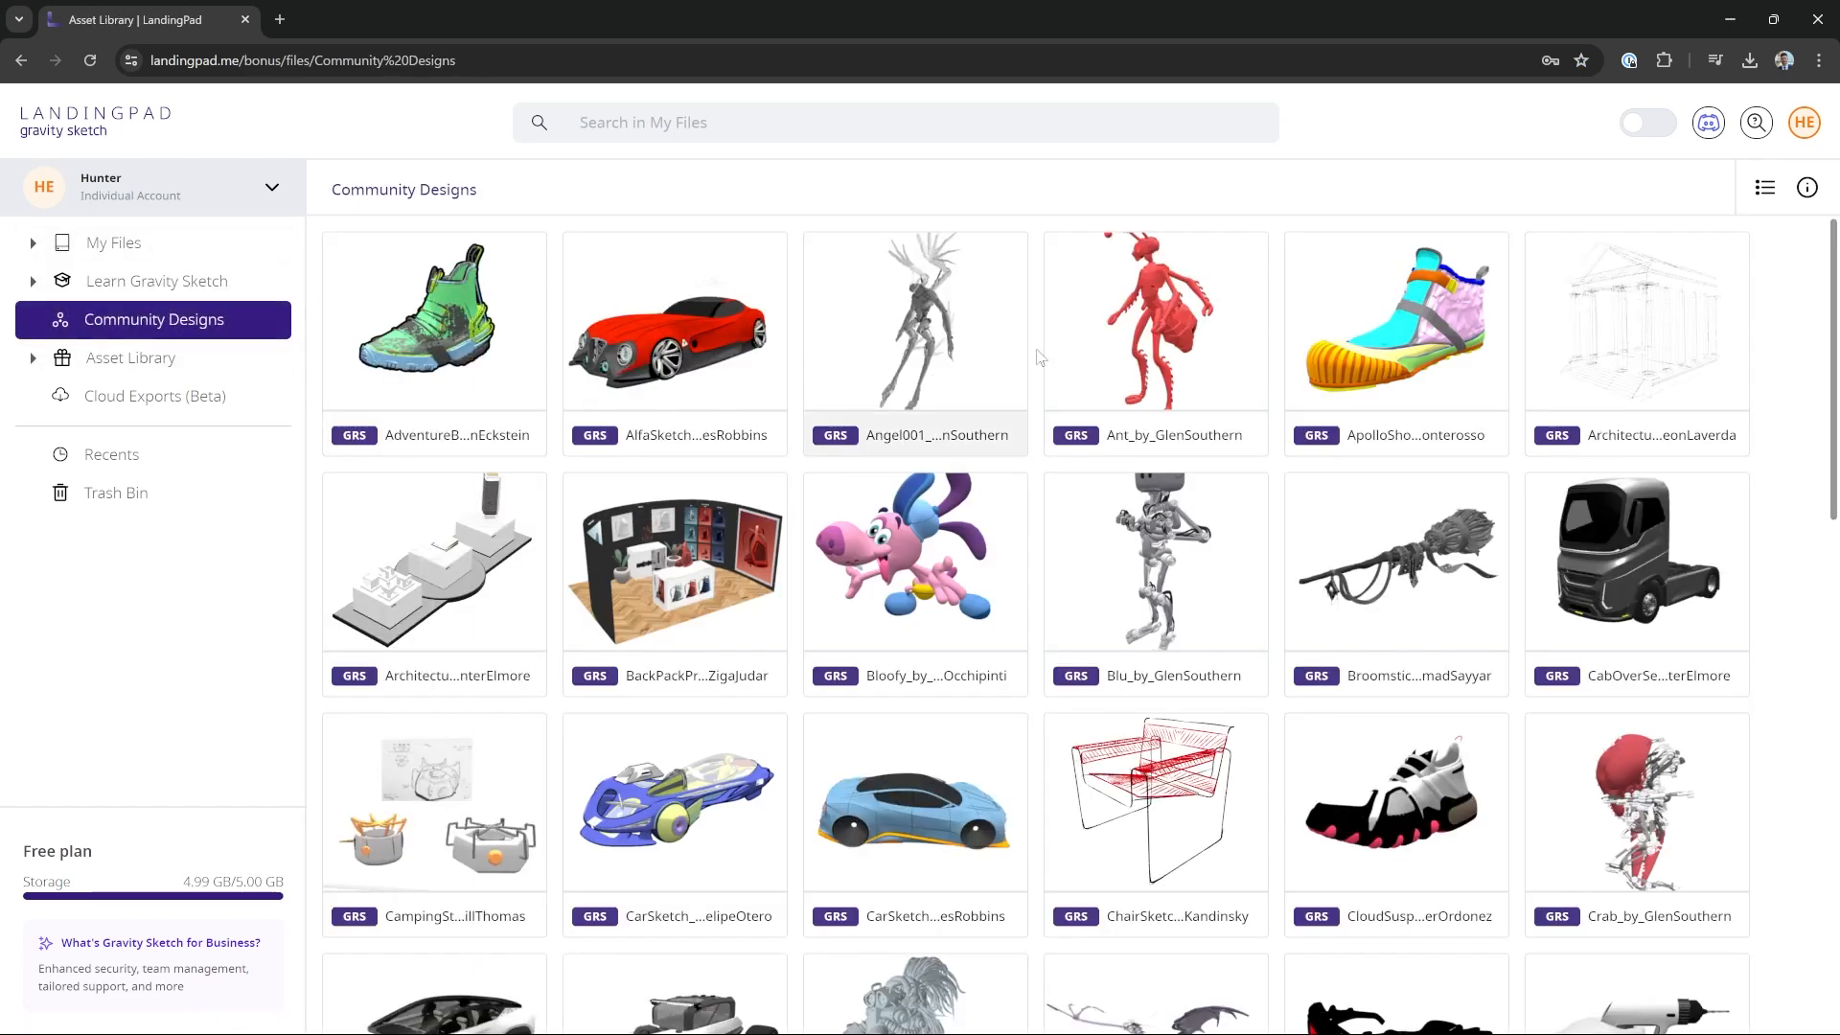
scroll(down, 3)
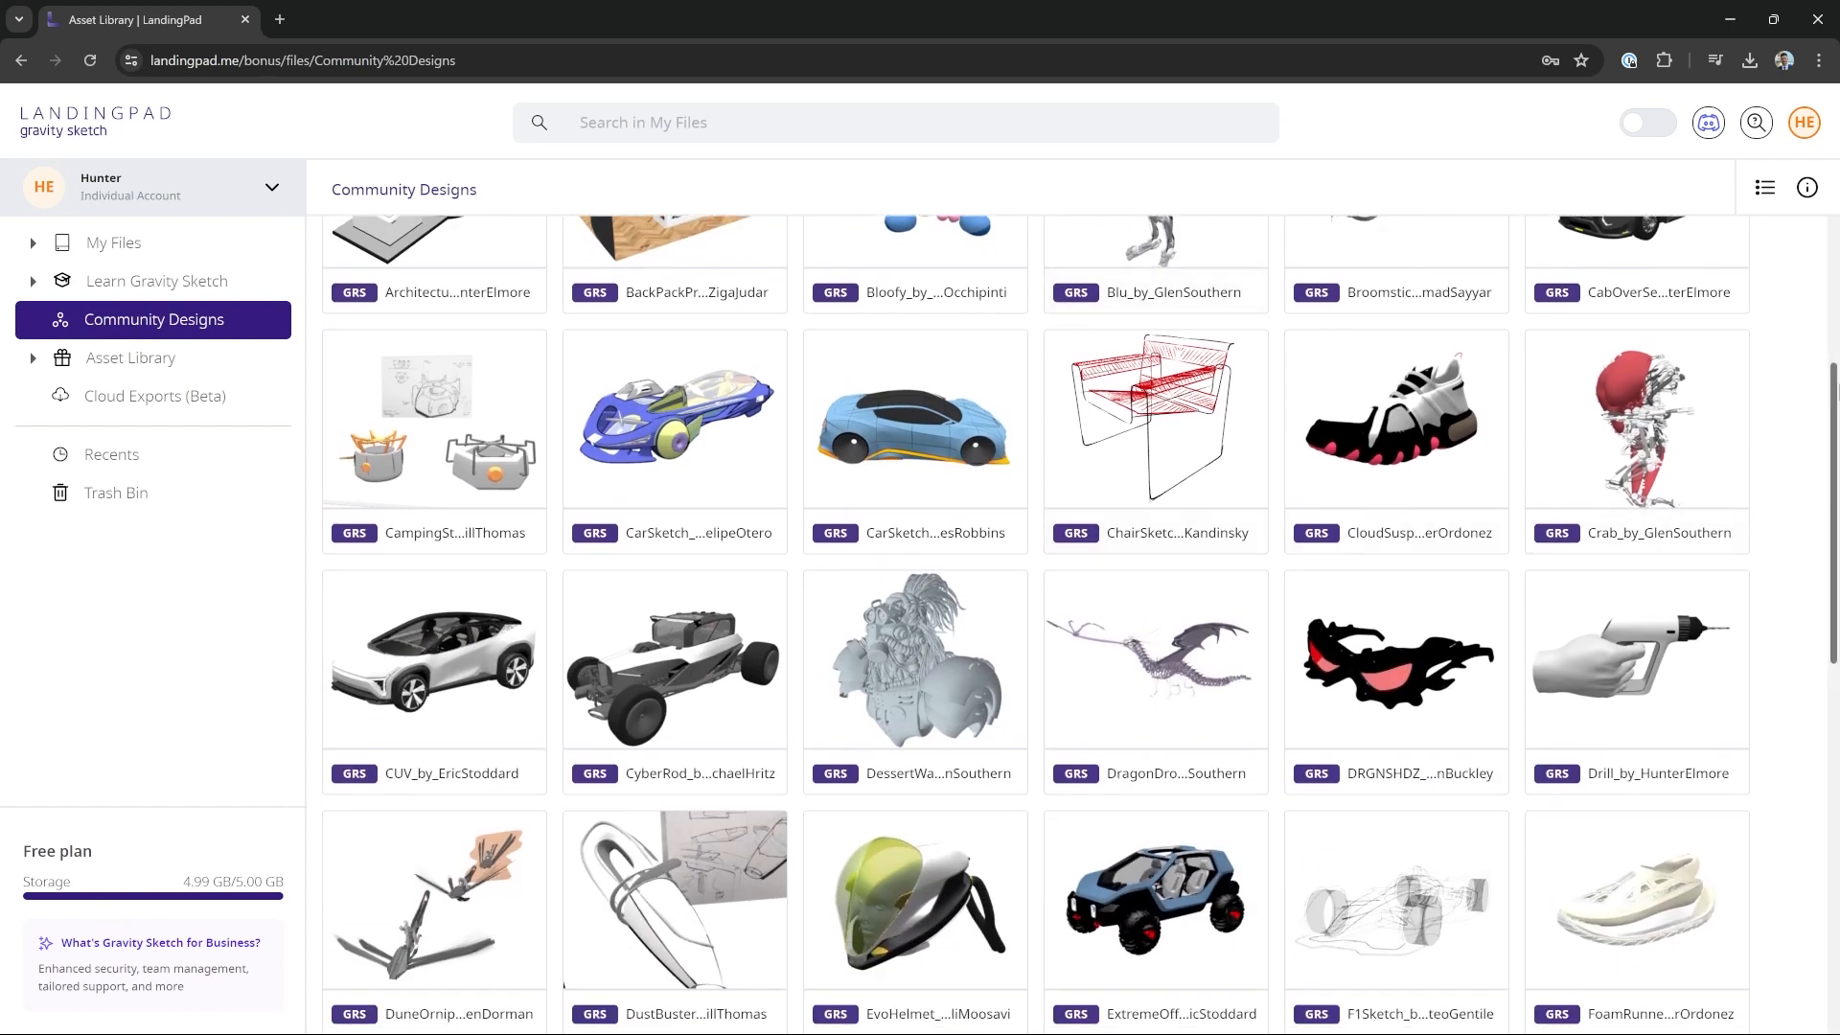
scroll(down, 3)
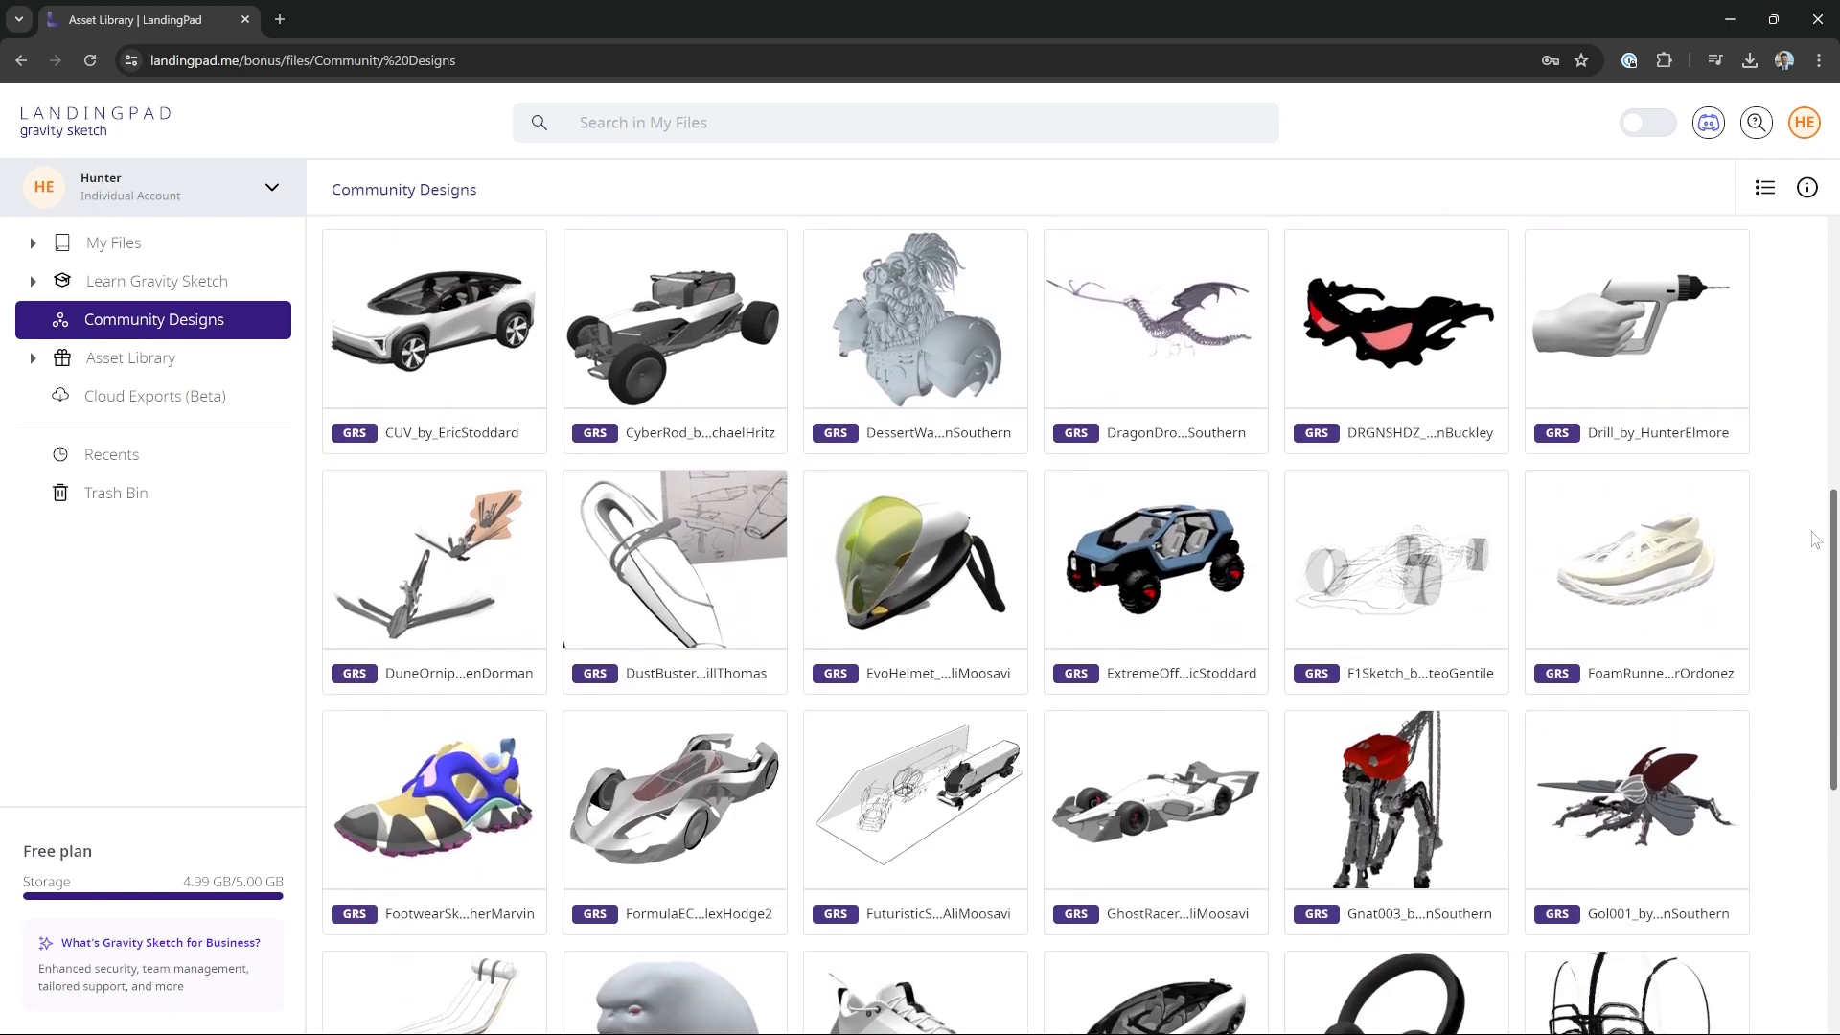
scroll(down, 3)
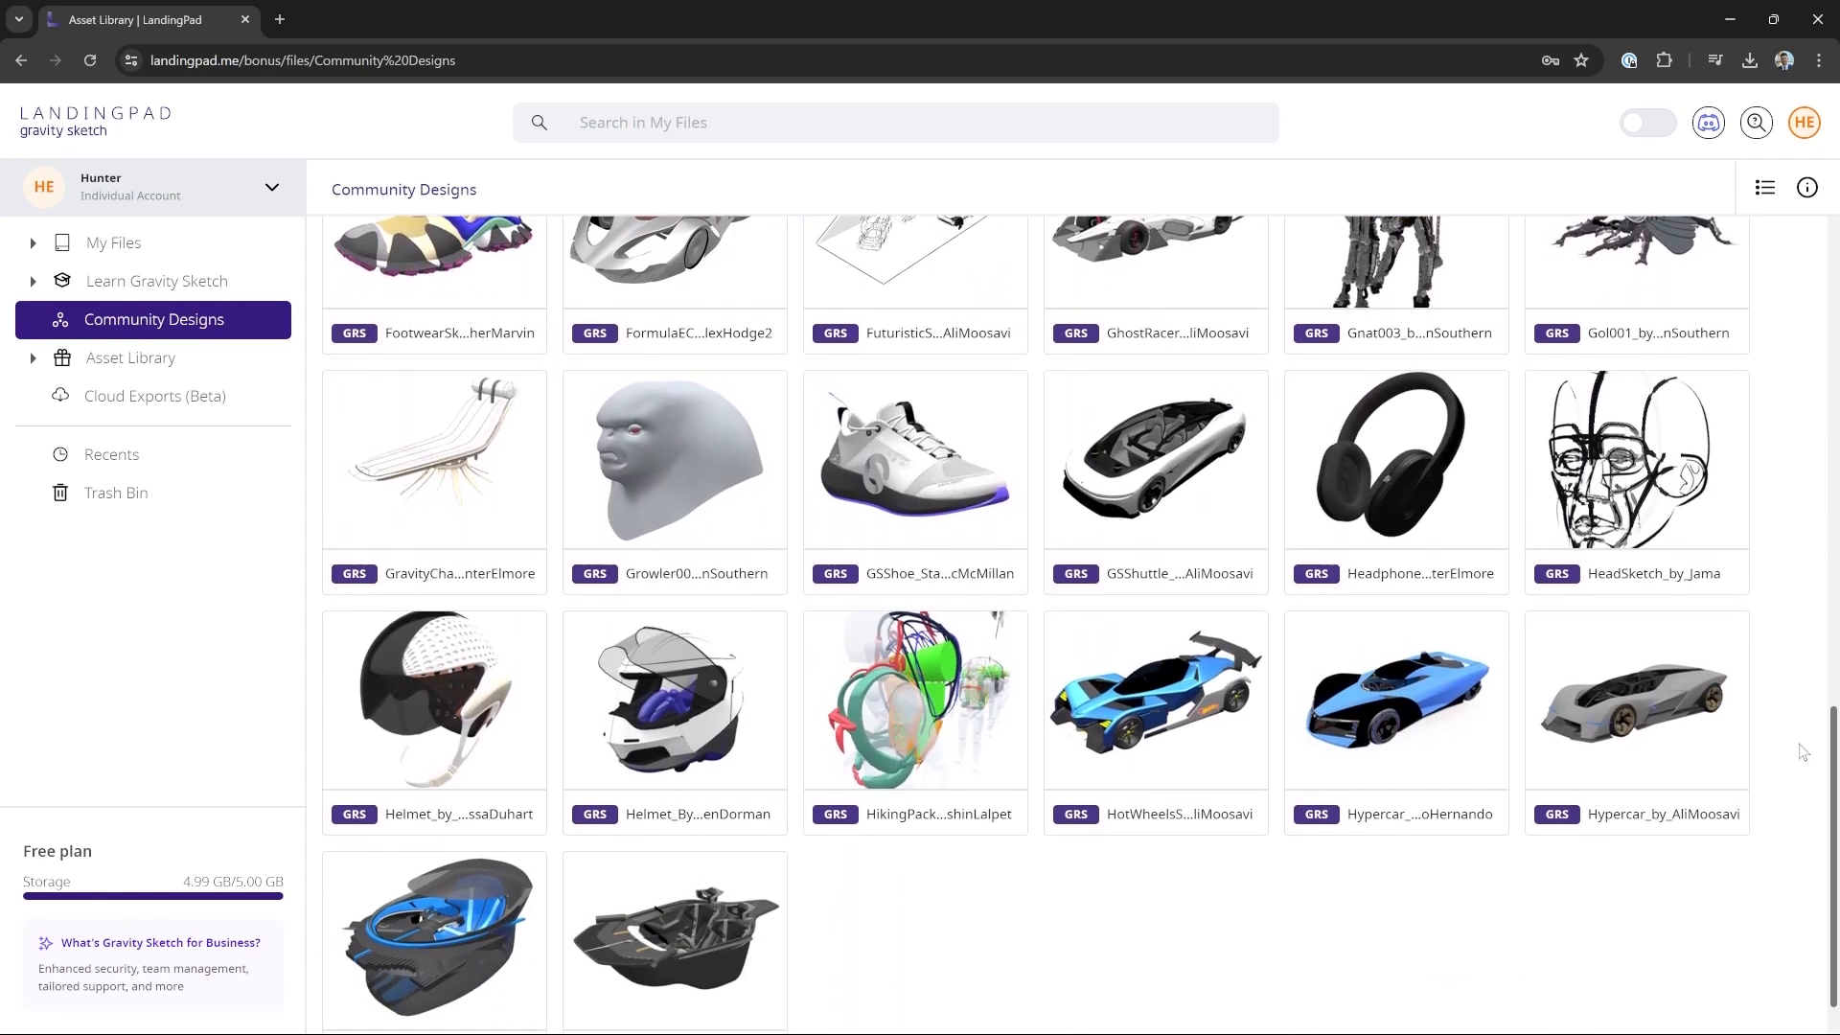
scroll(down, 3)
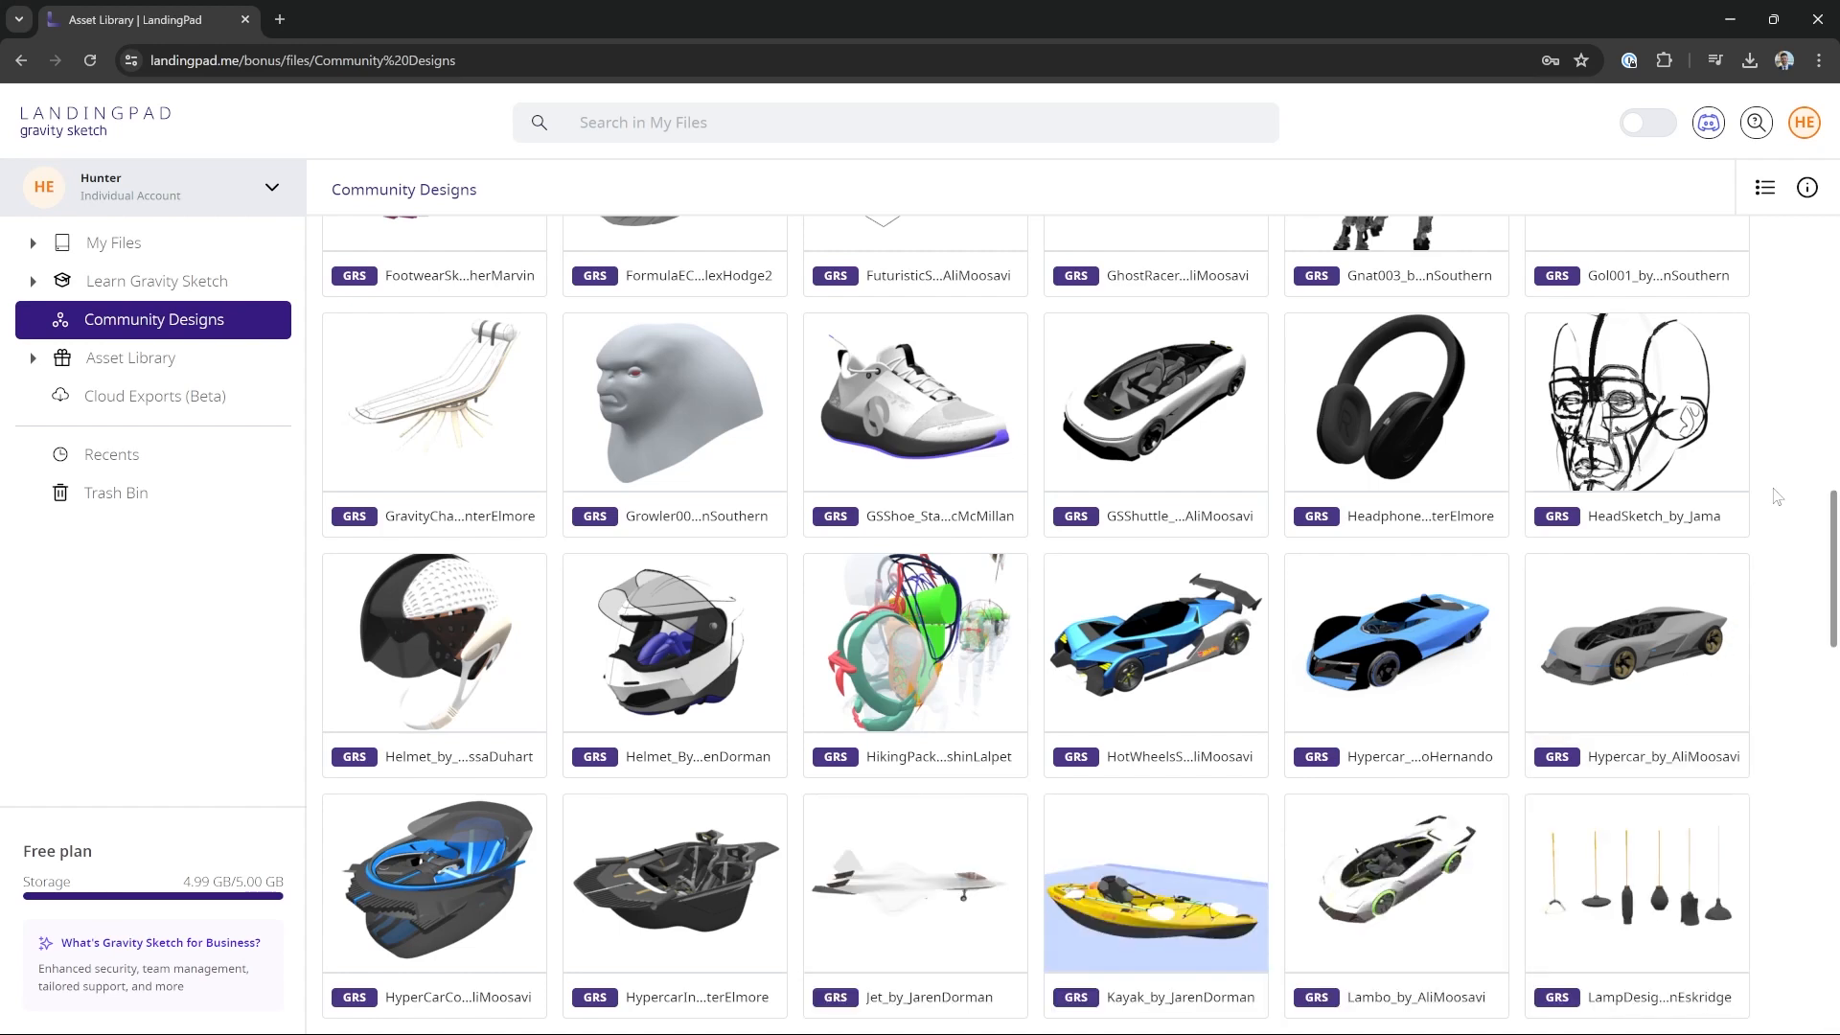
scroll(down, 3)
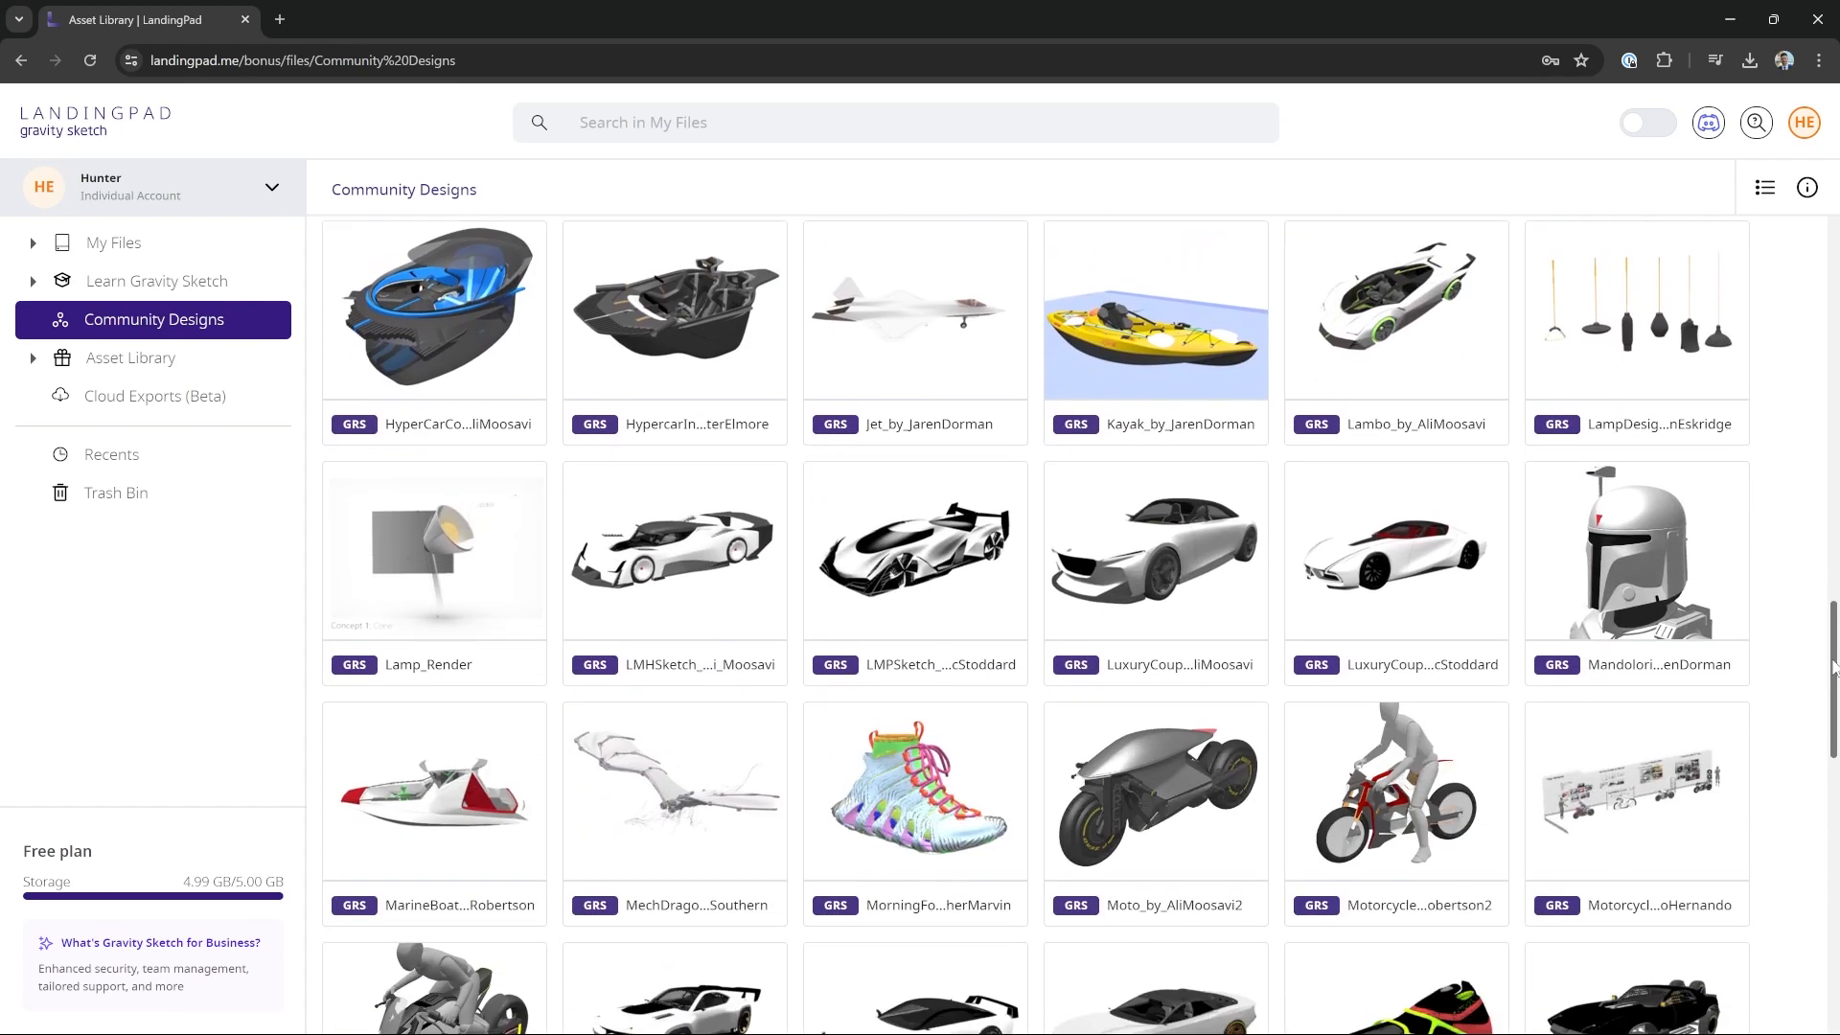
scroll(down, 3)
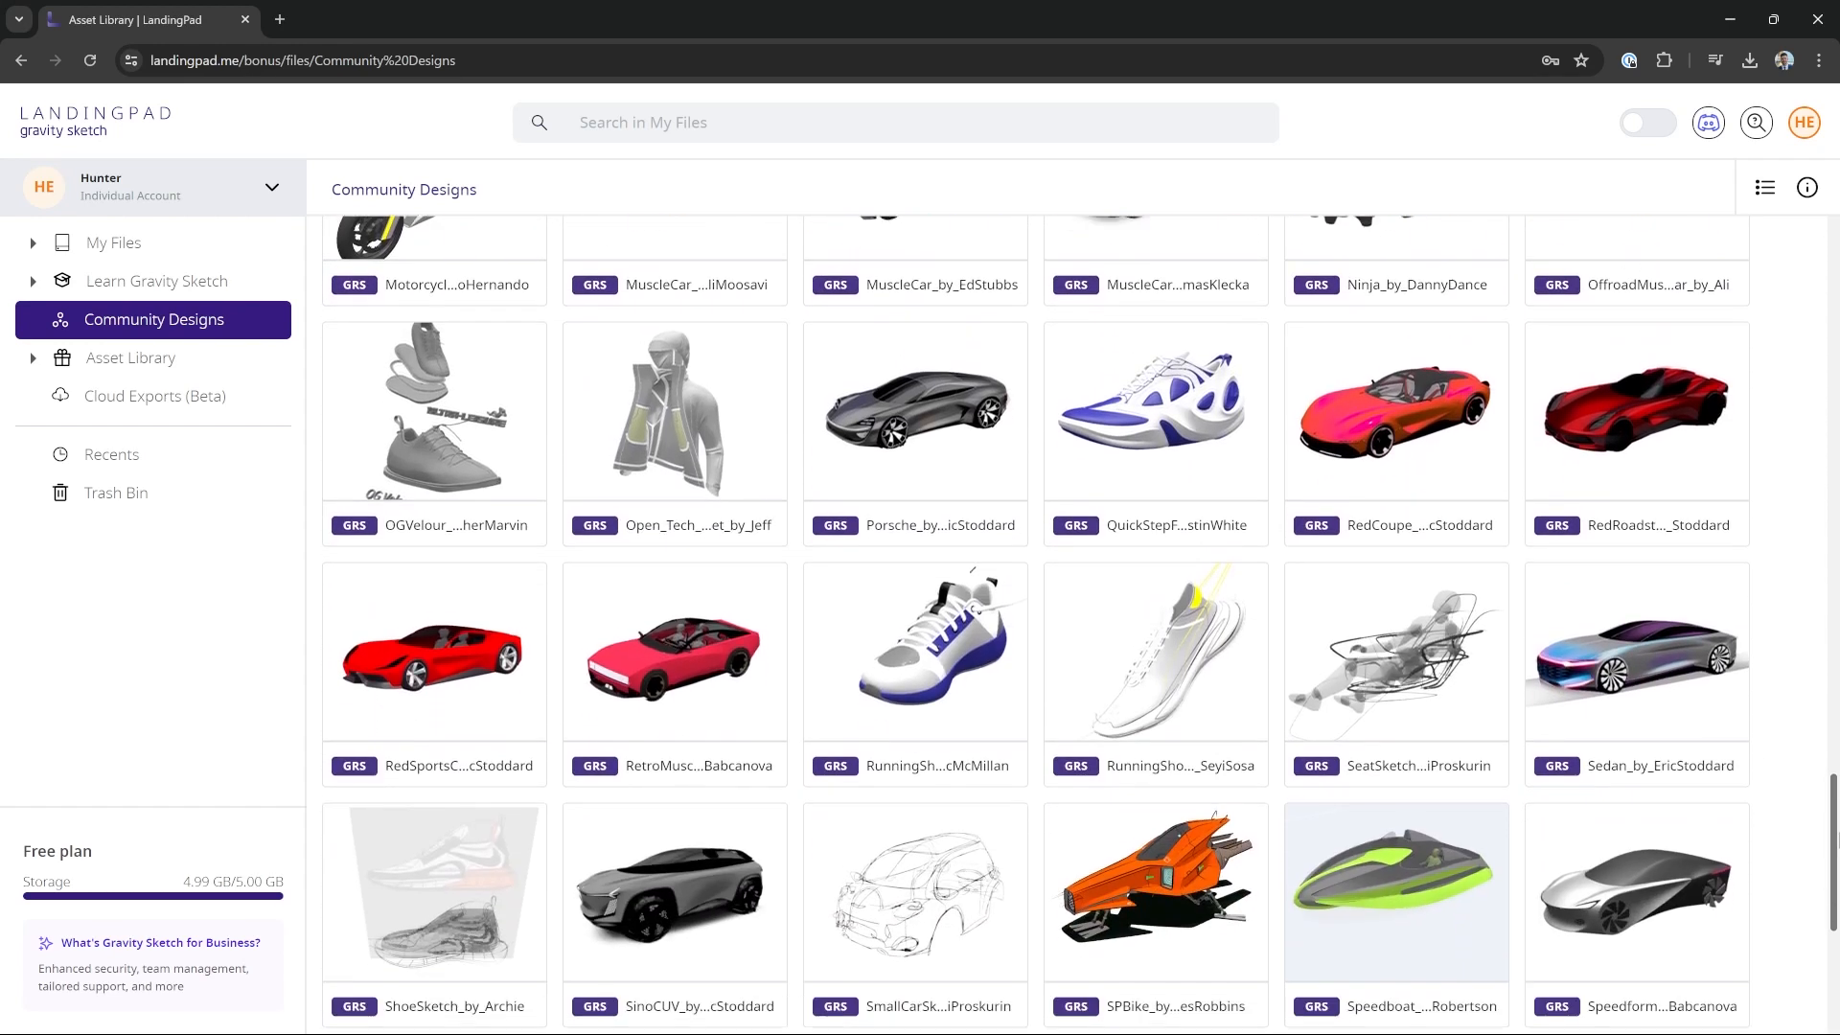
scroll(up, 3)
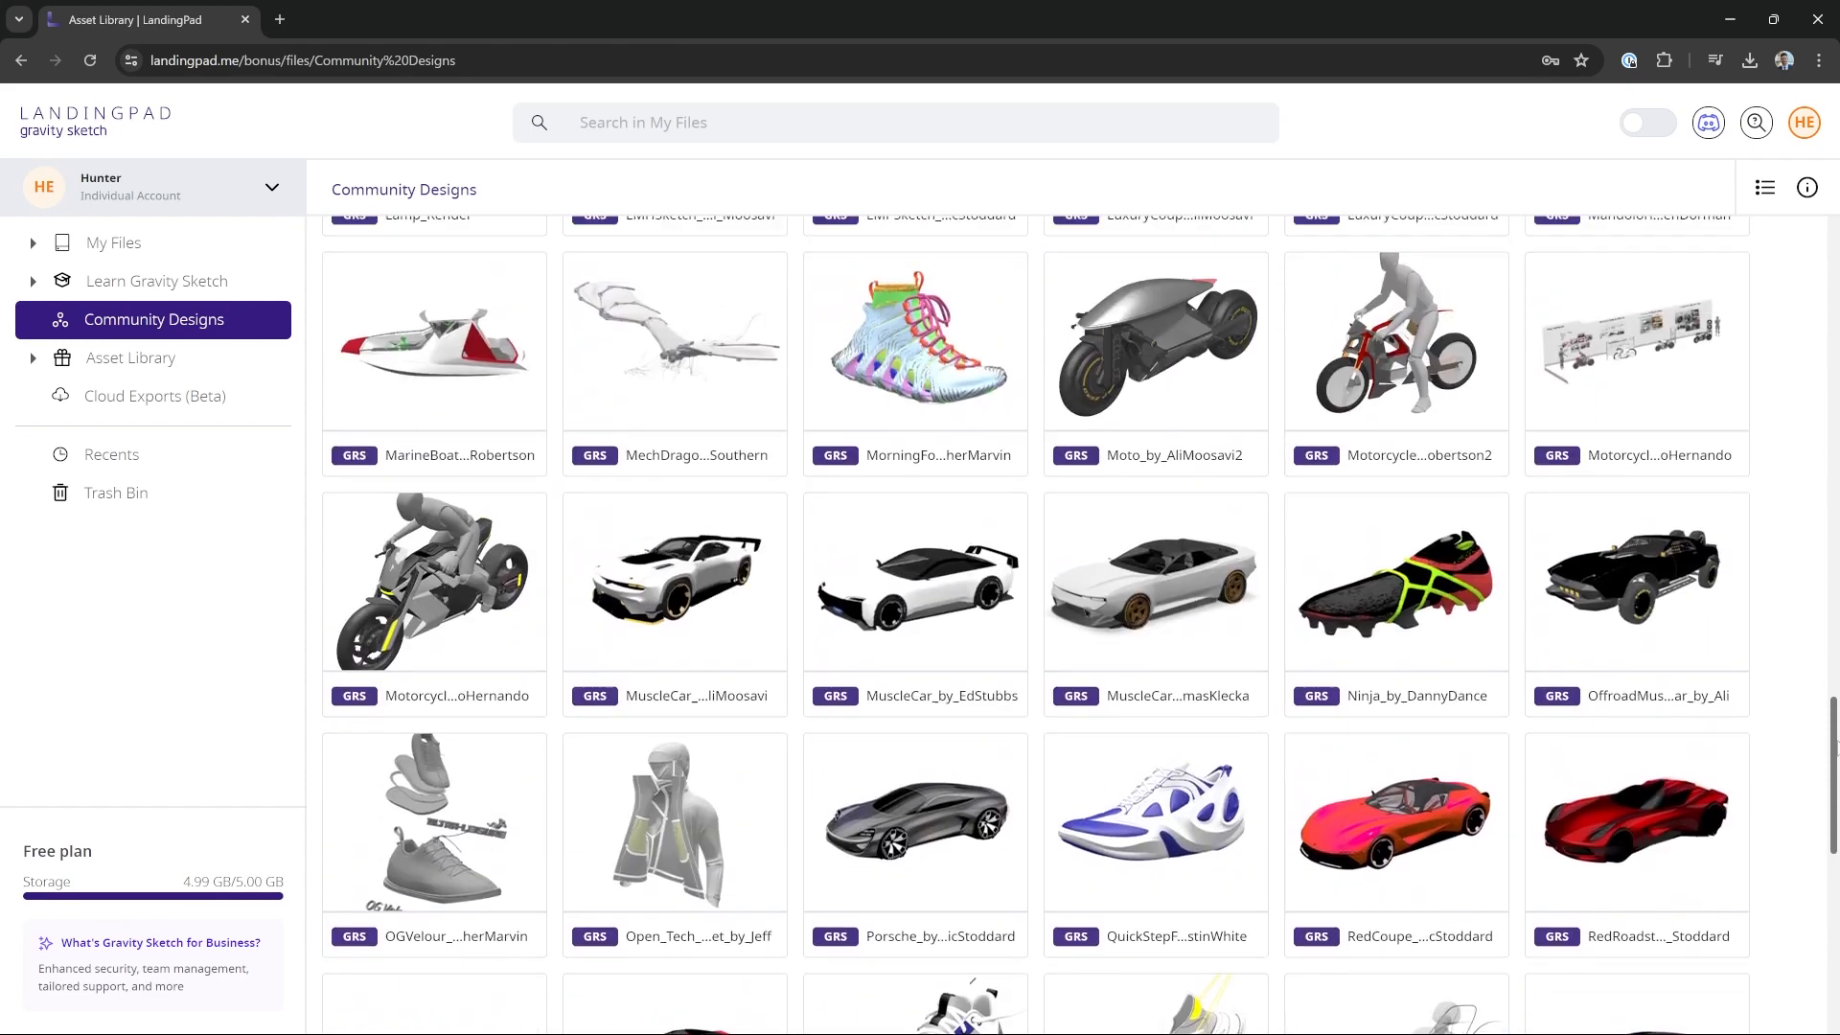
scroll(up, 3)
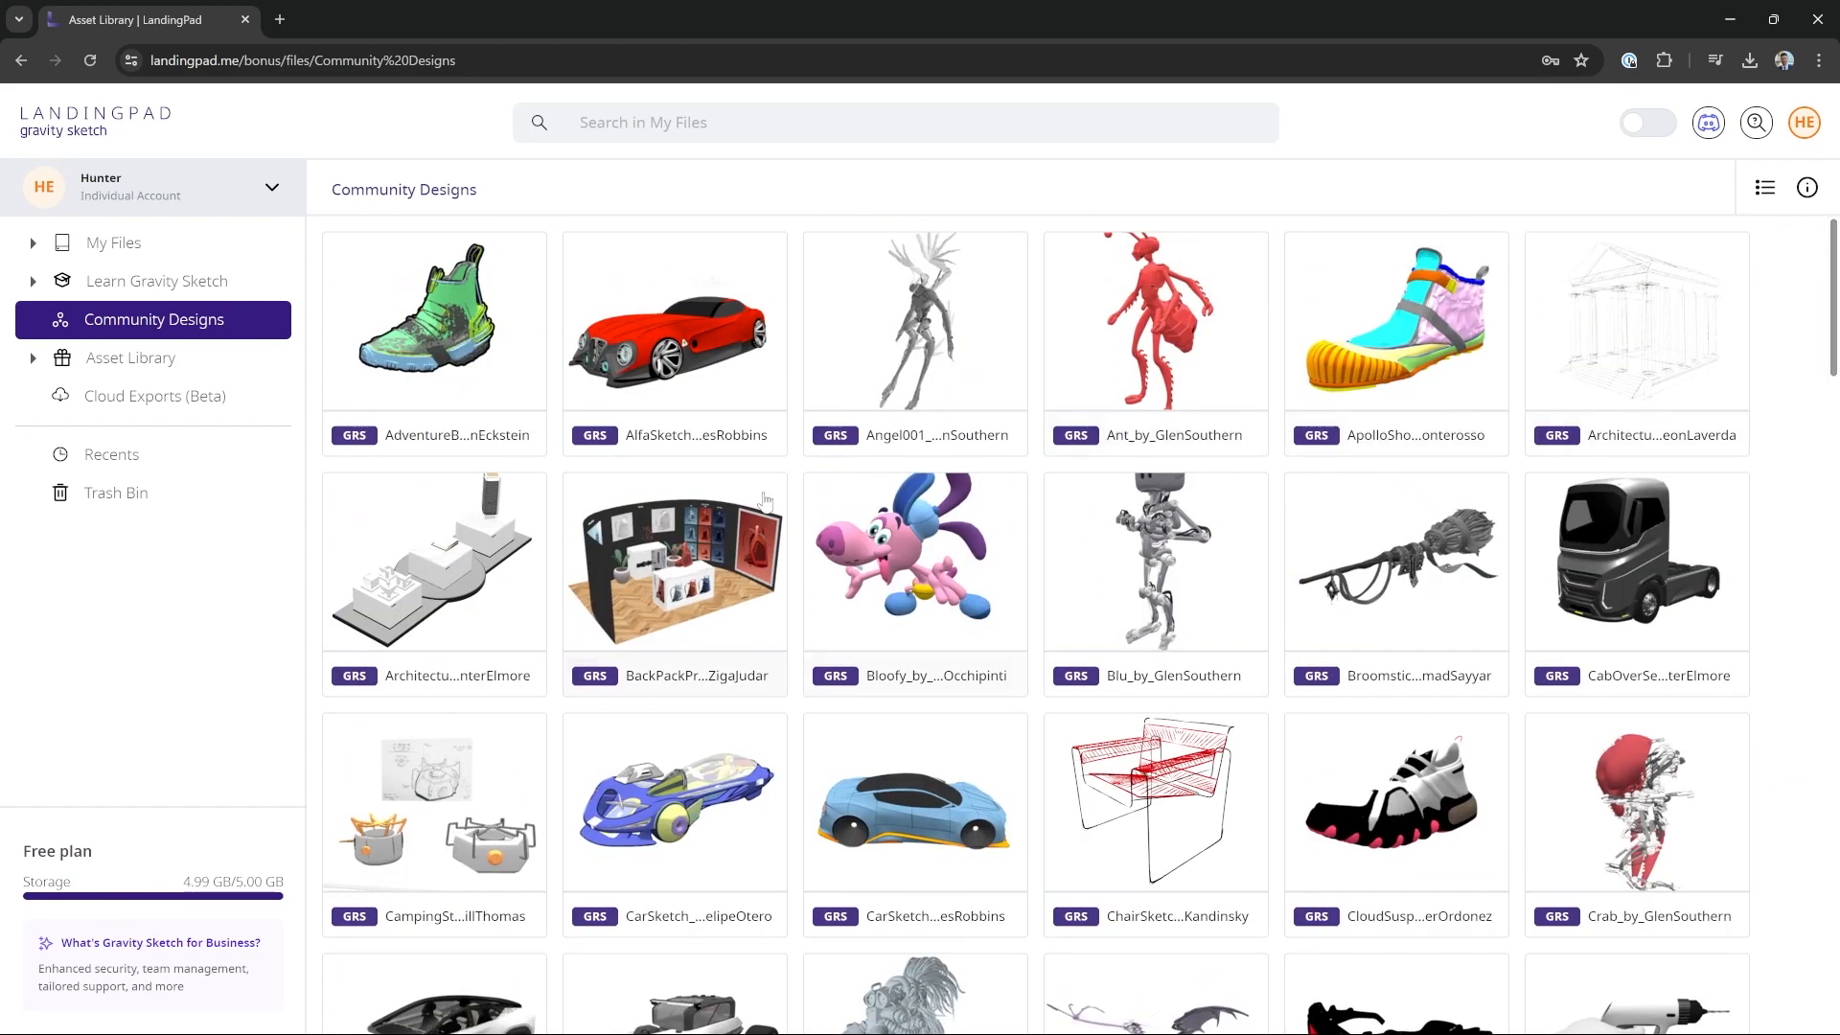
Step: View the Learn Gravity Sketch rooms, Asset Library airbrush textures, then the Fonts folder
click(156, 280)
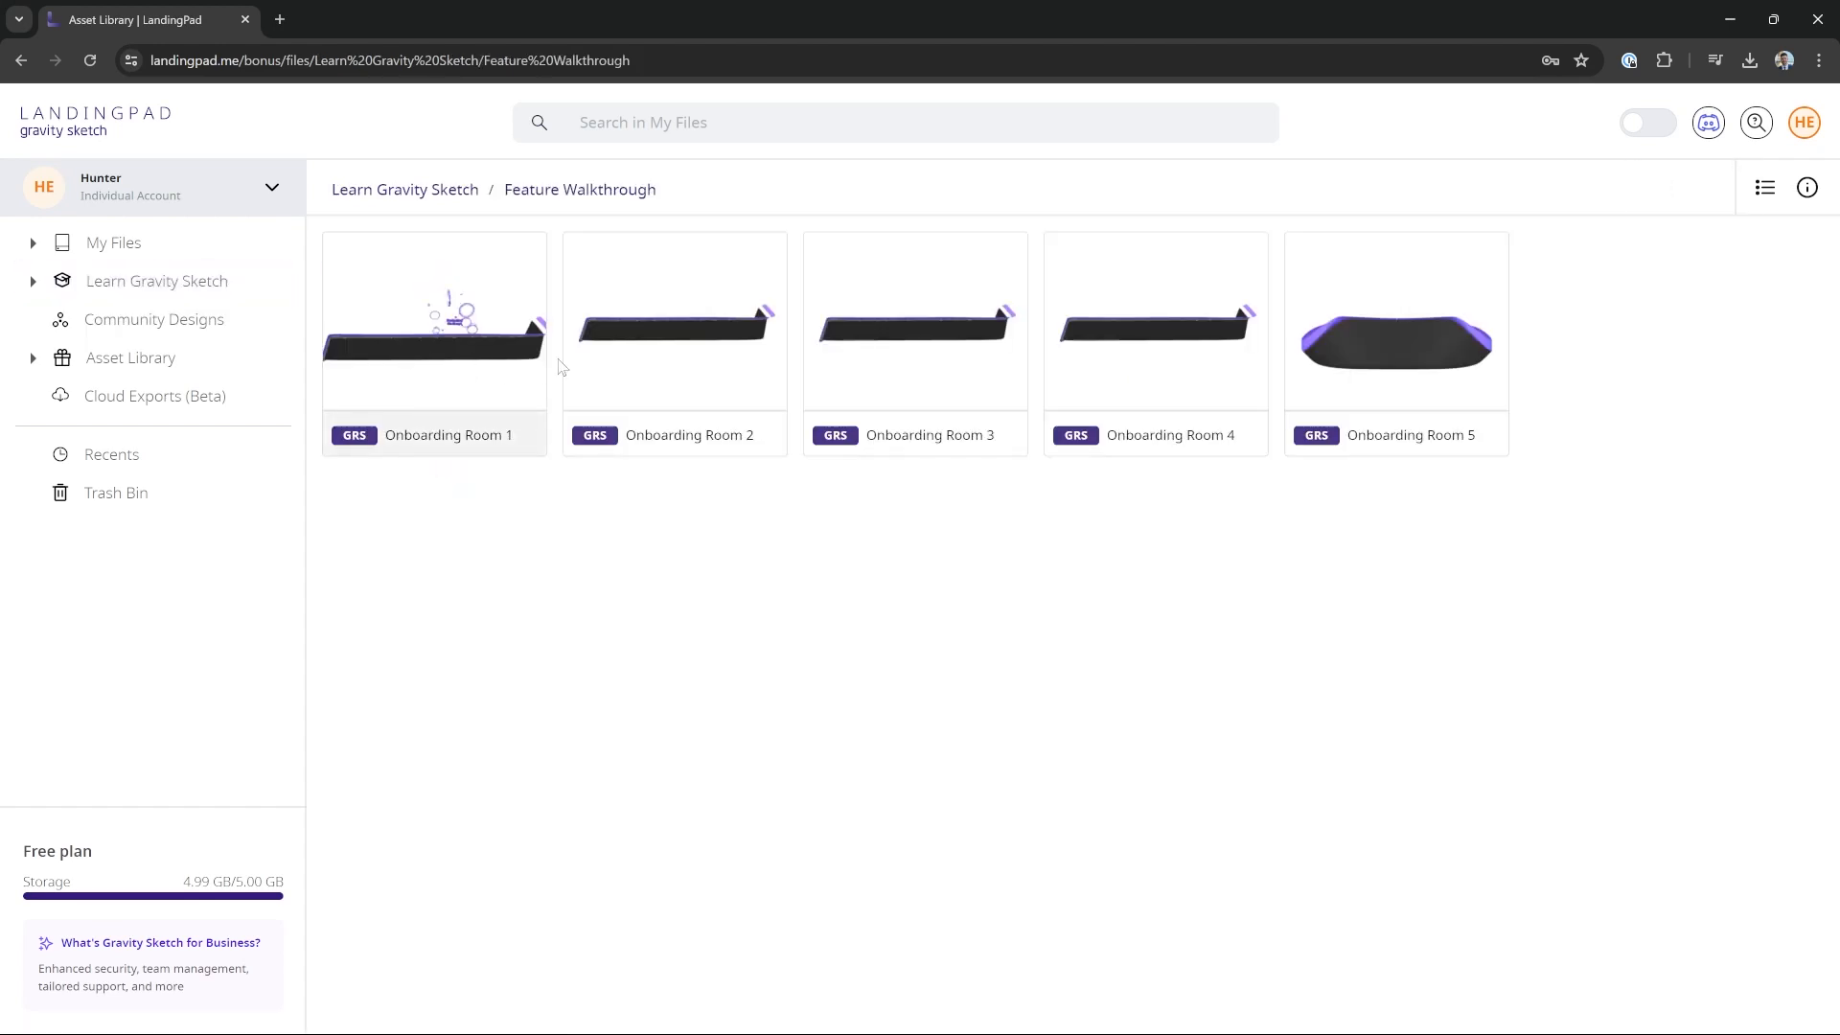
mouse_move(843, 289)
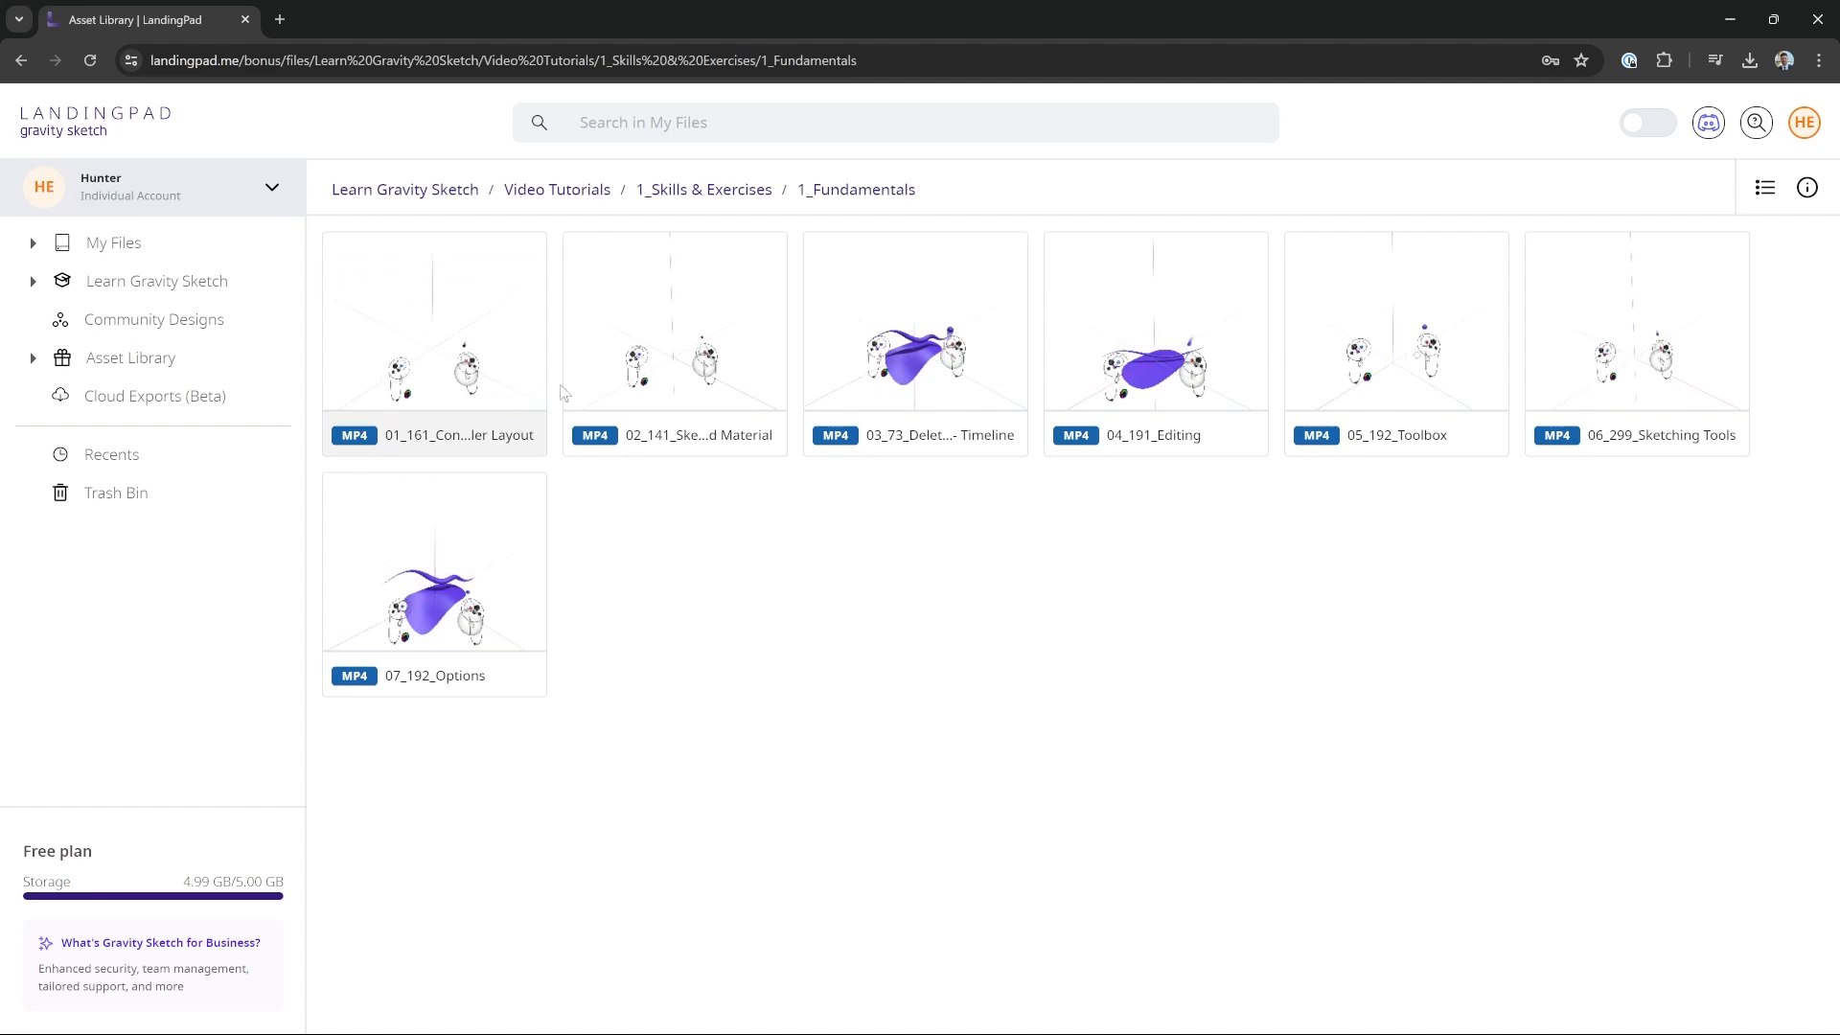
mouse_move(760, 603)
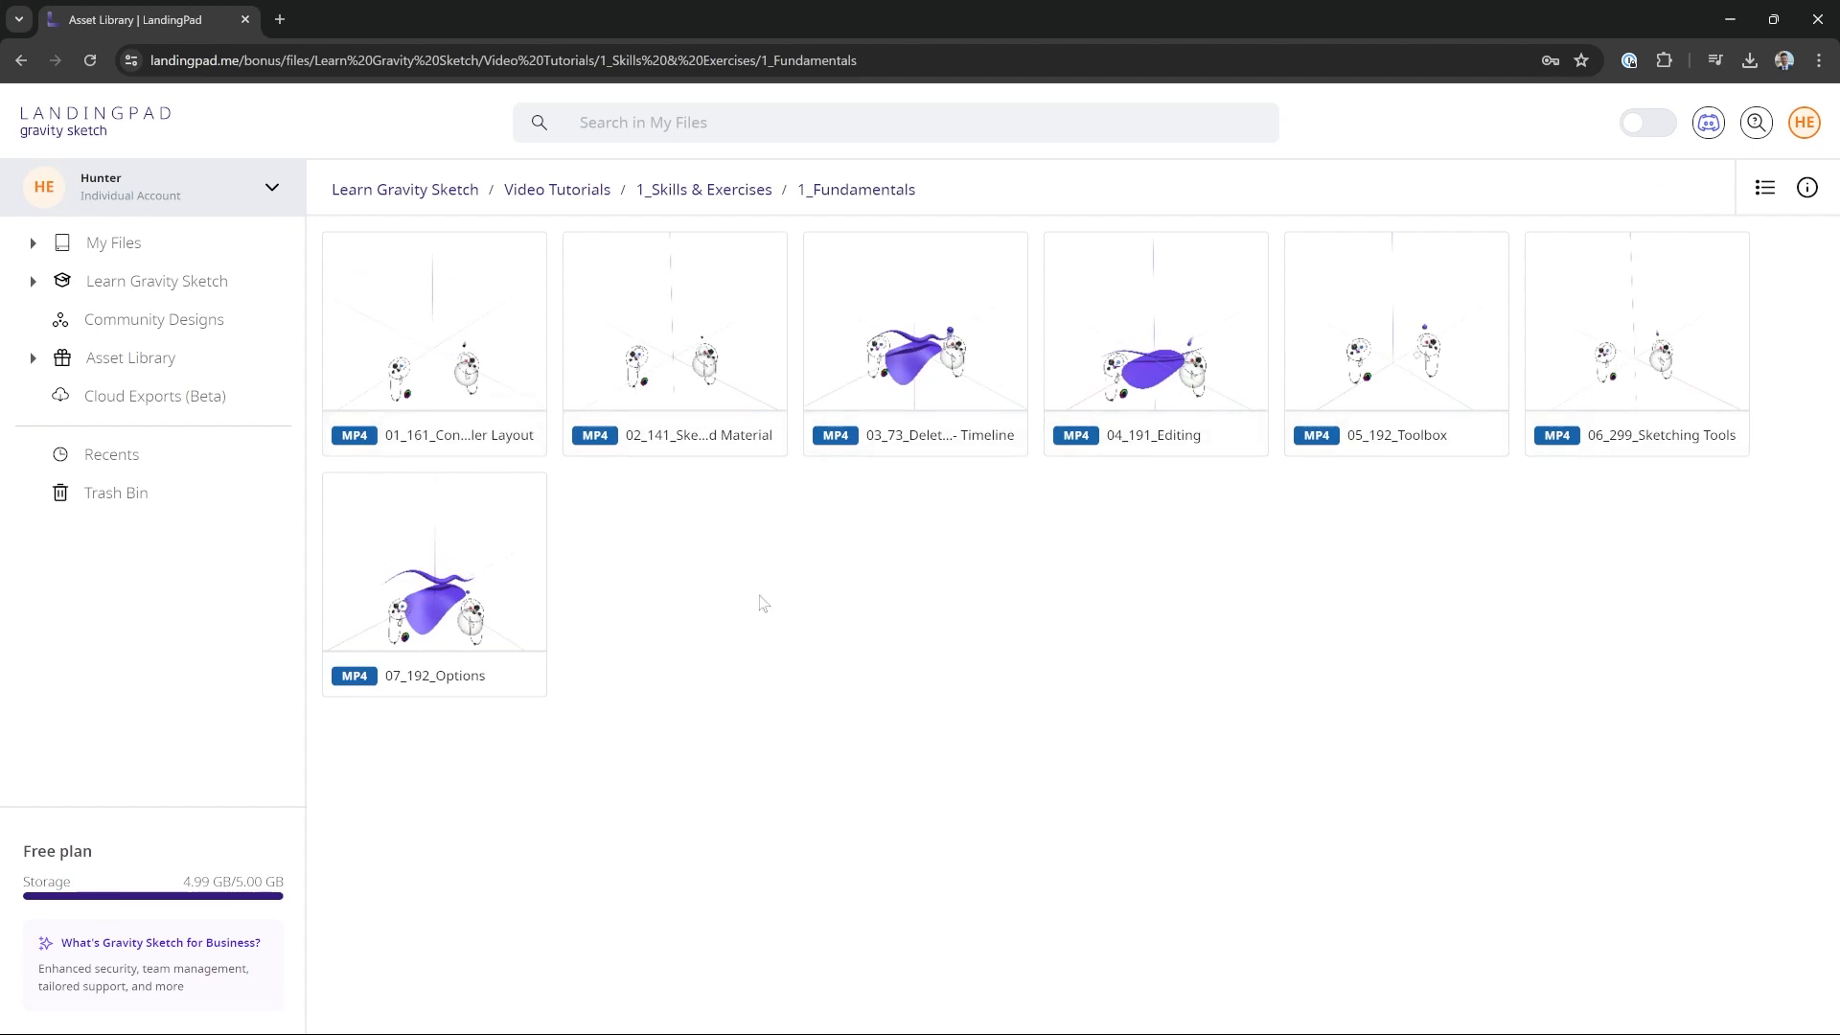
click(130, 357)
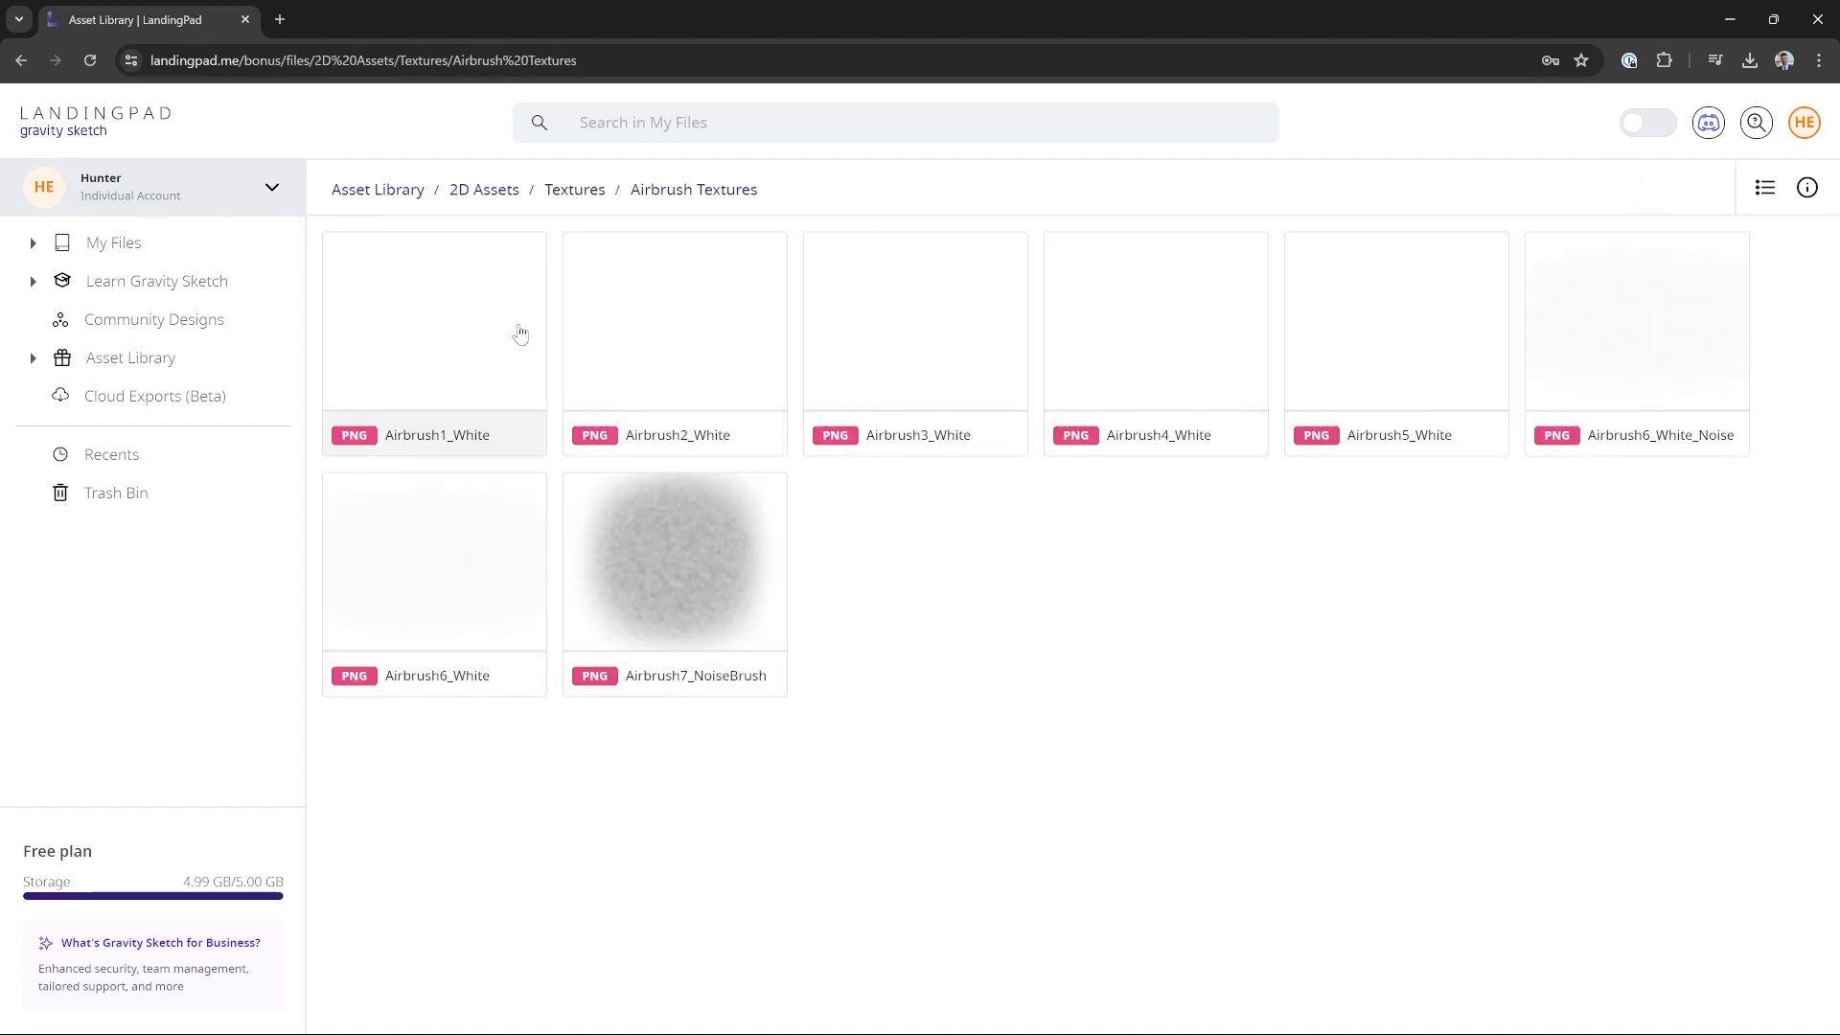
click(483, 189)
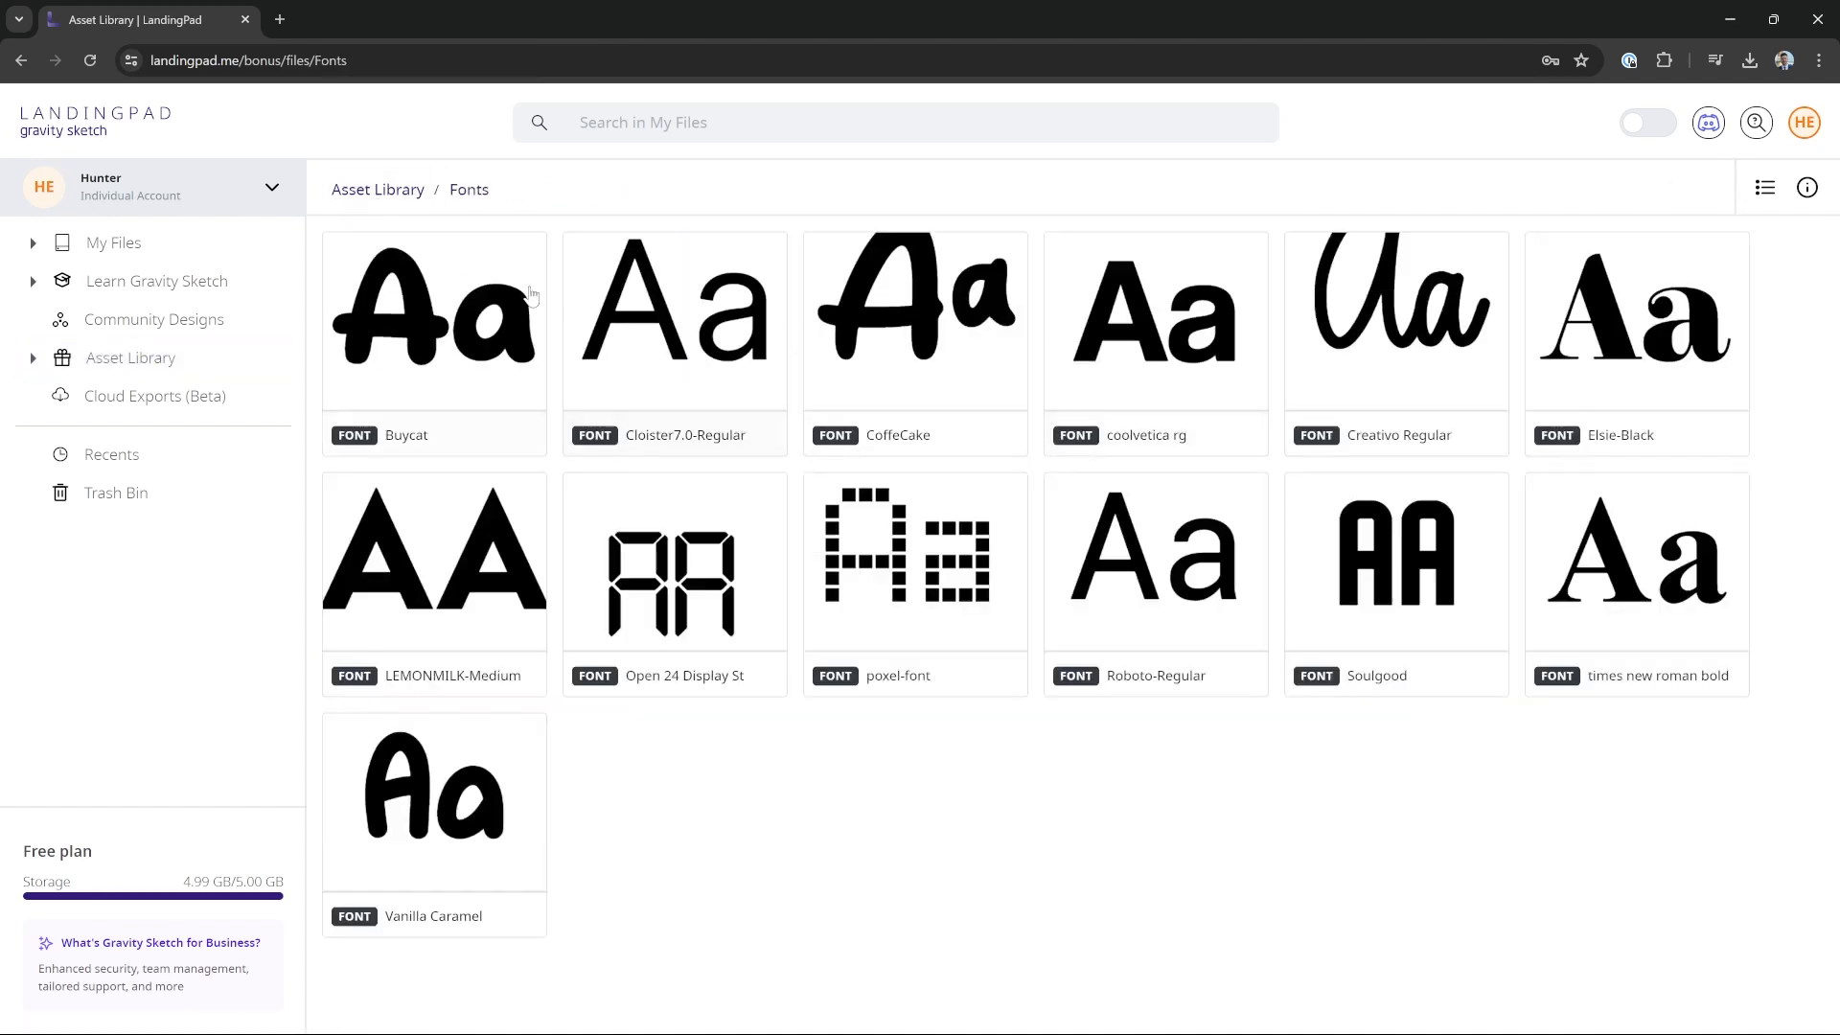
click(153, 319)
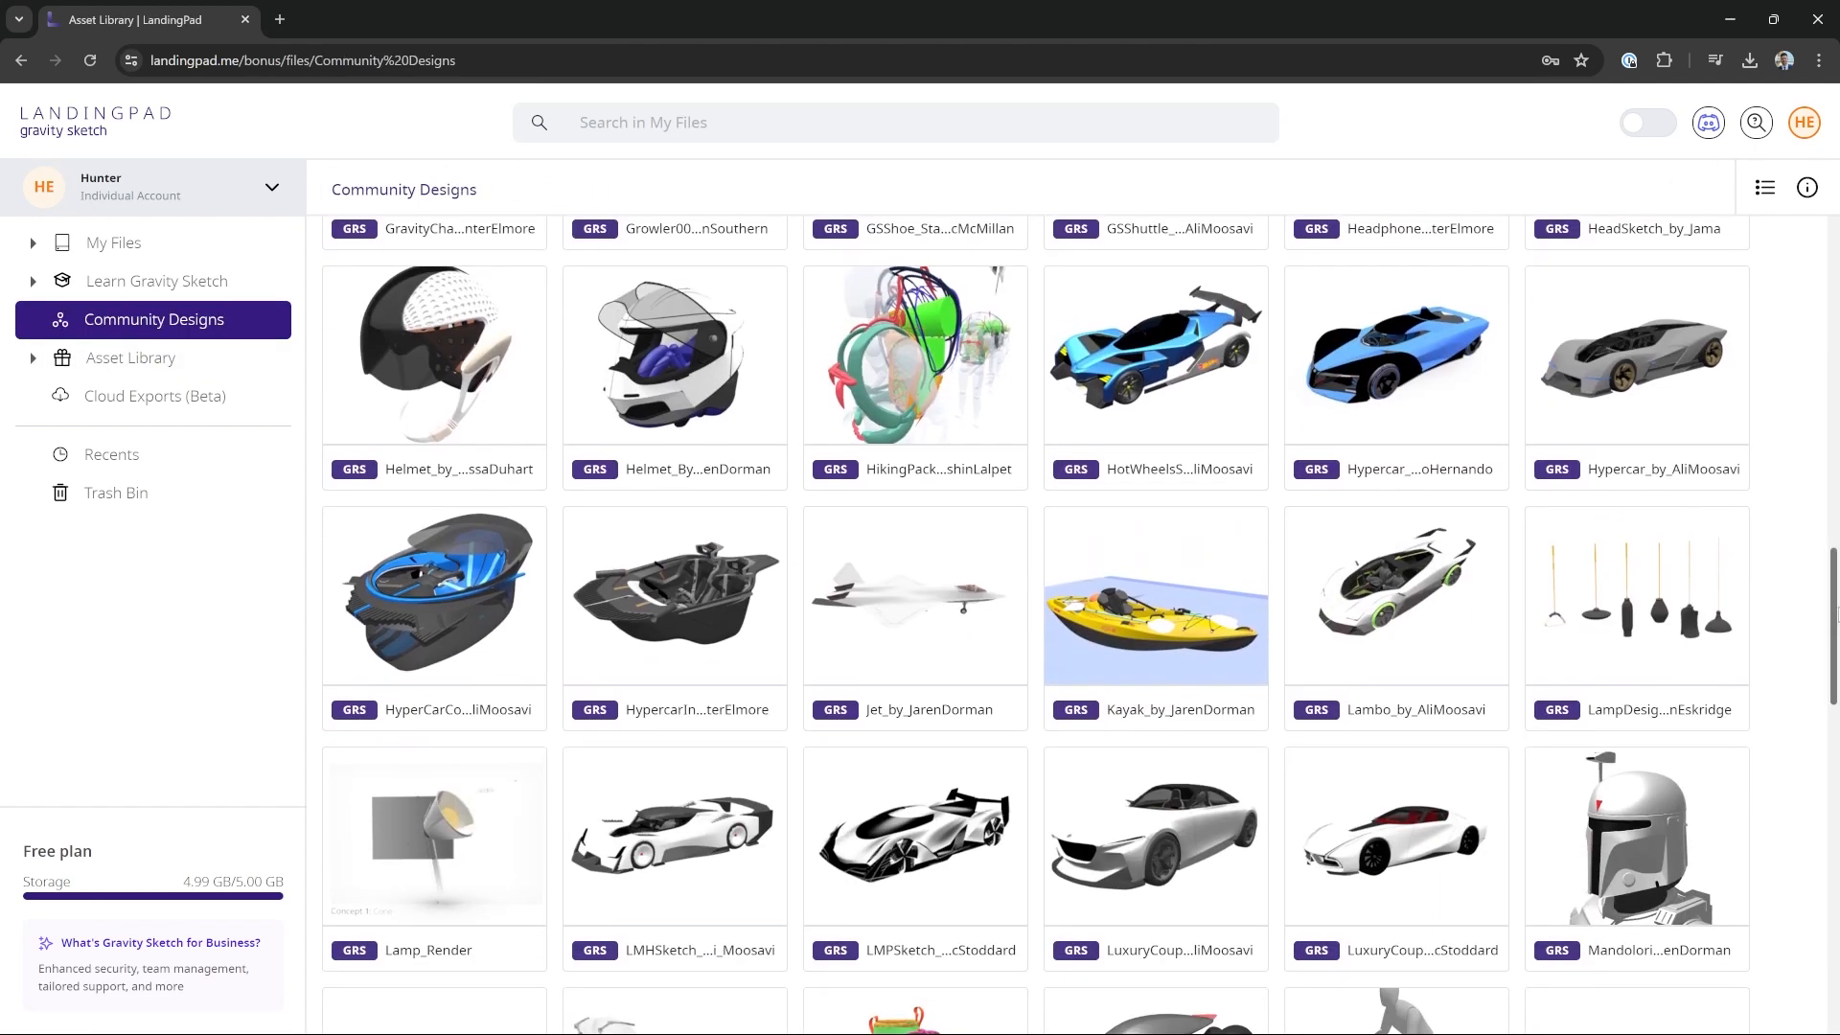
scroll(down, 3)
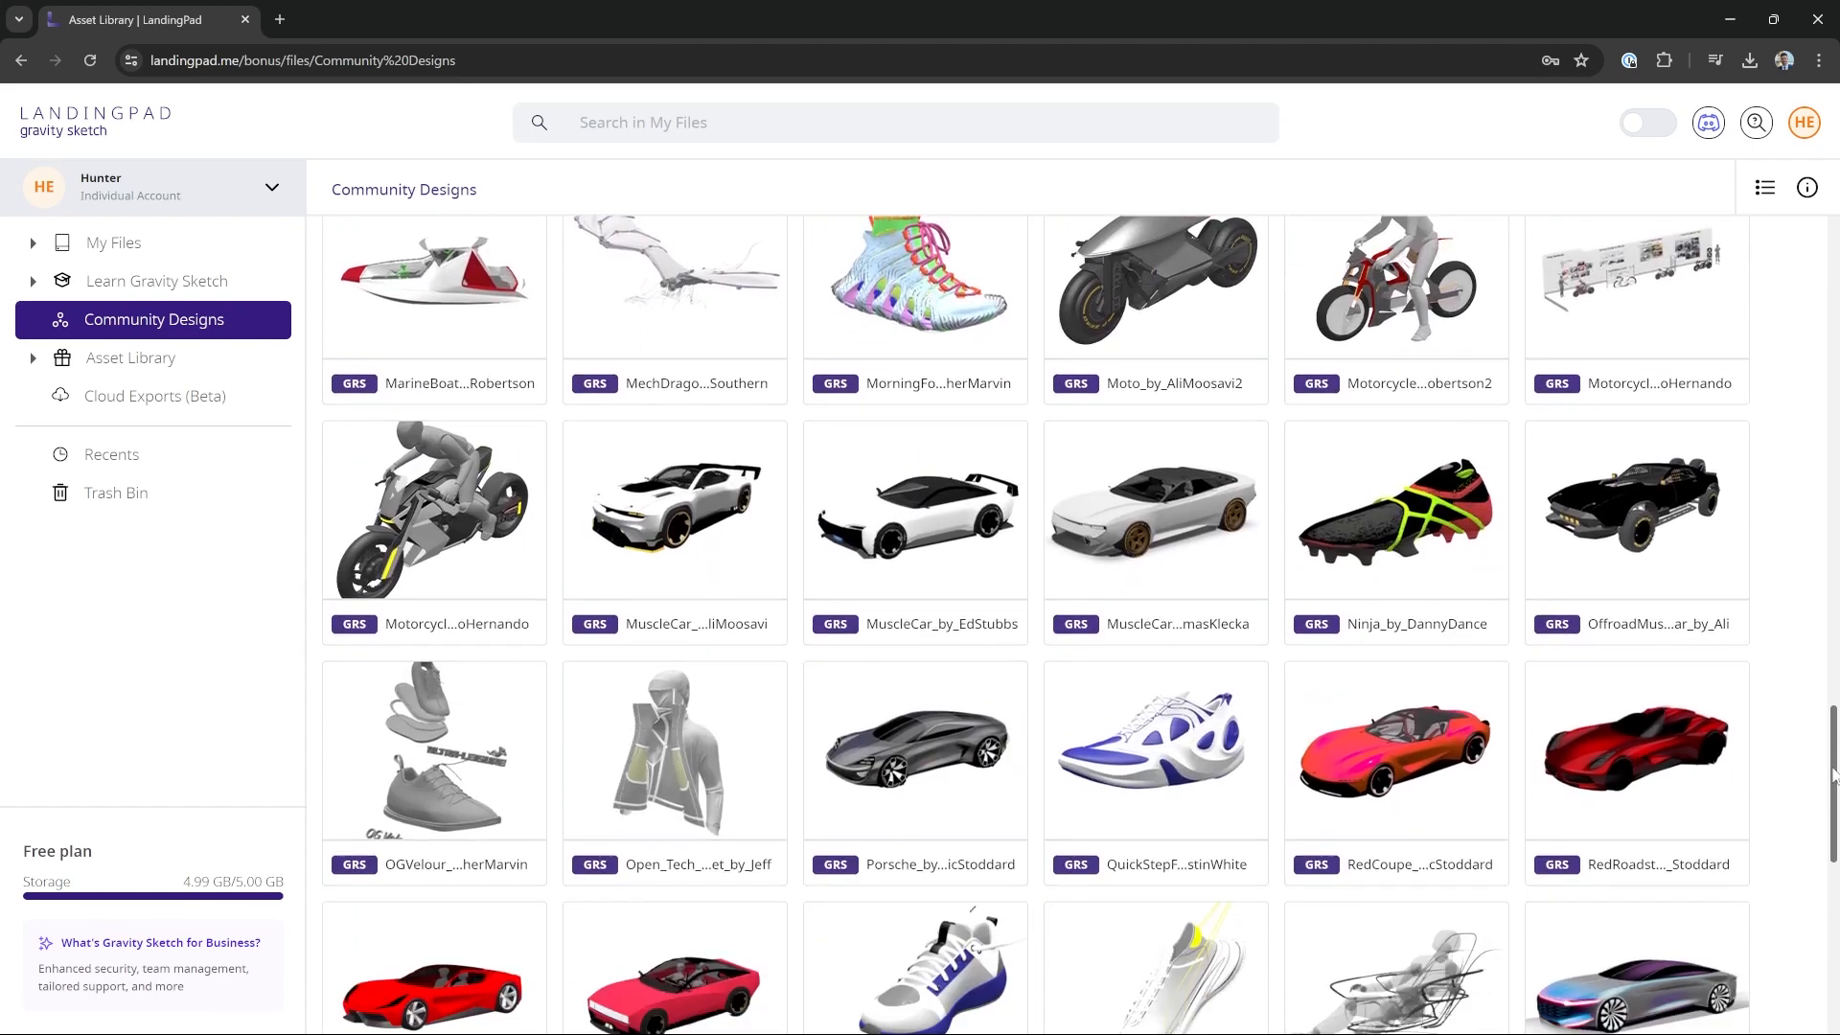
scroll(down, 3)
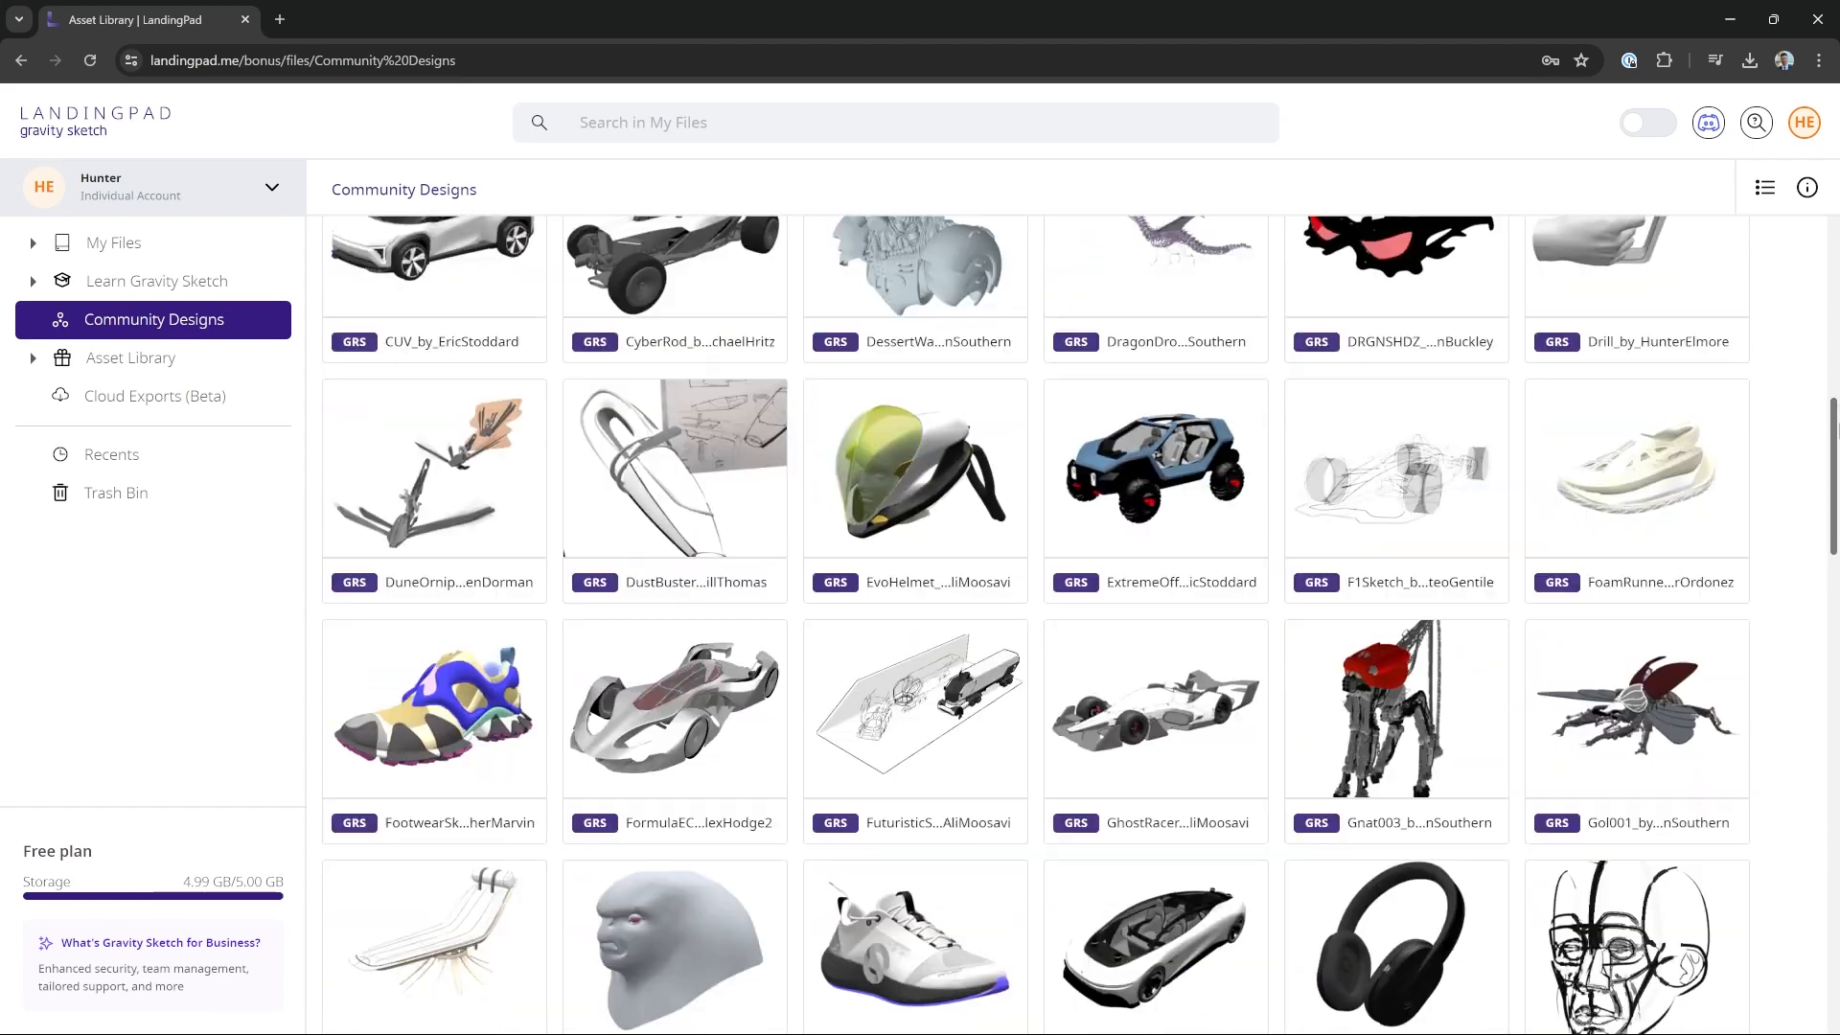
scroll(up, 3)
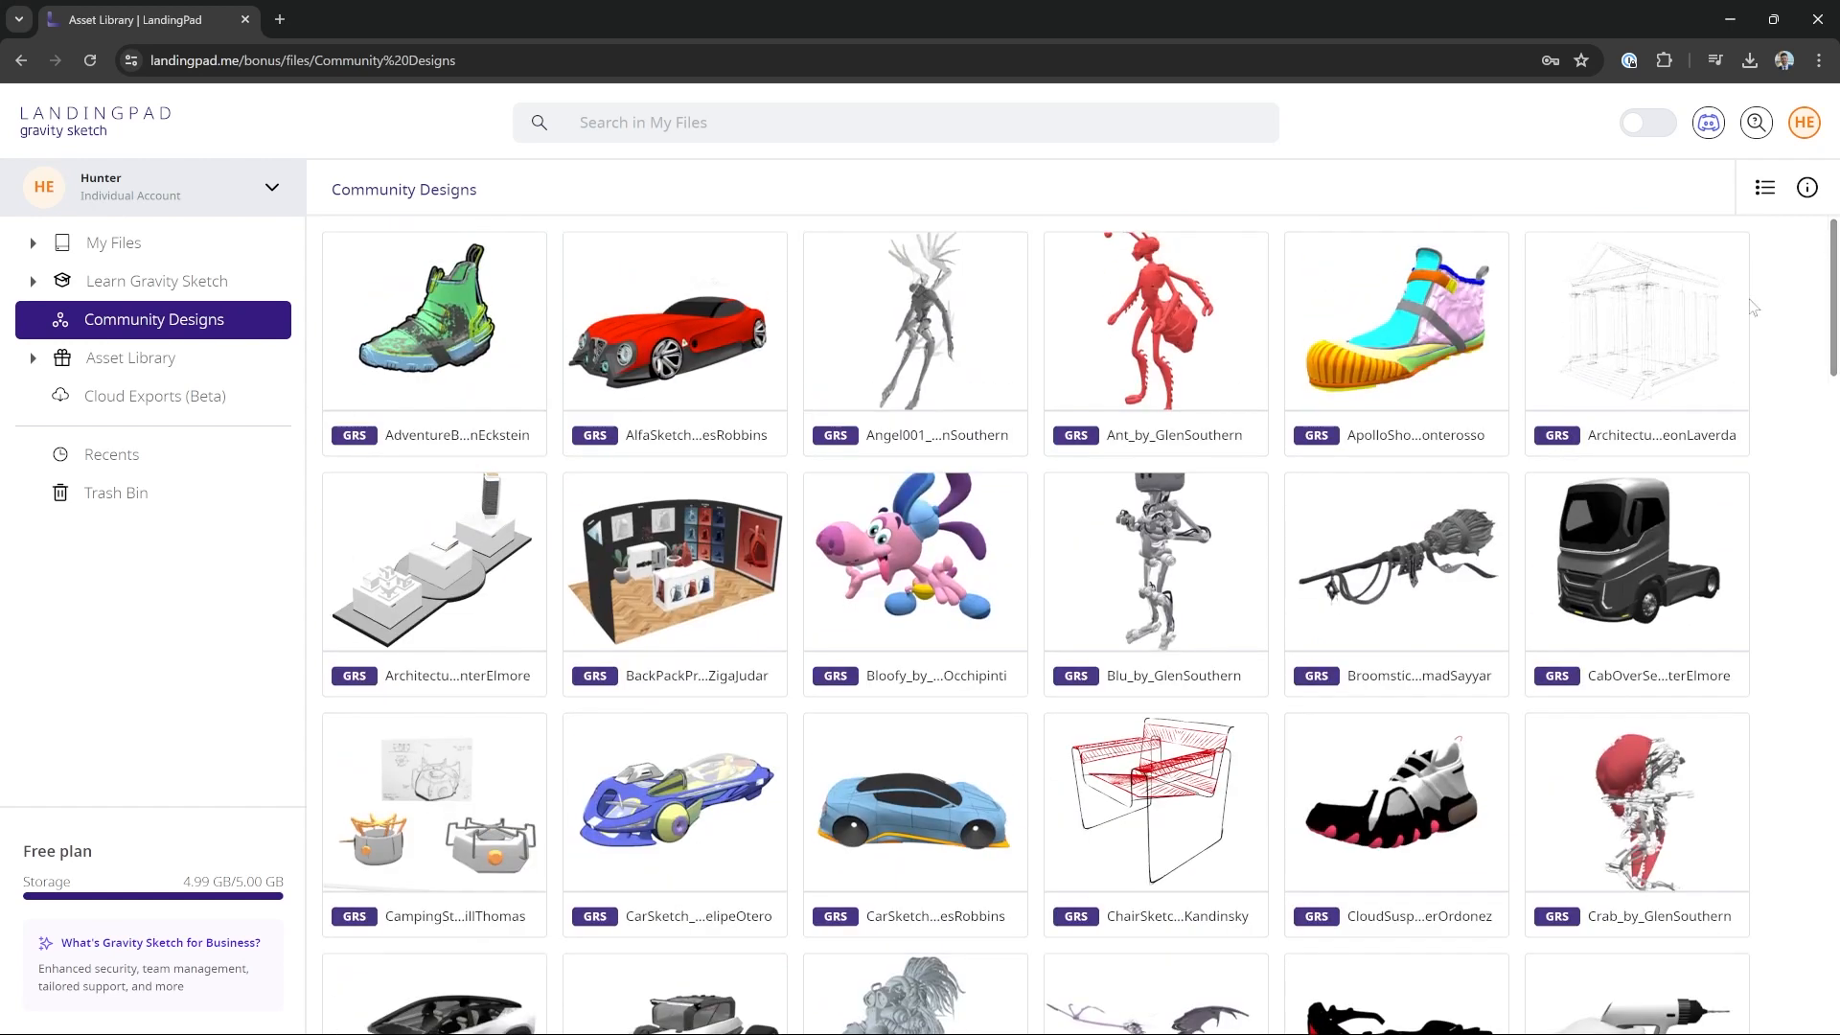
scroll(down, 3)
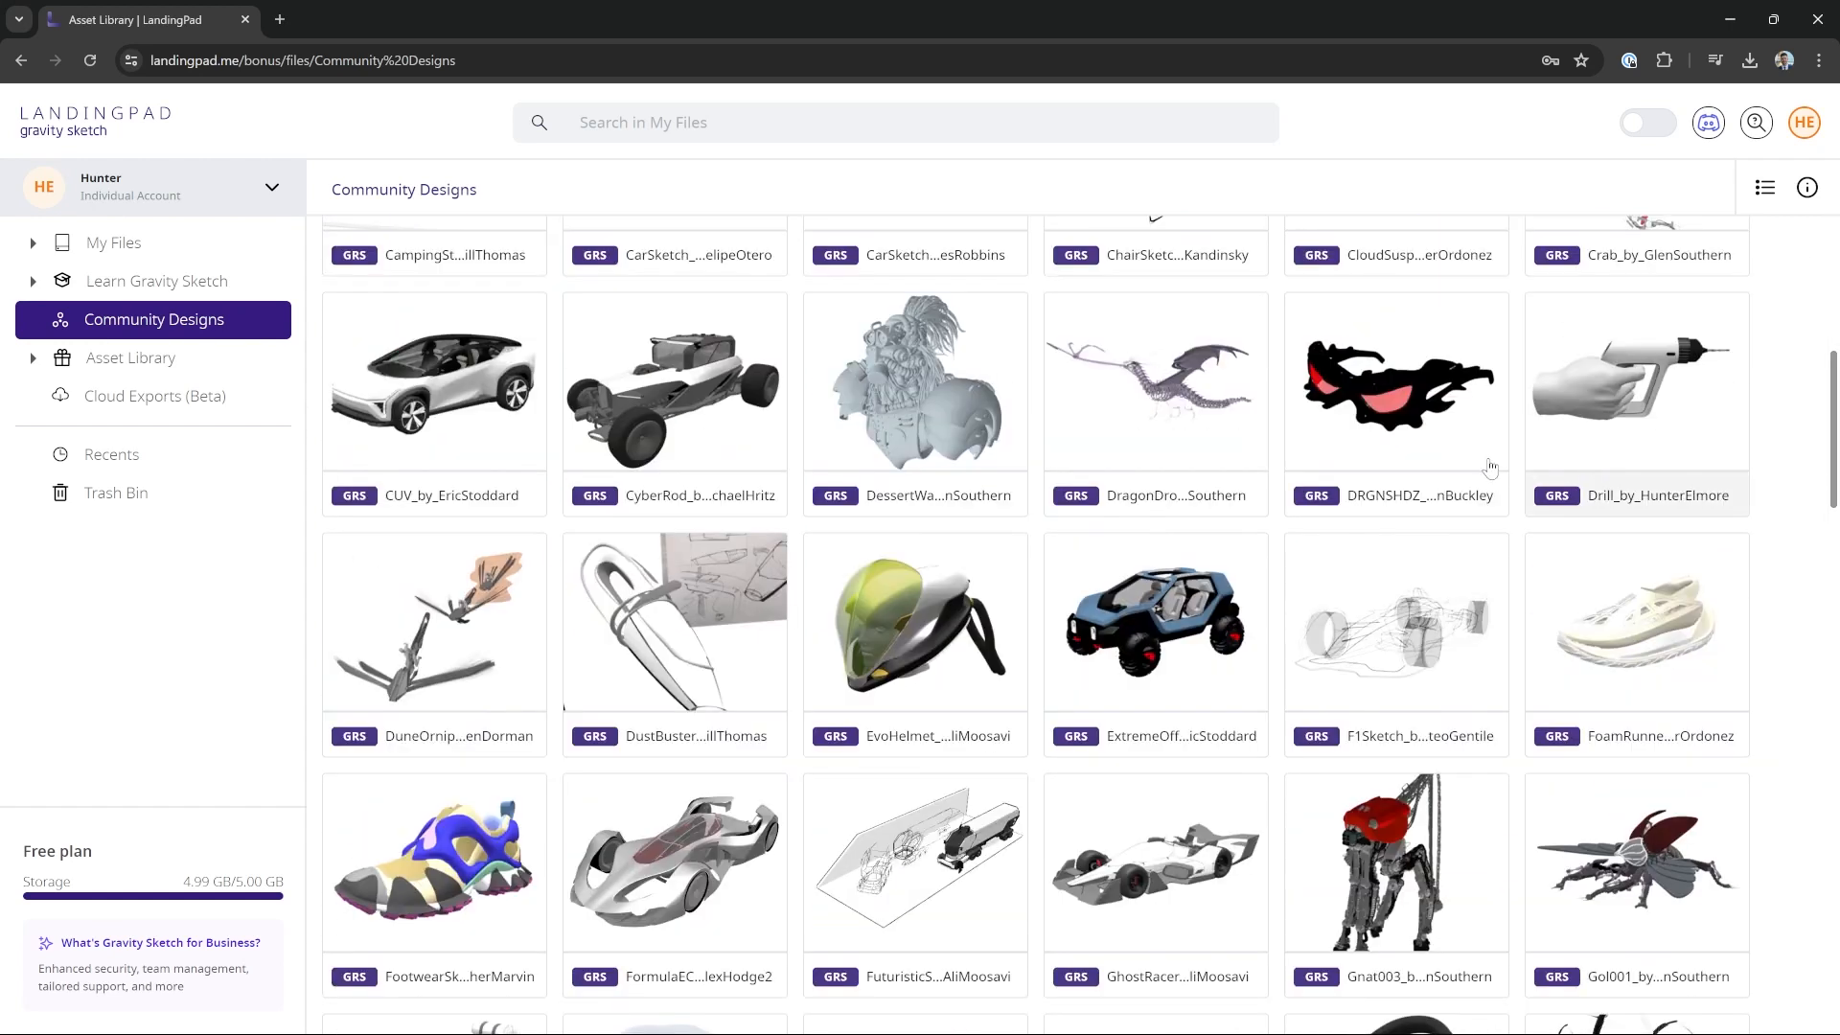
click(673, 385)
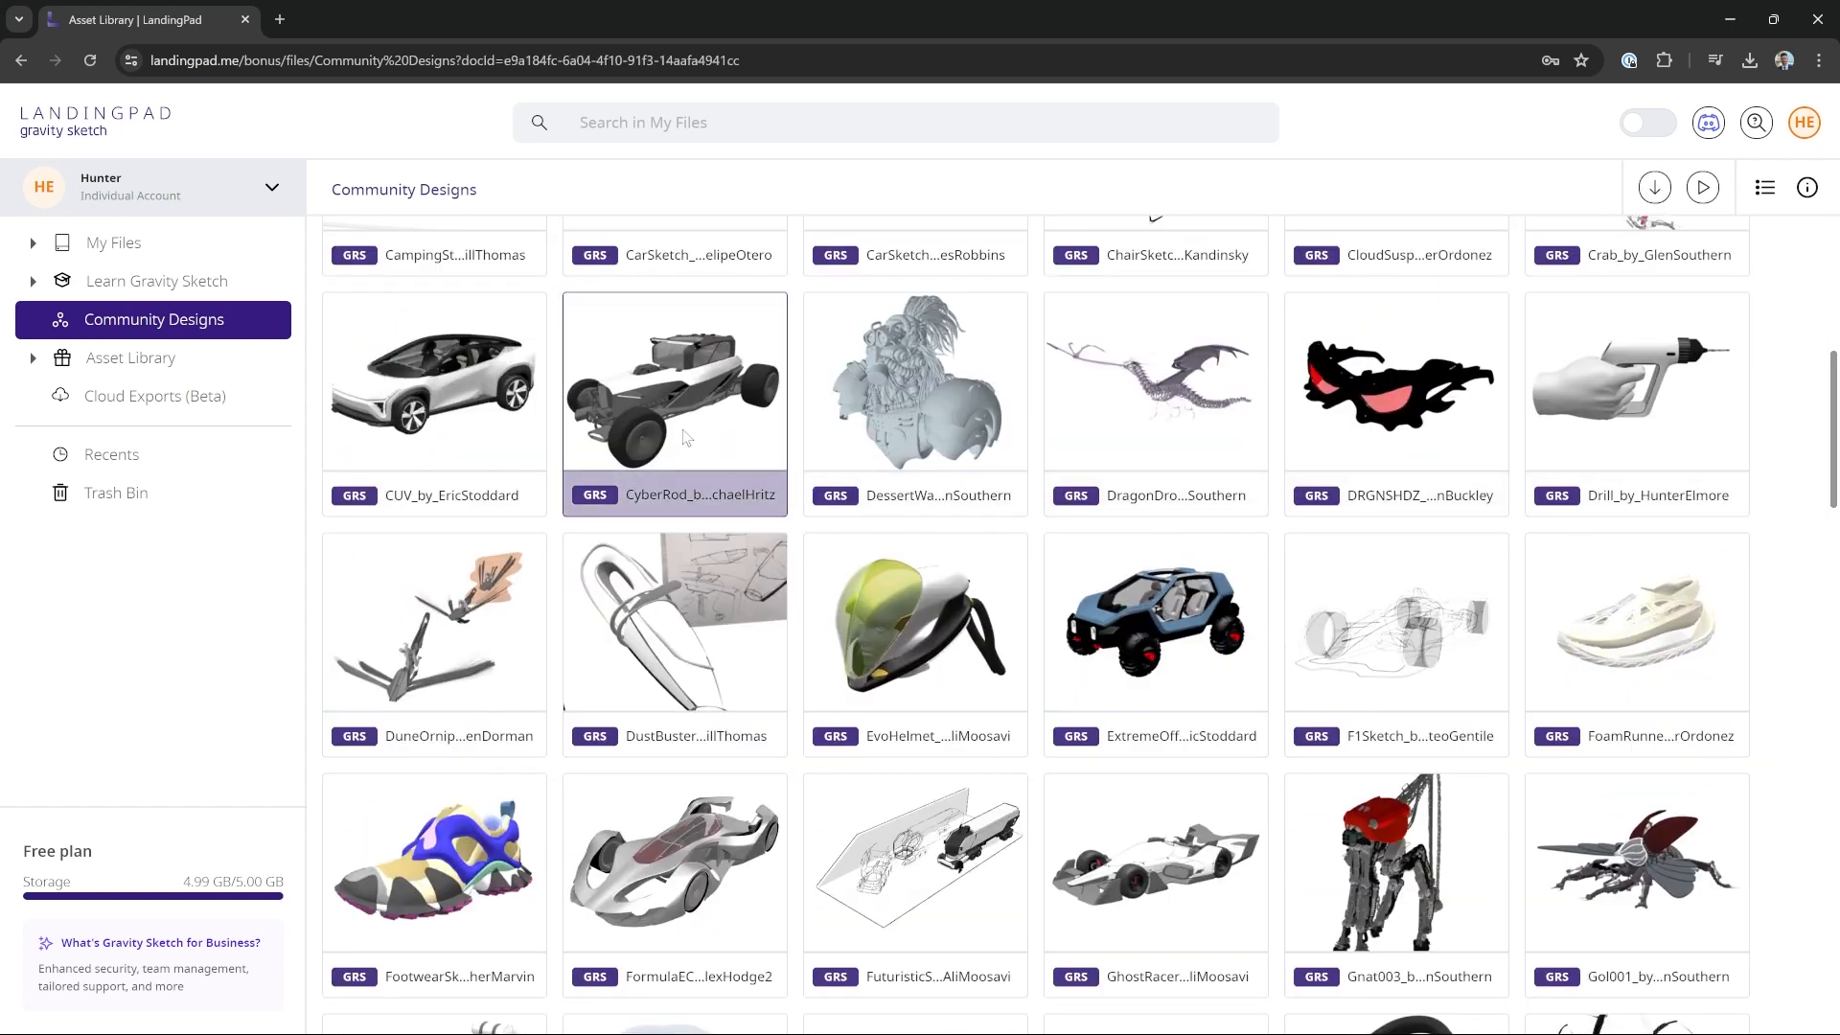
Step: View CyberRod from Front, FrontQuarter and Side viewpoints, then show environment effects
click(674, 381)
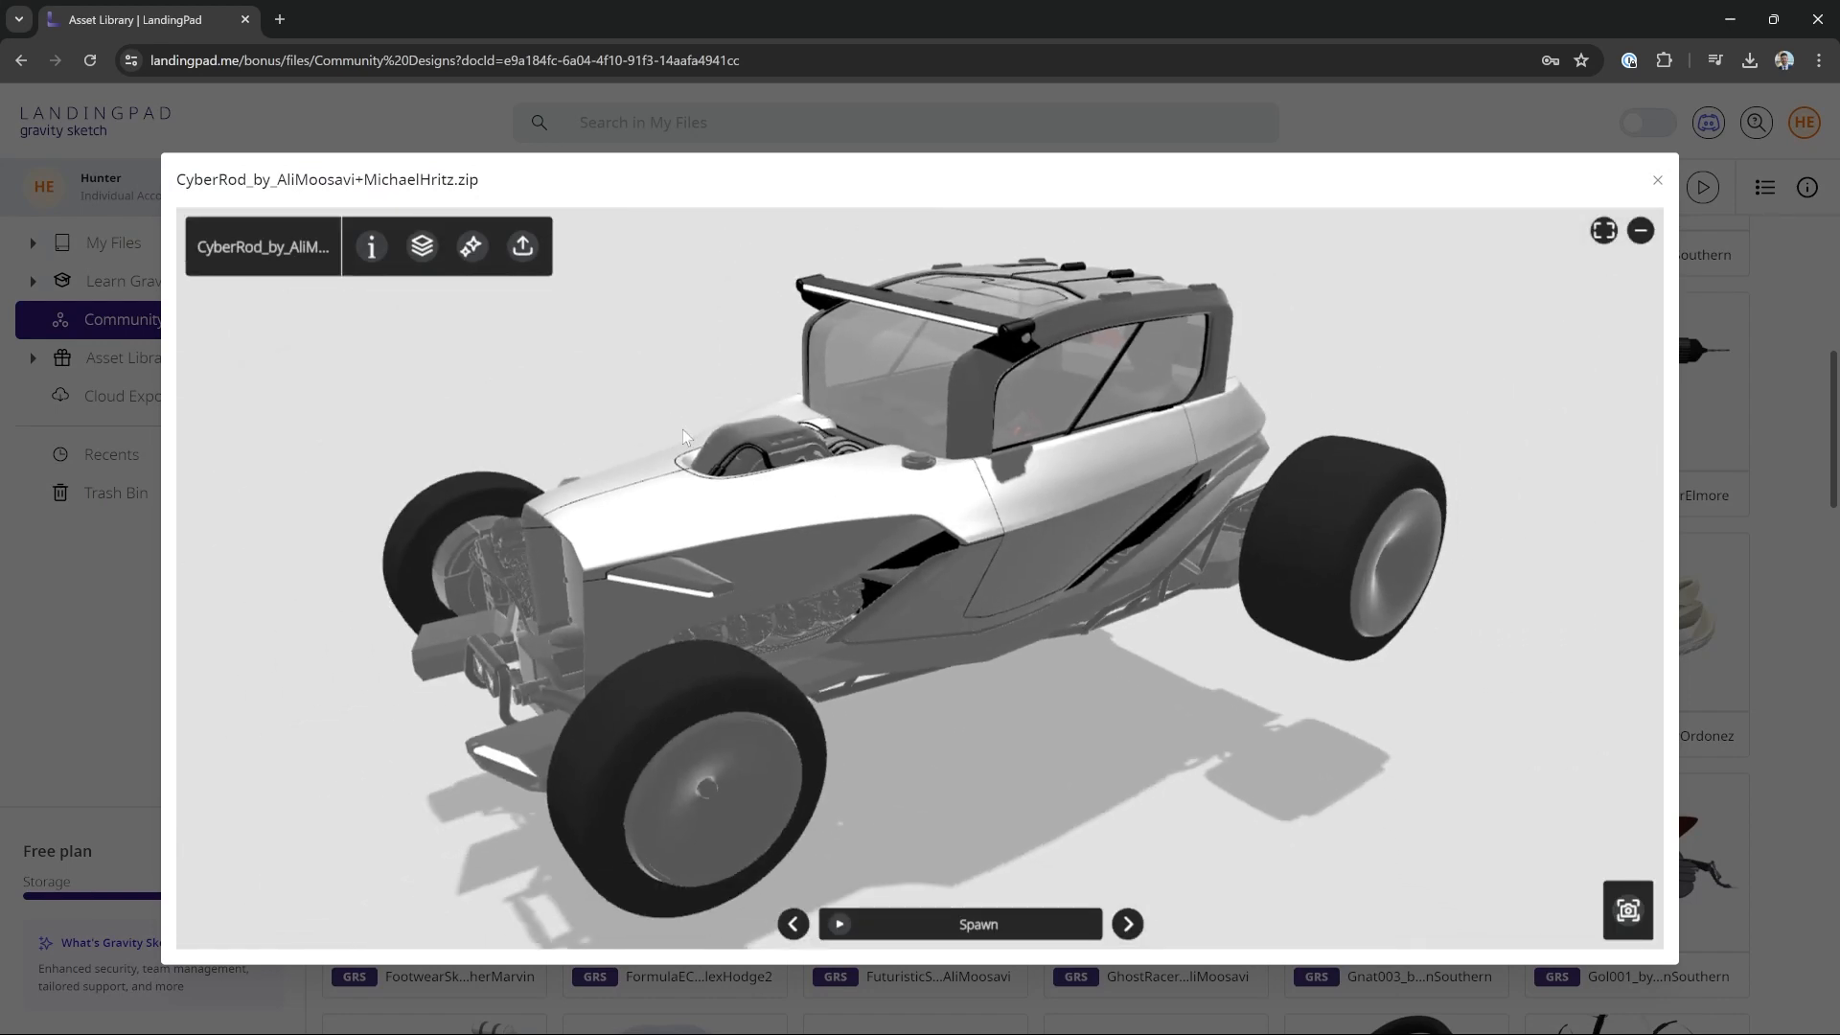
mouse_move(1092, 791)
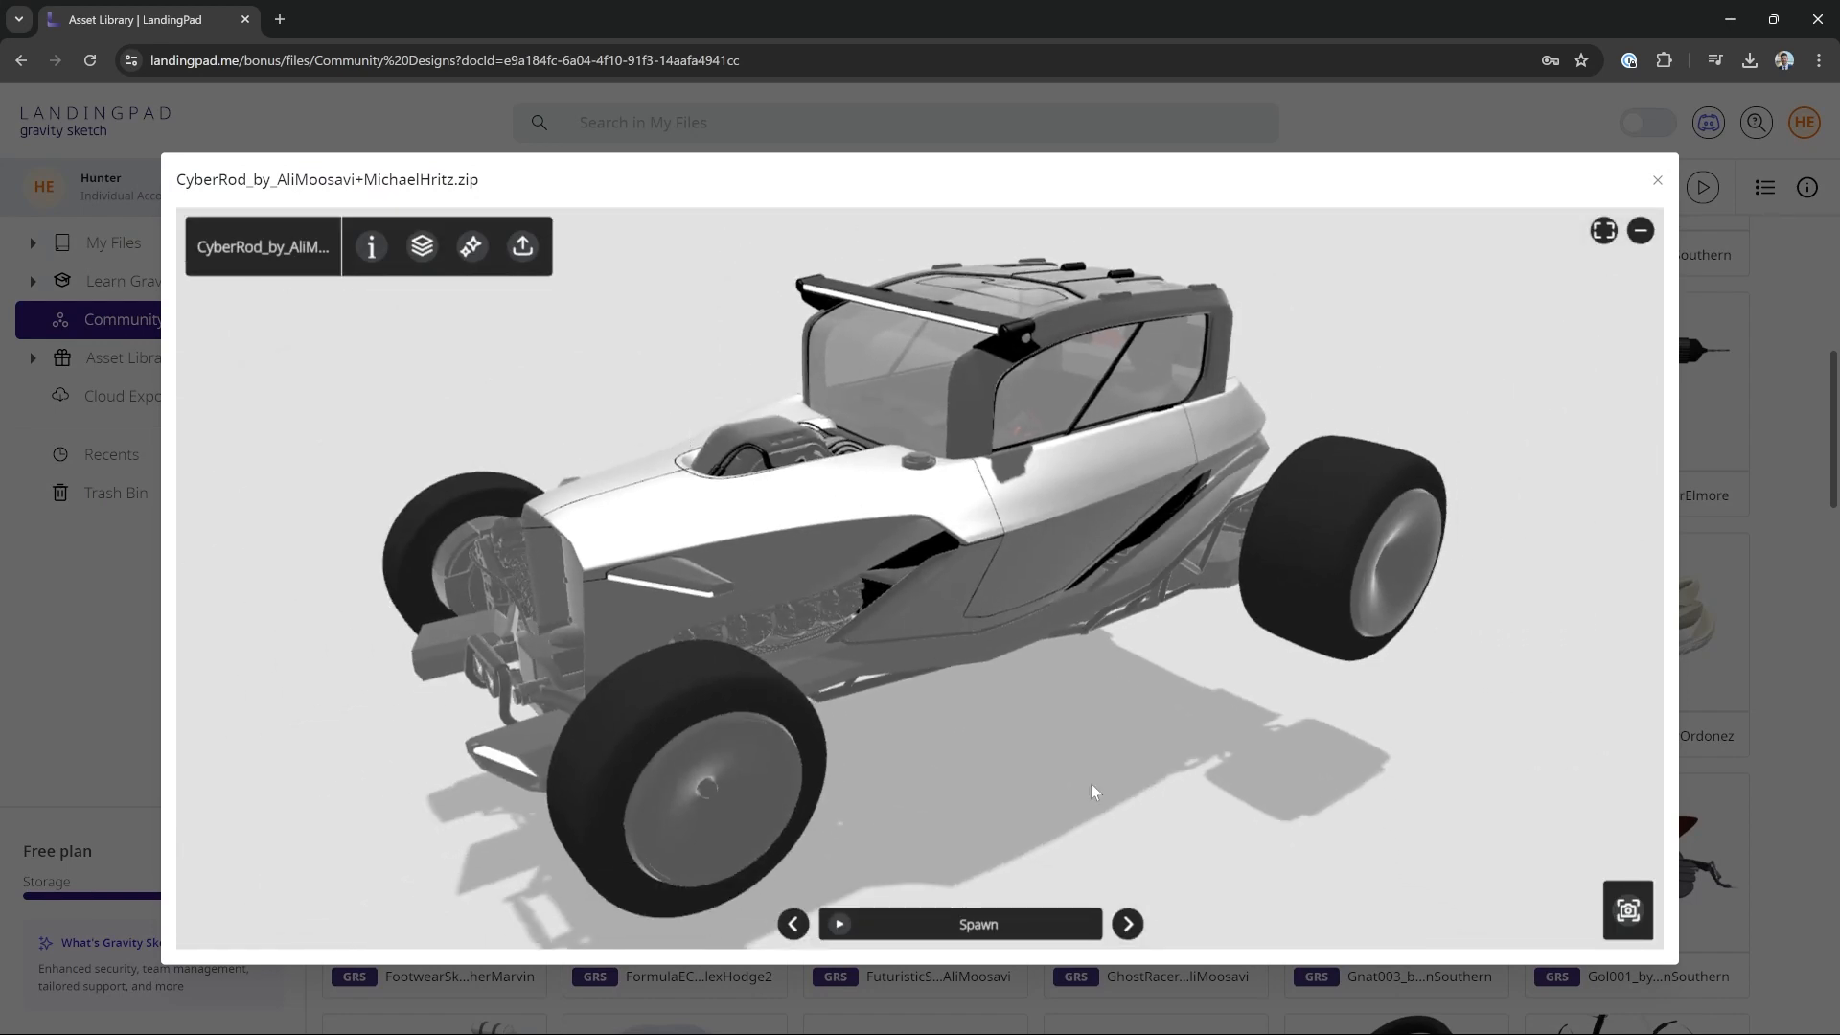
click(1125, 925)
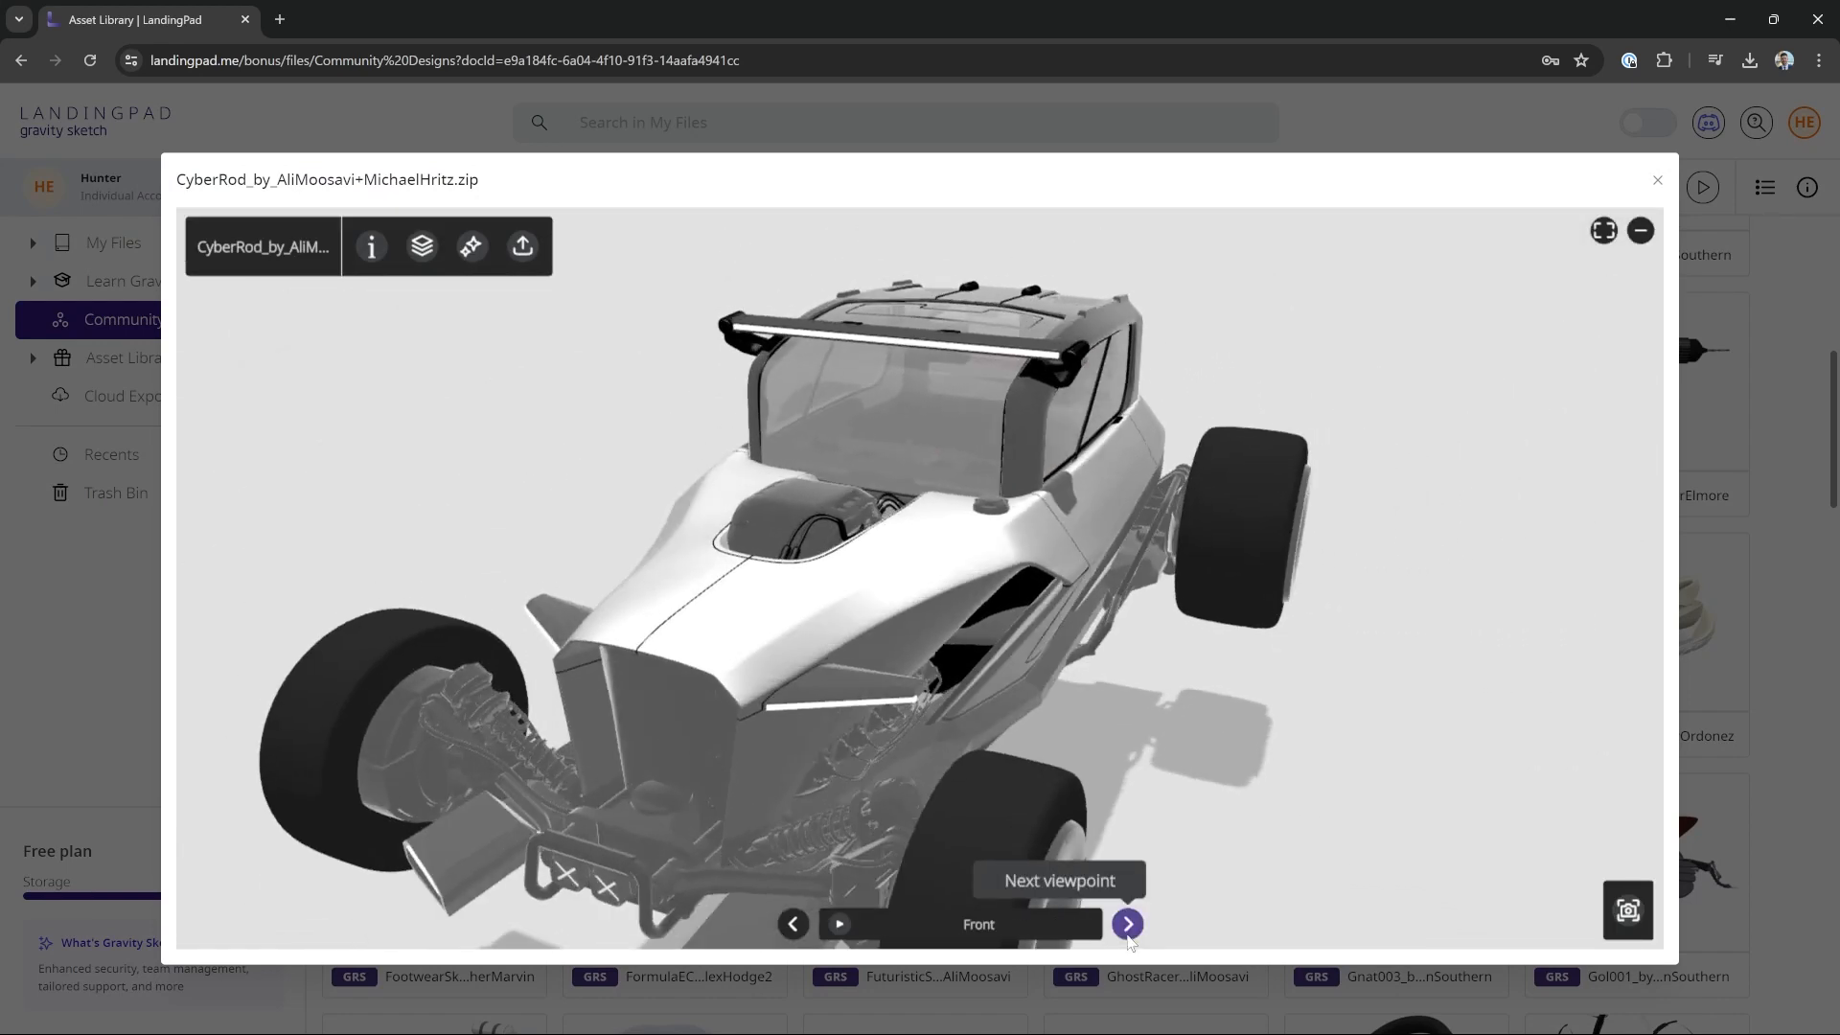
click(1125, 924)
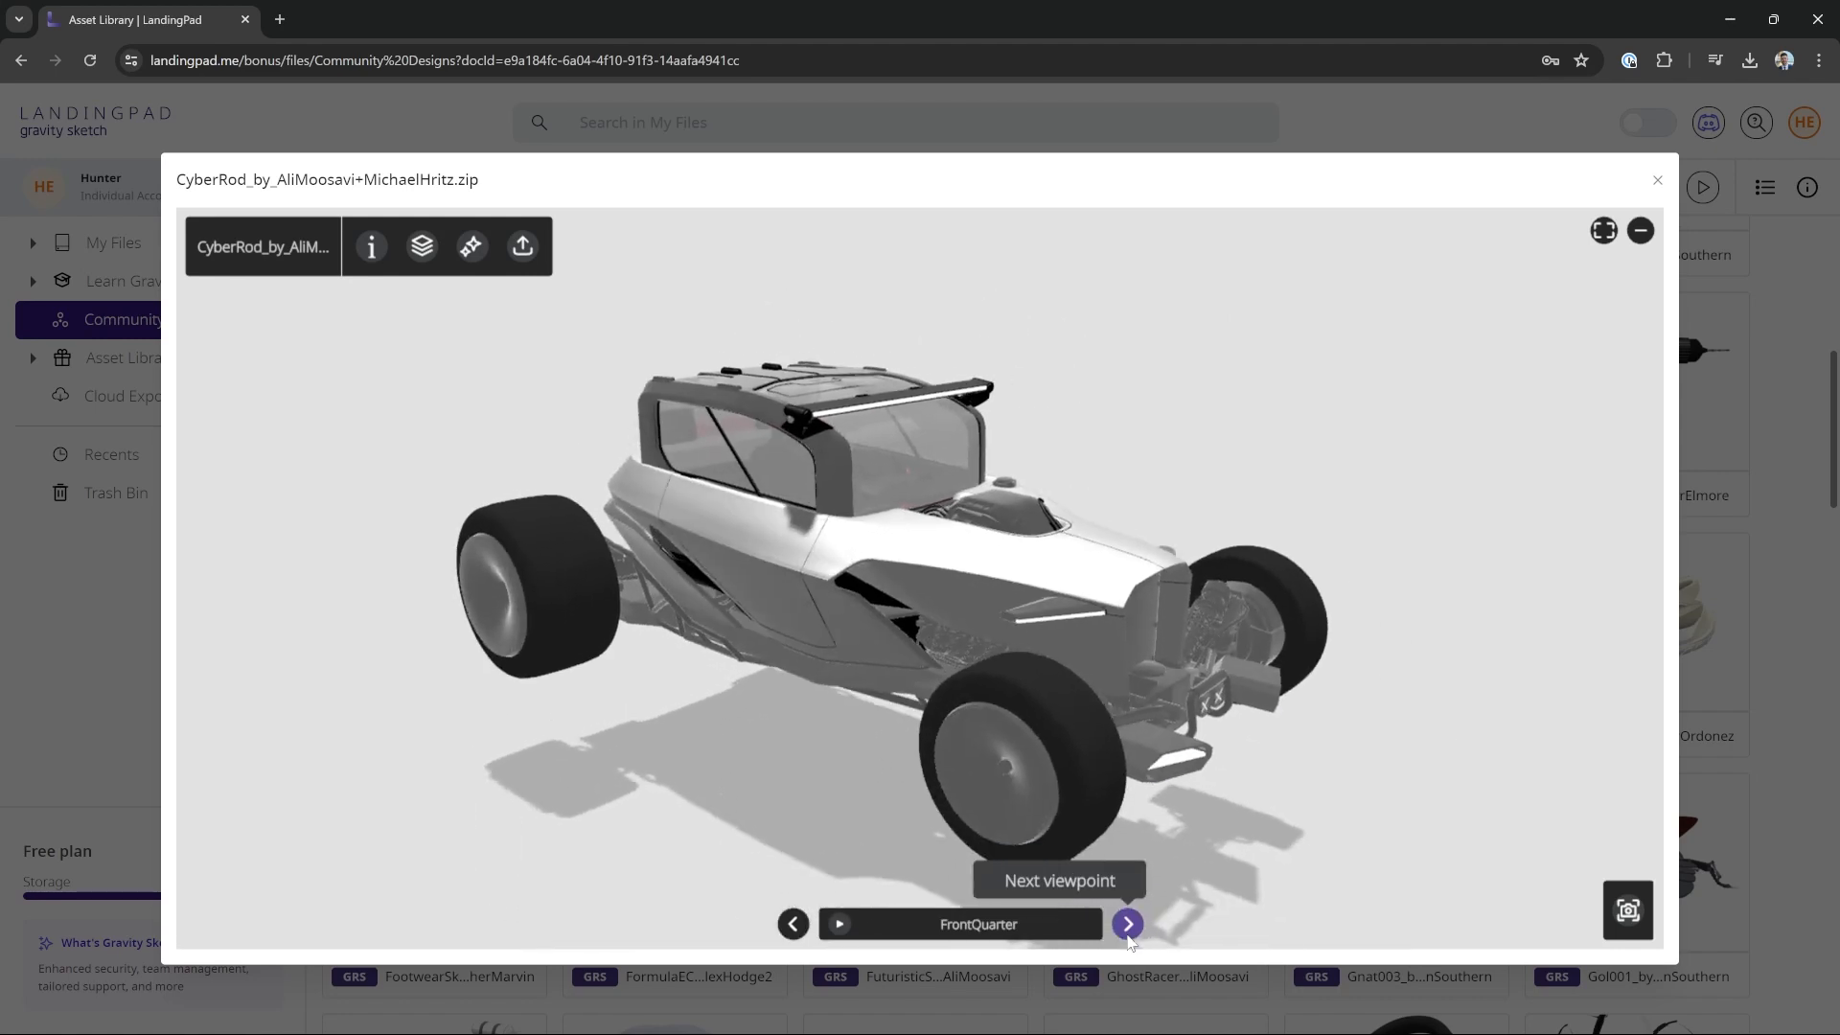
click(1125, 924)
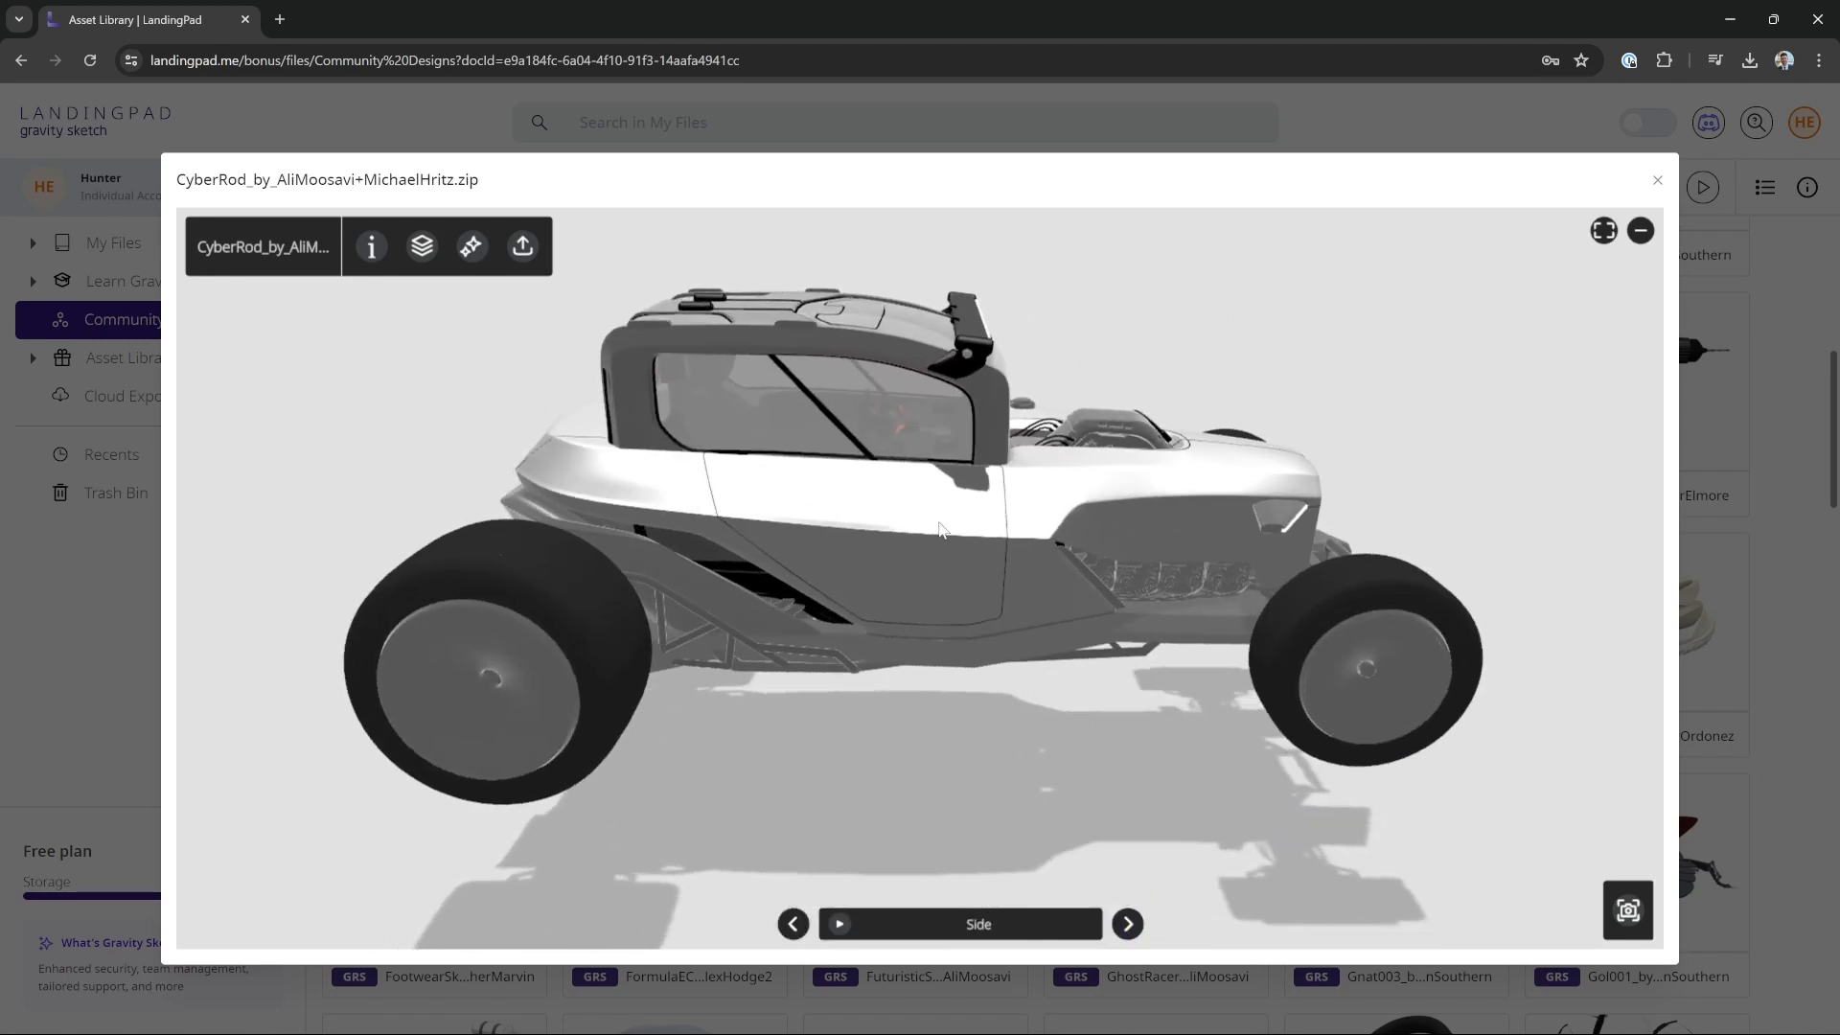
click(471, 246)
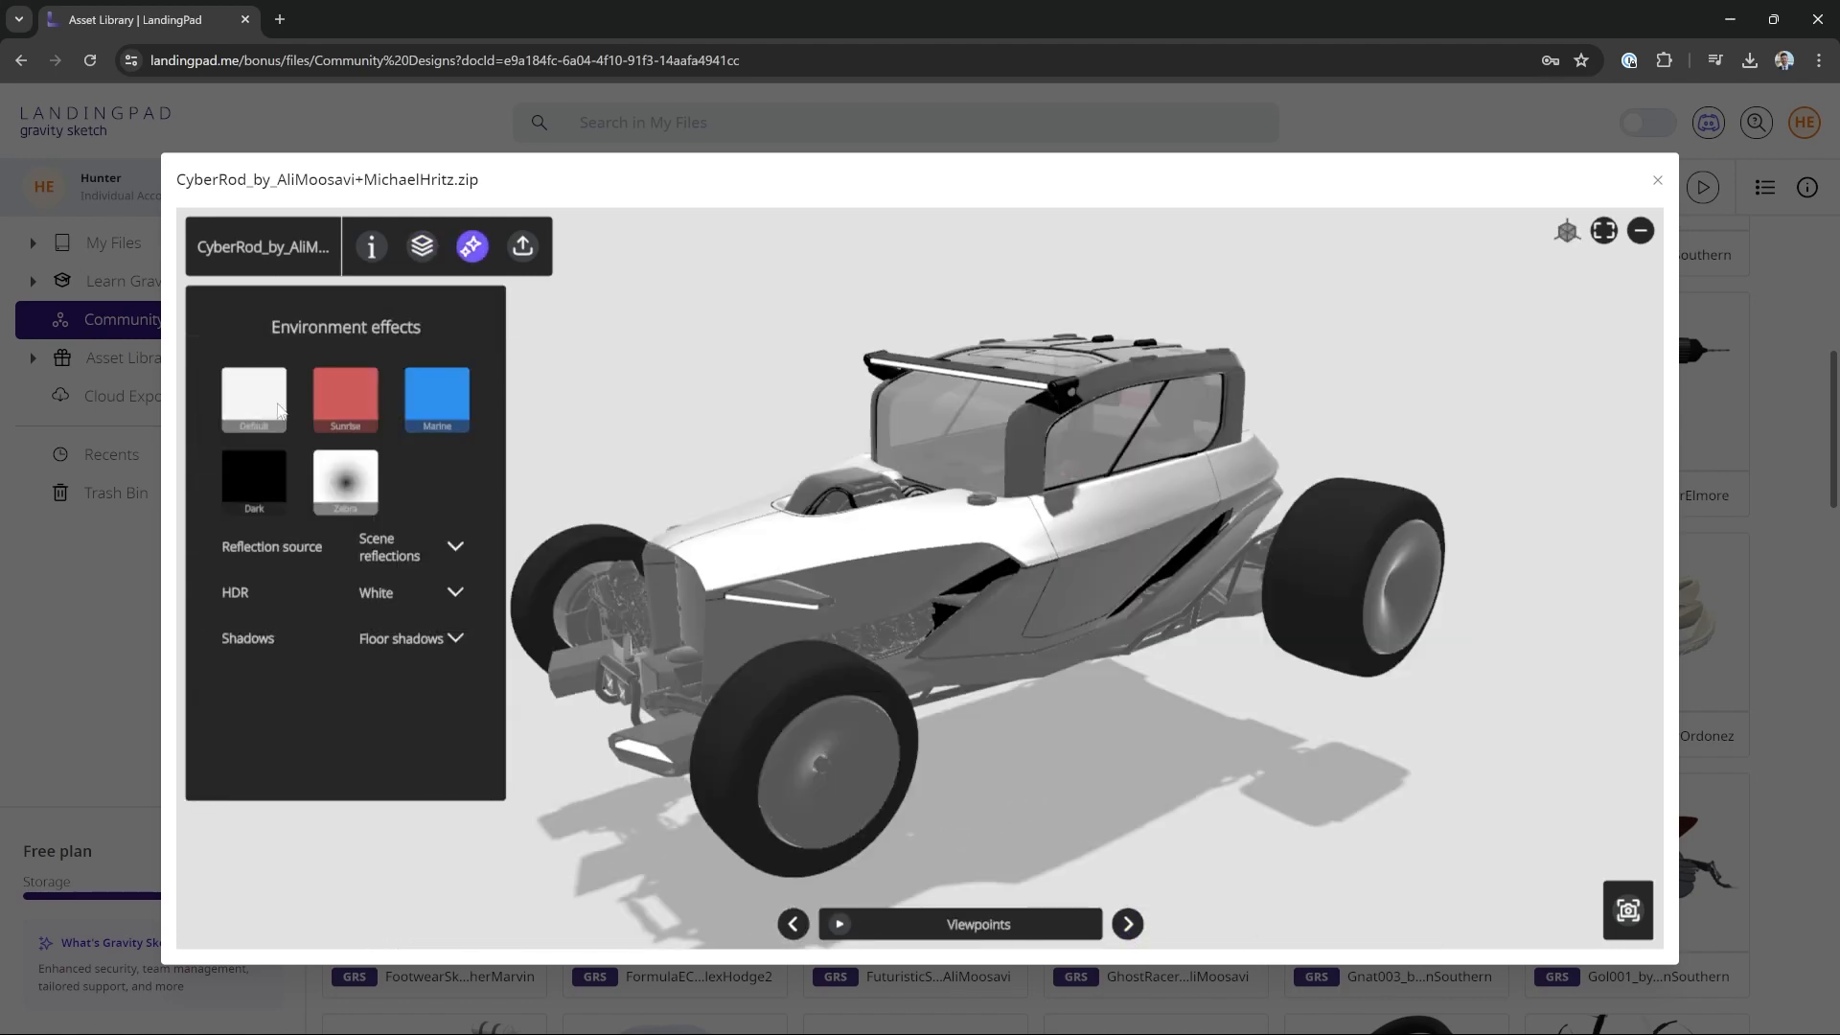
Step: Light CyberRod with the Sunrise environment and choose the Alias export preset
click(345, 399)
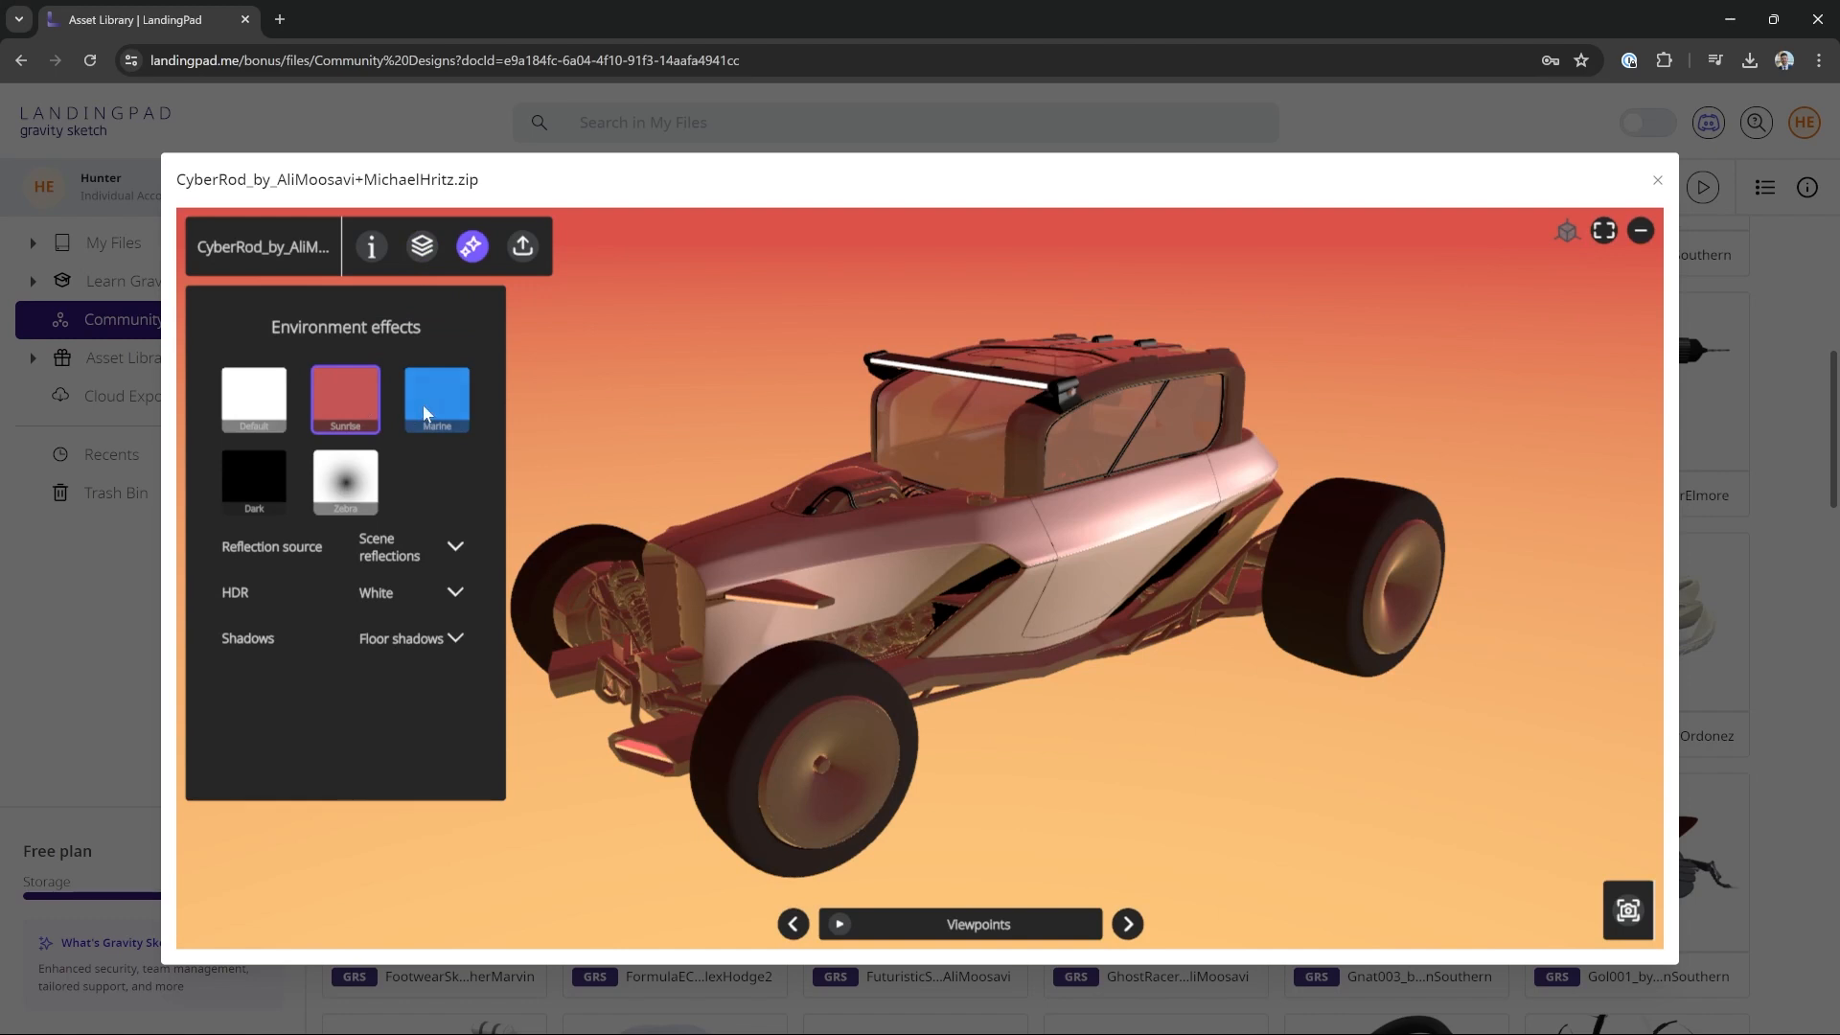
click(522, 246)
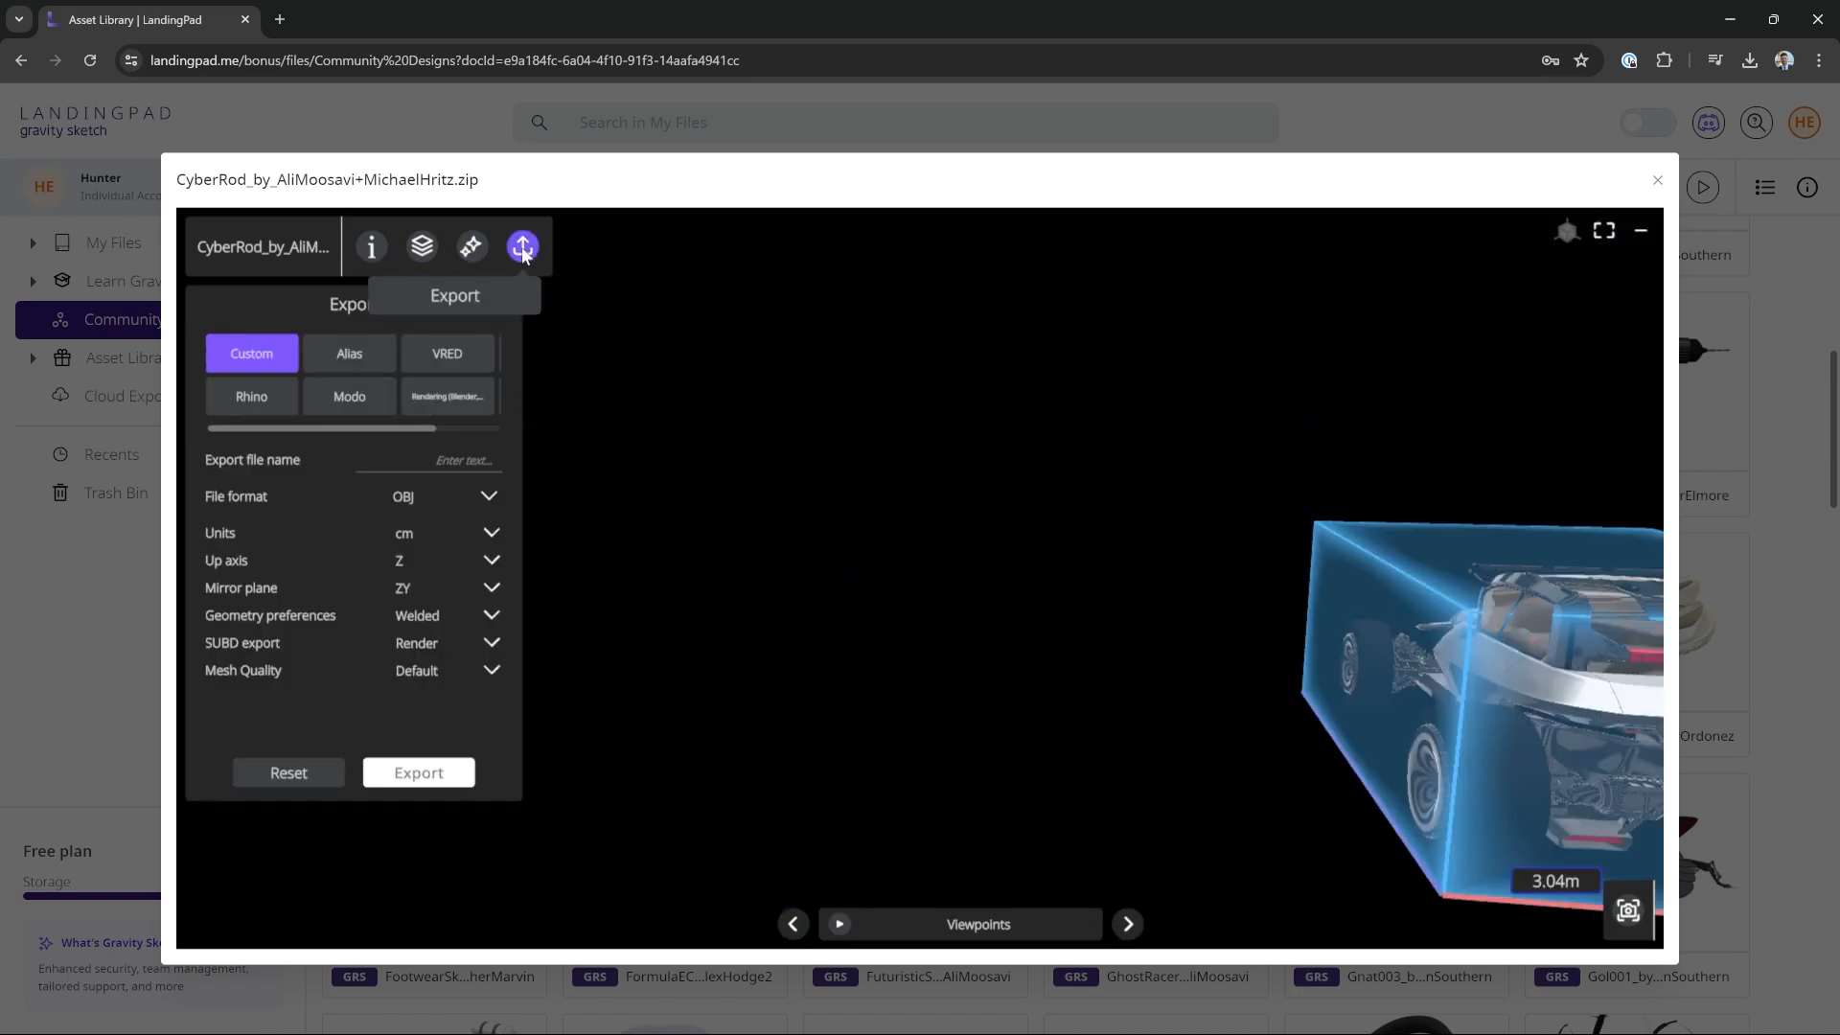
click(349, 353)
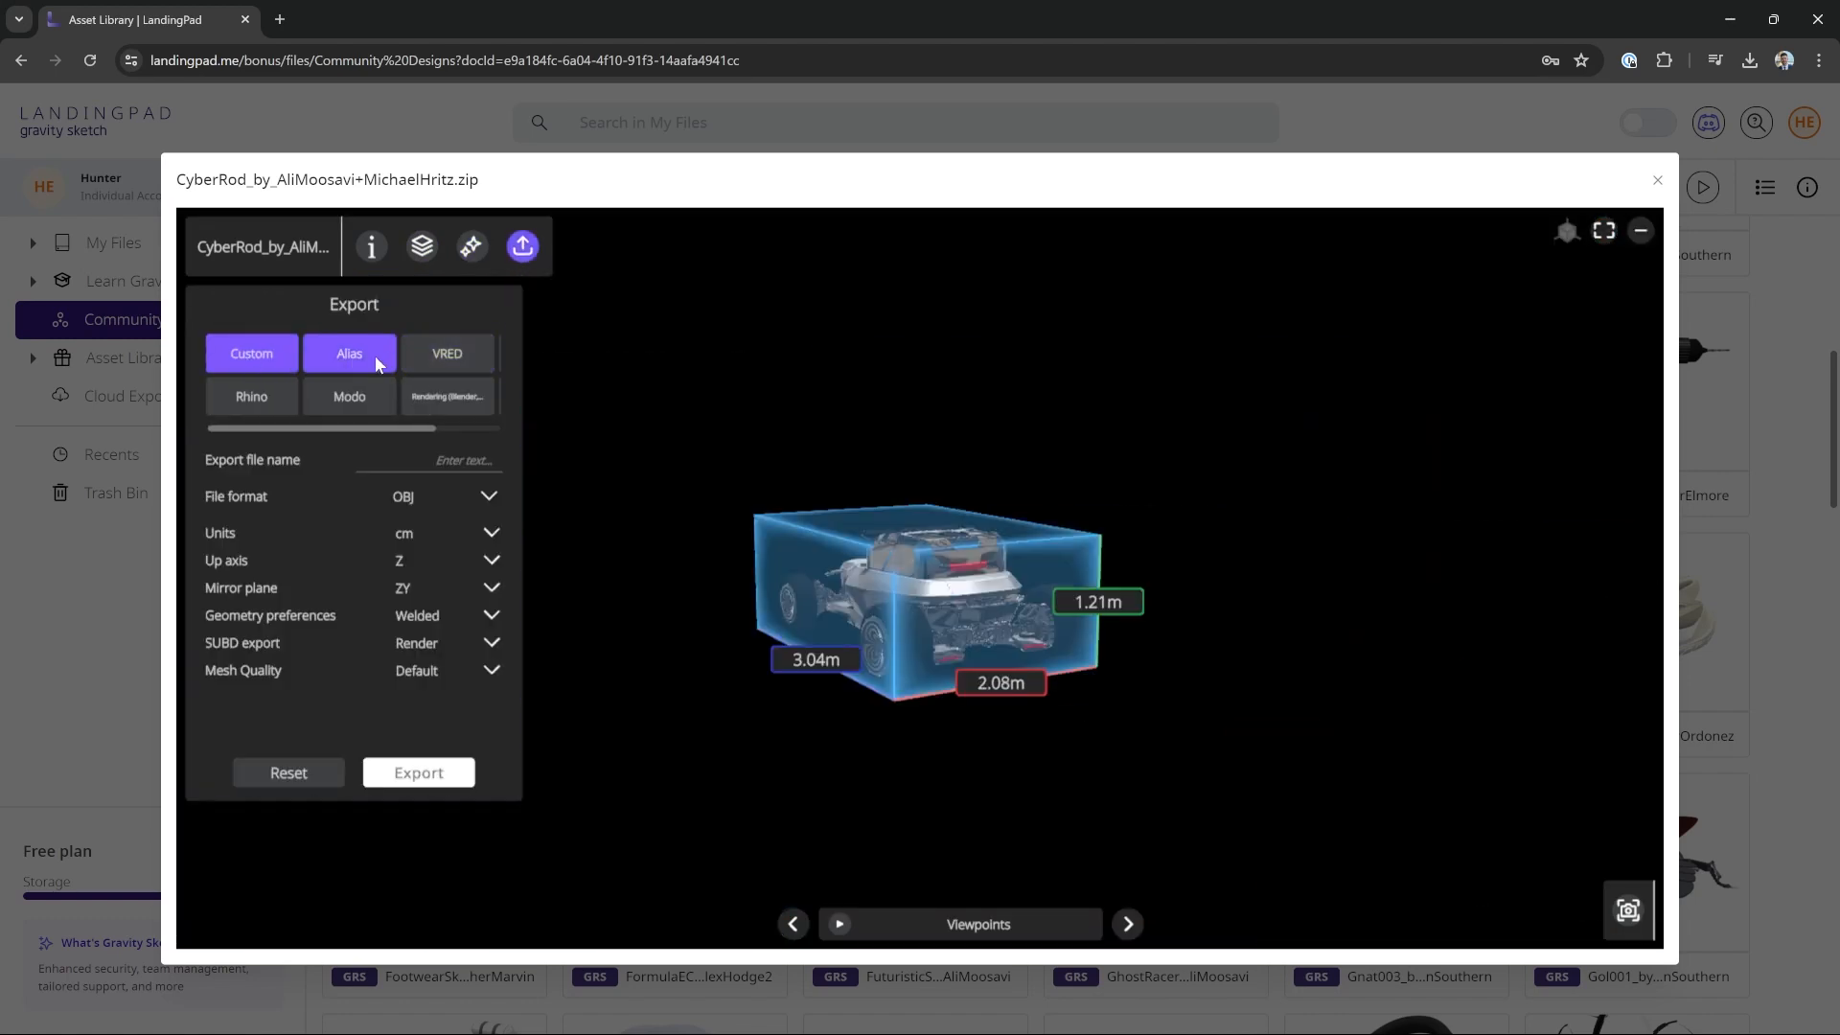
scroll(right, 3)
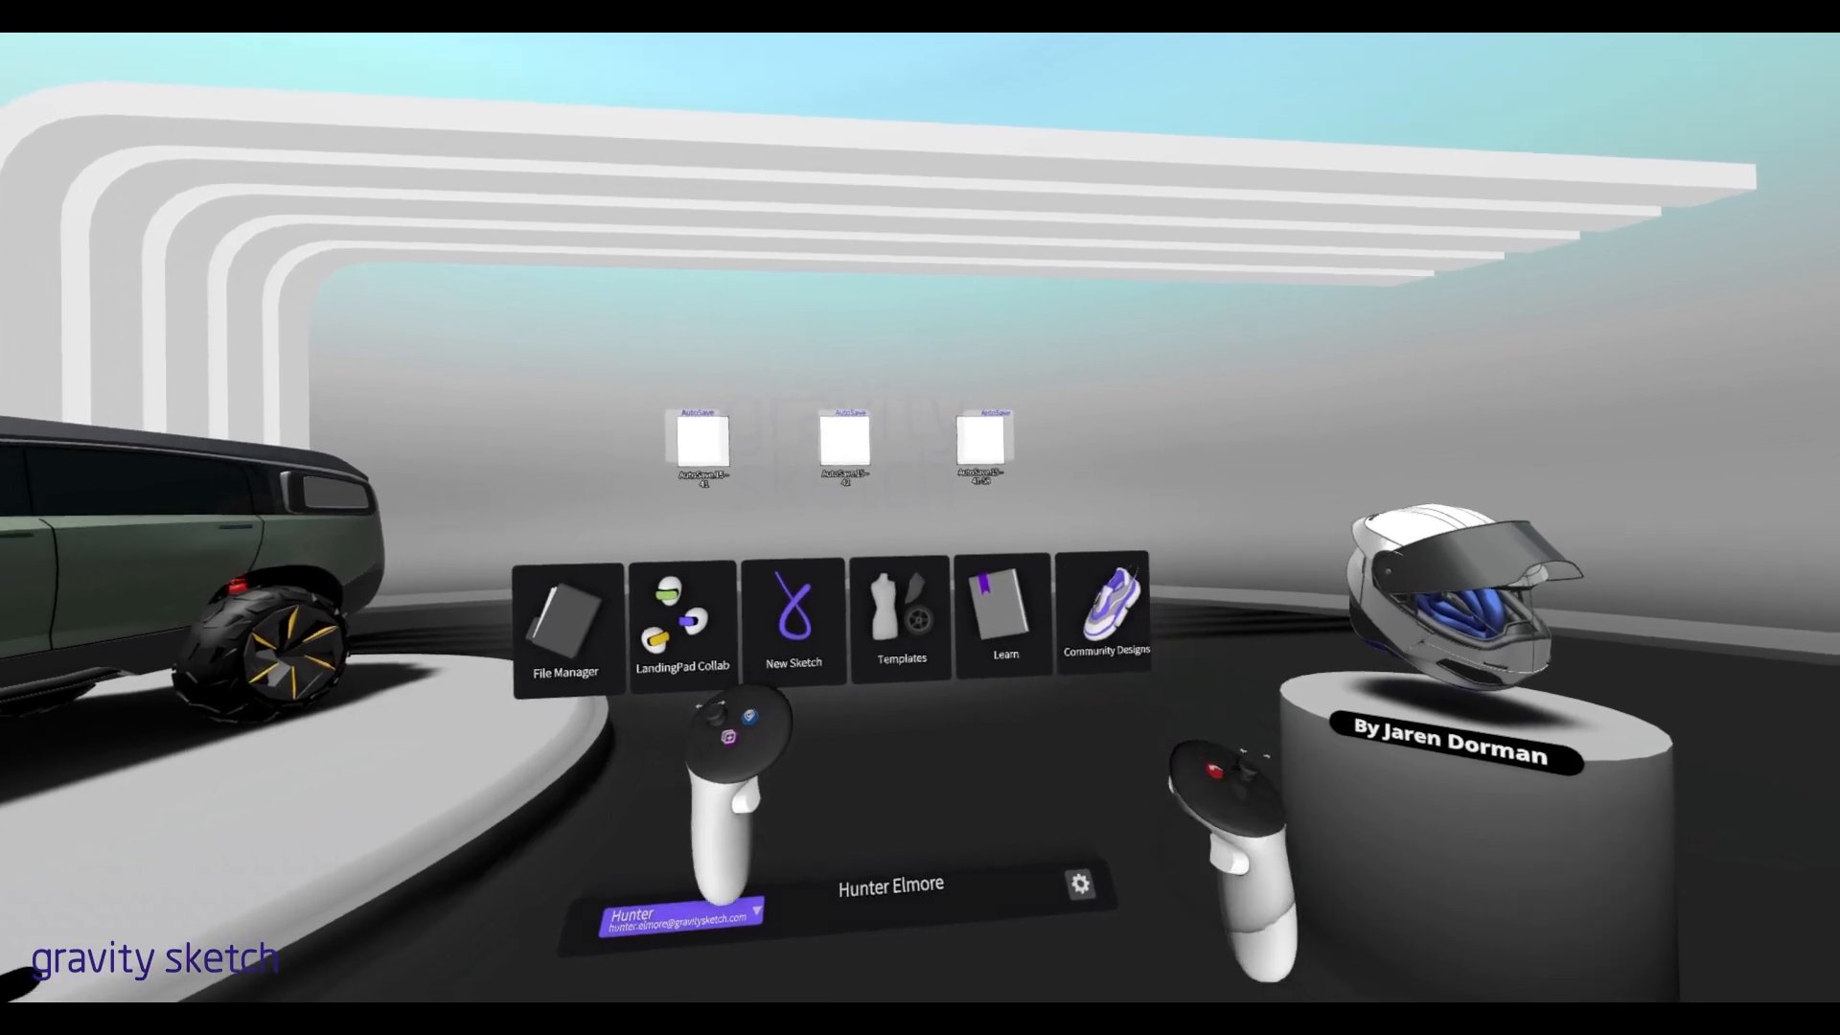
Step: Trigger the Community Designs tile on the VR lobby menu
click(1005, 616)
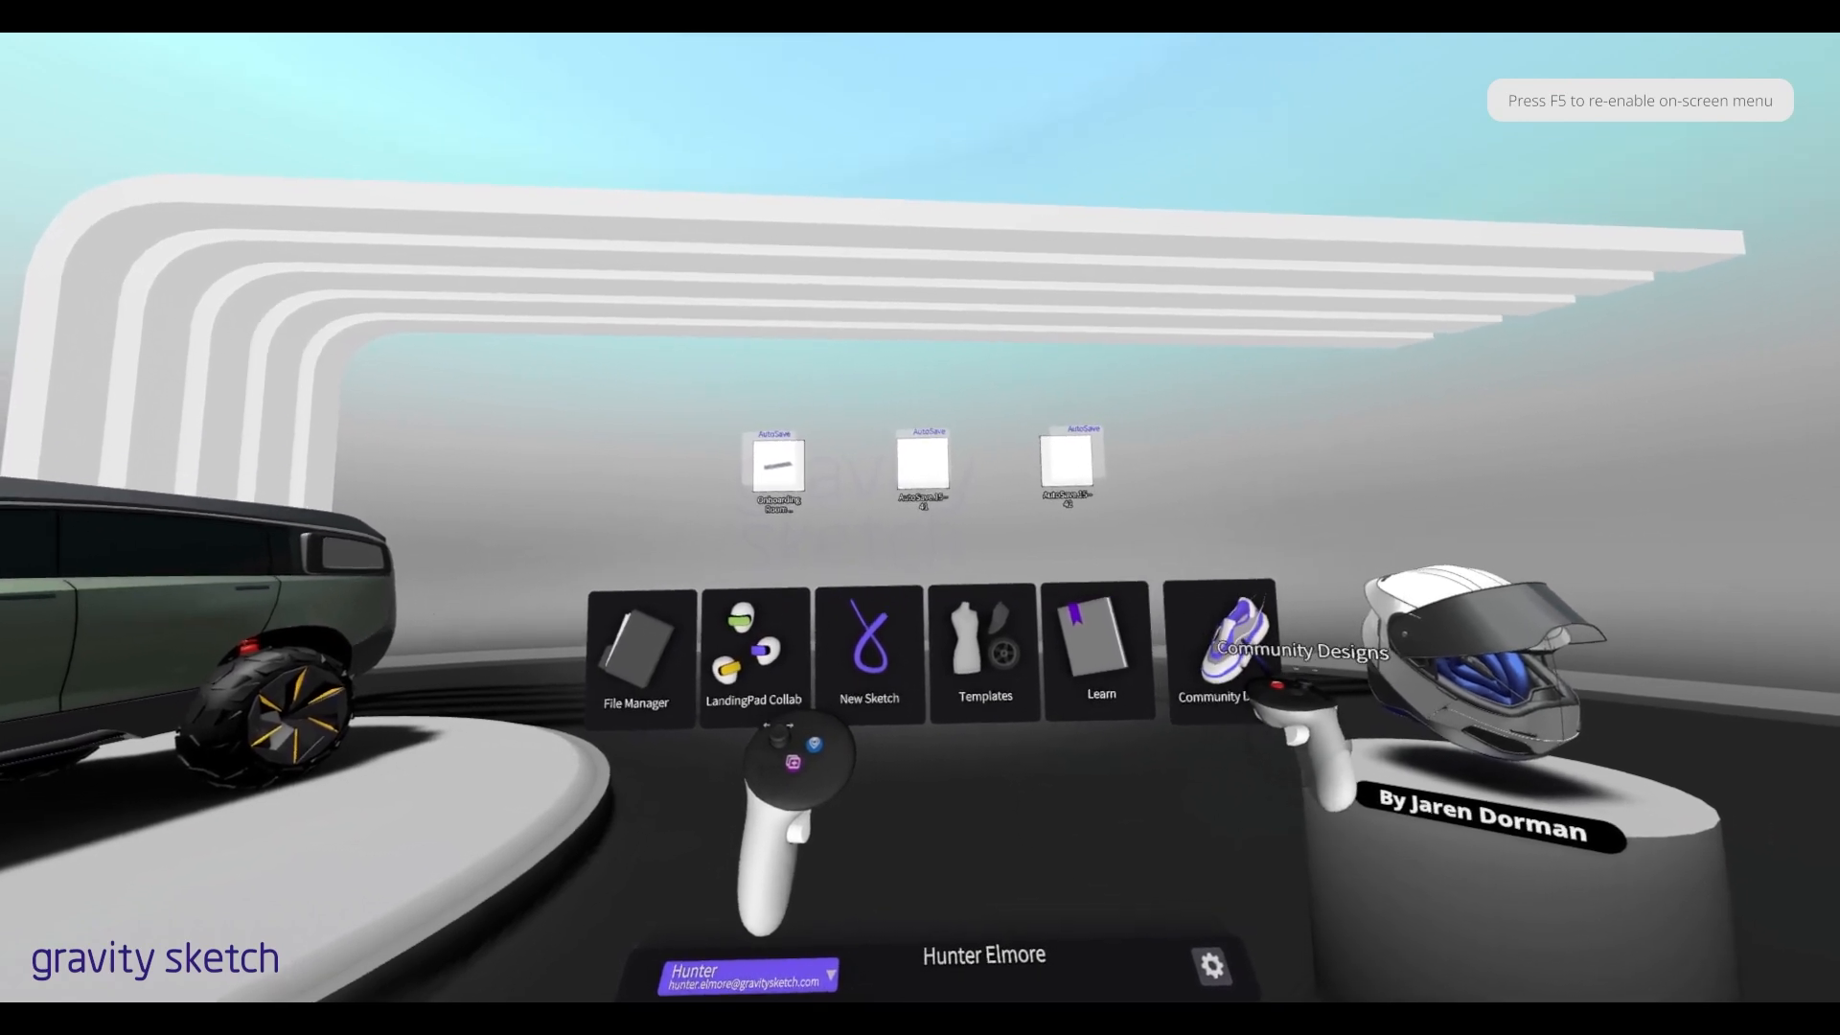
click(1219, 652)
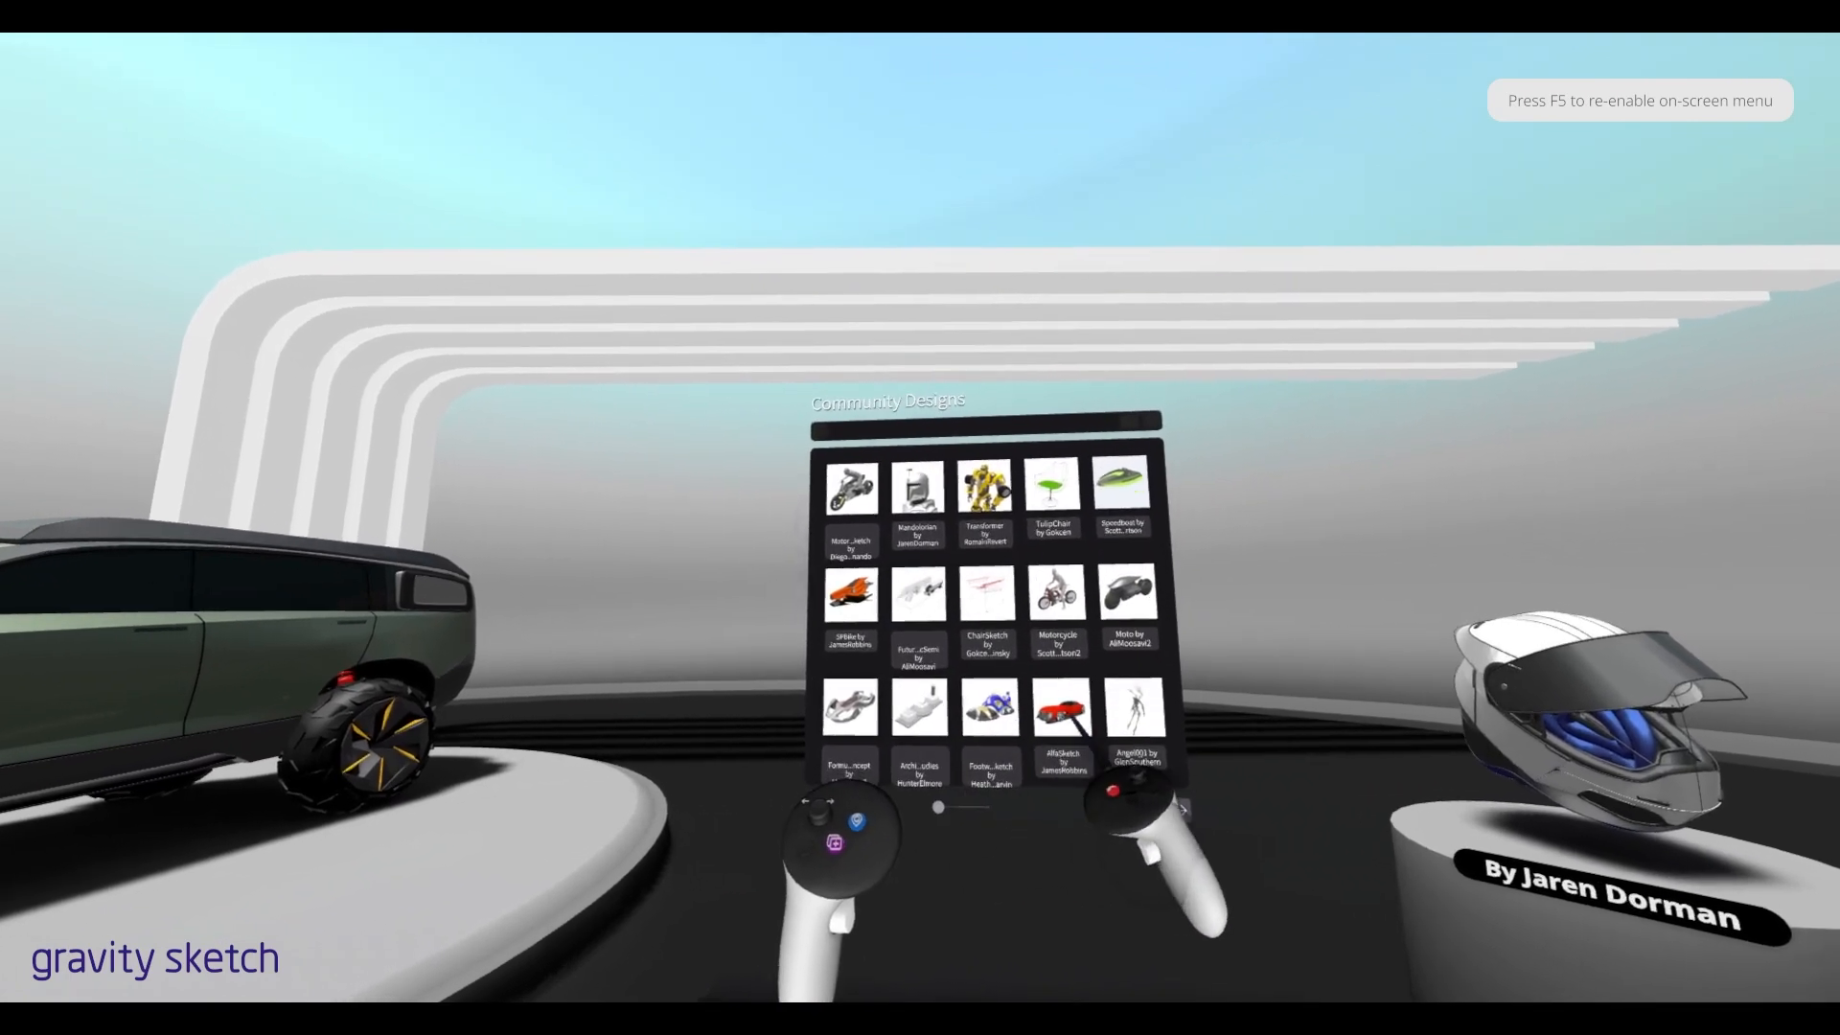
Step: Page through the community model thumbnails in the VR gallery panel
click(1124, 590)
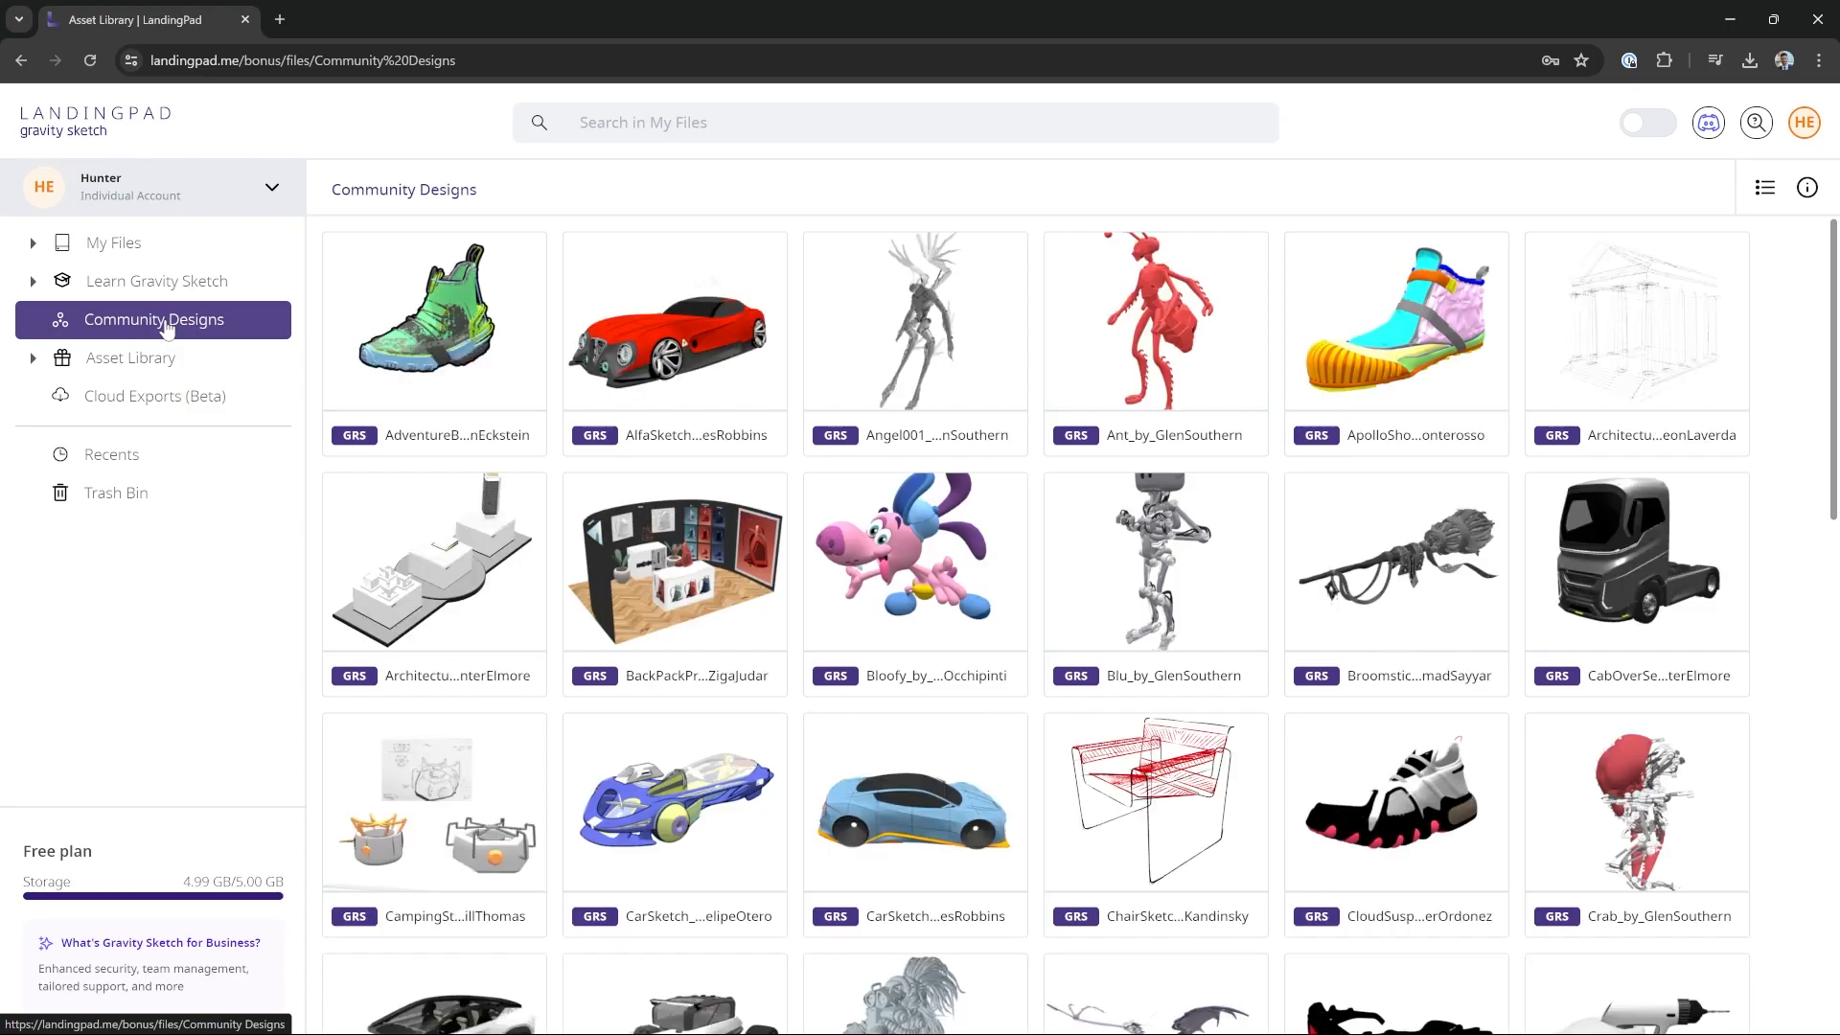
mouse_move(1073, 362)
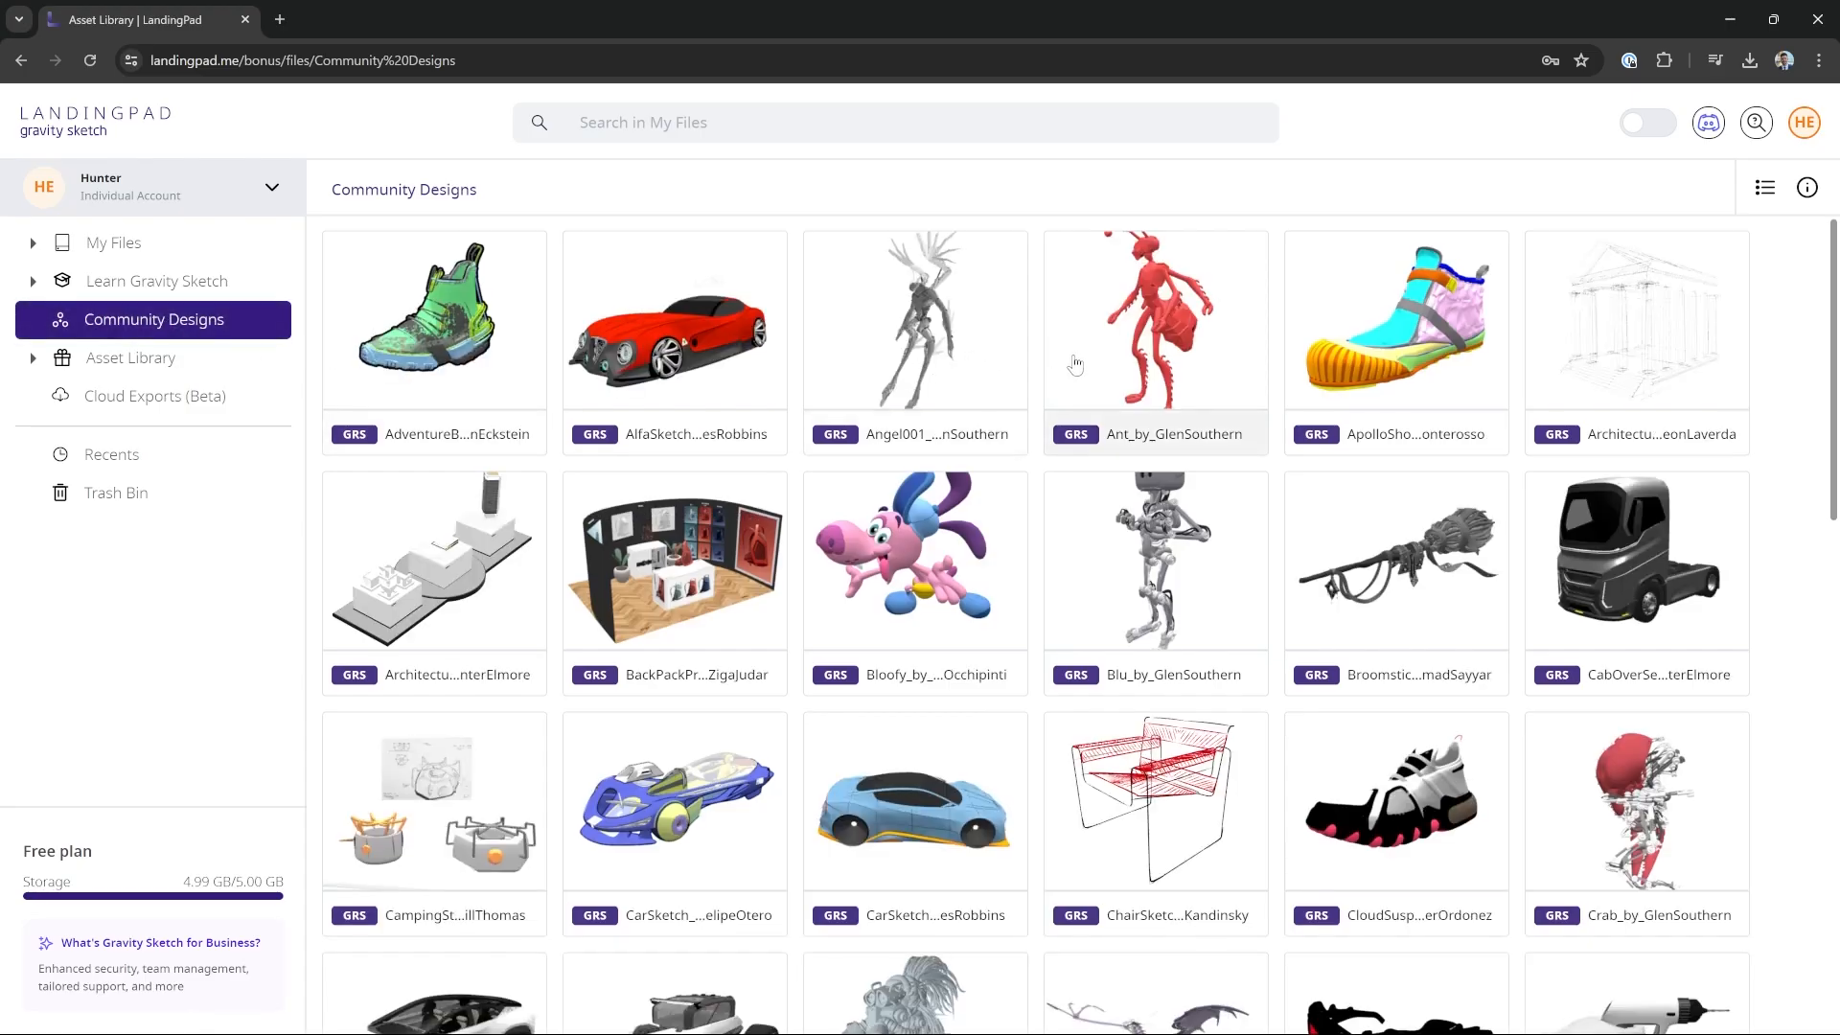
Step: Scroll the web Community Designs grid down past CyberRod to further rows
scroll(down, 3)
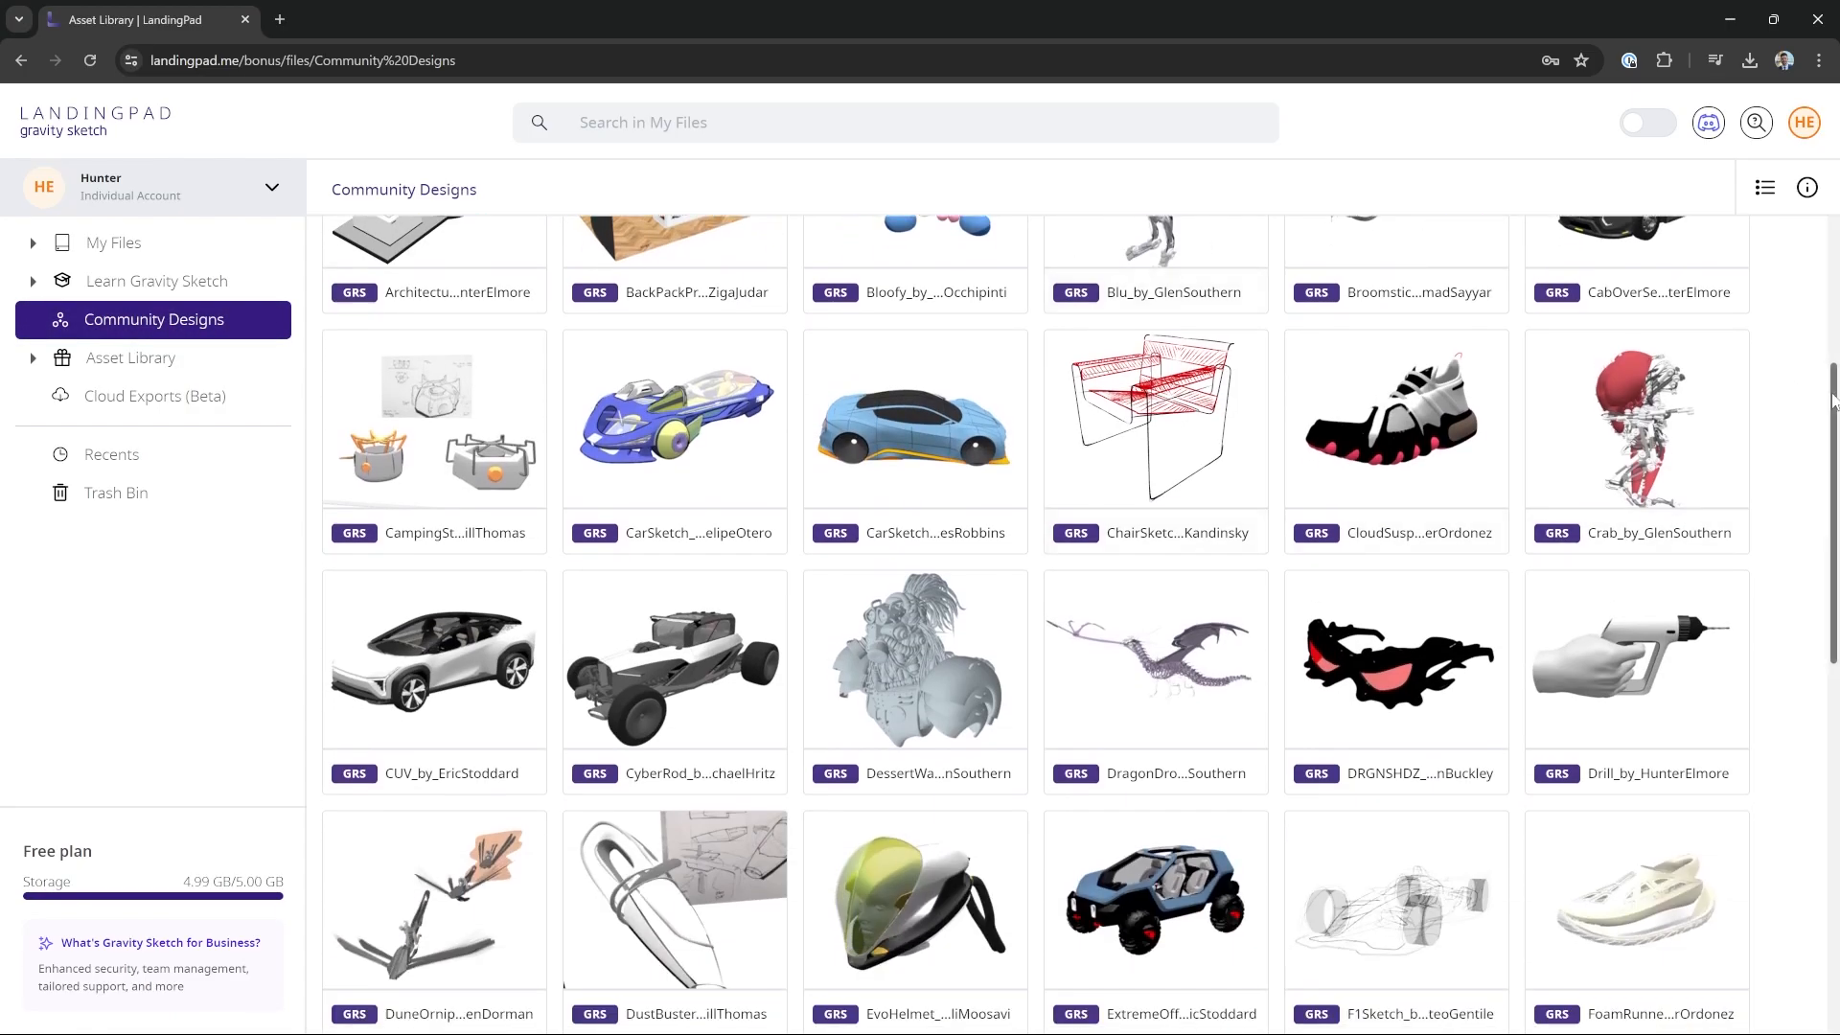
scroll(down, 3)
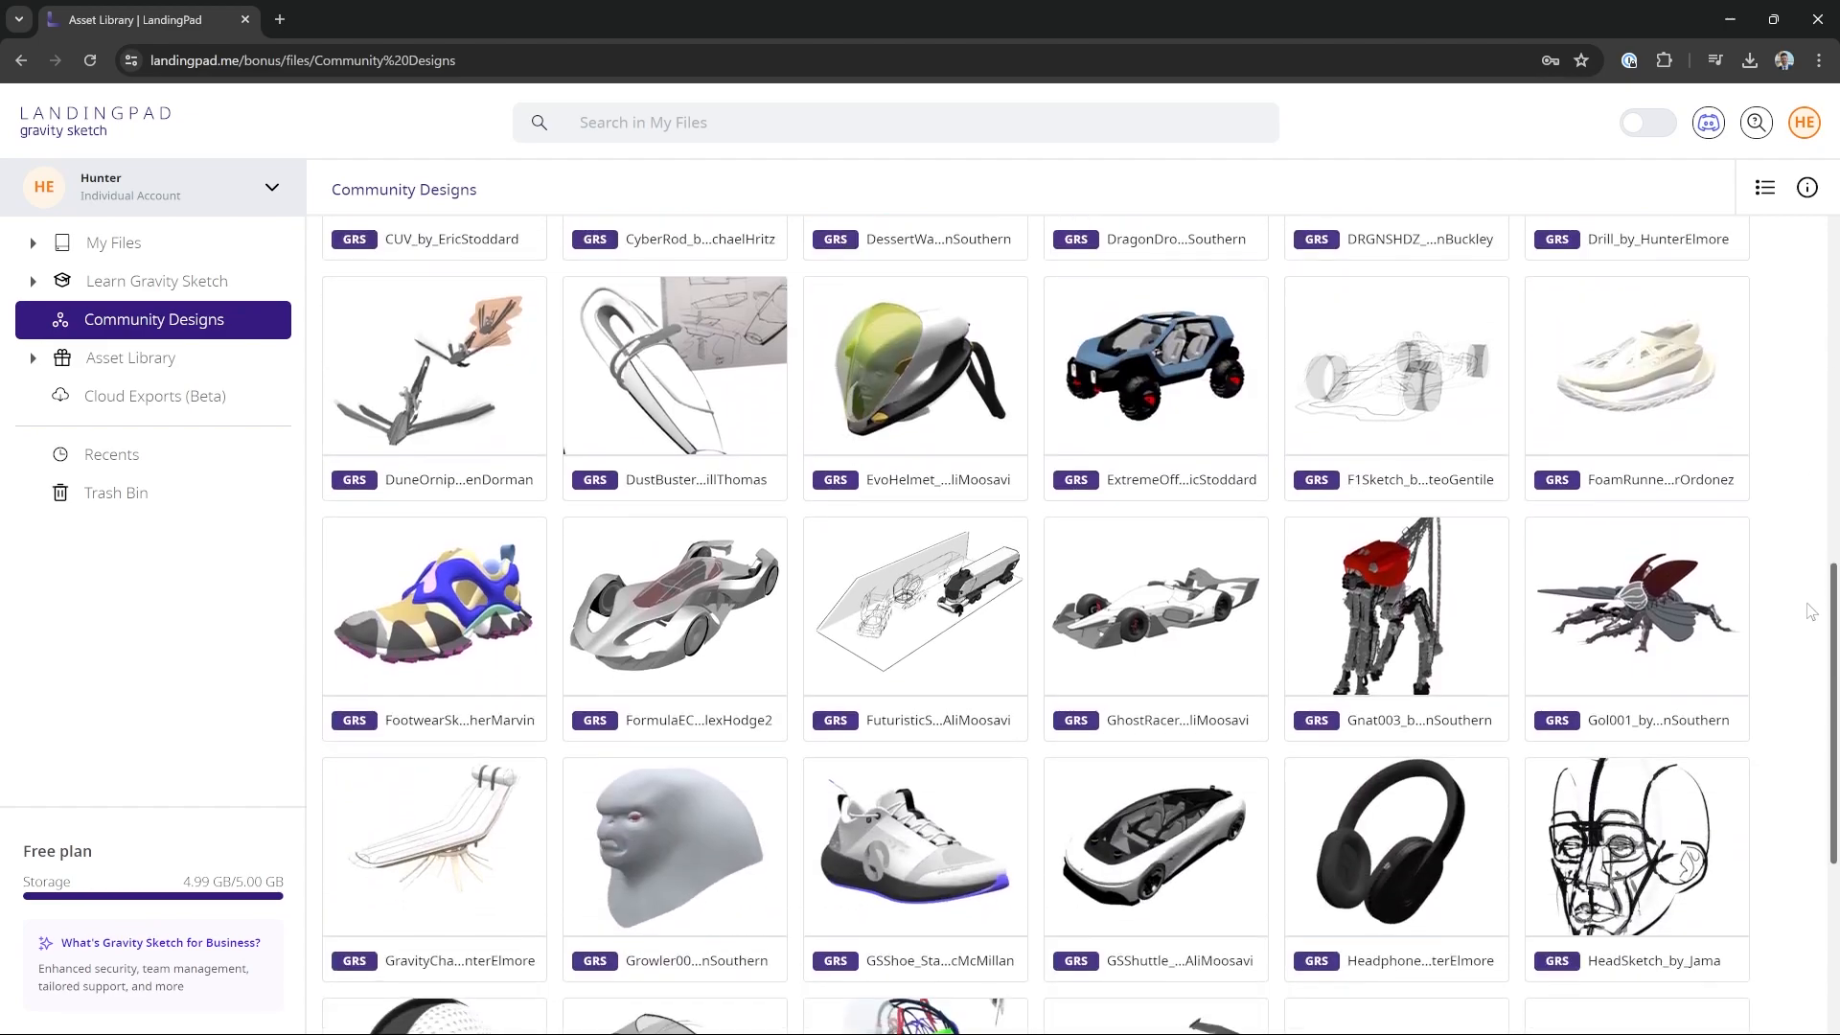